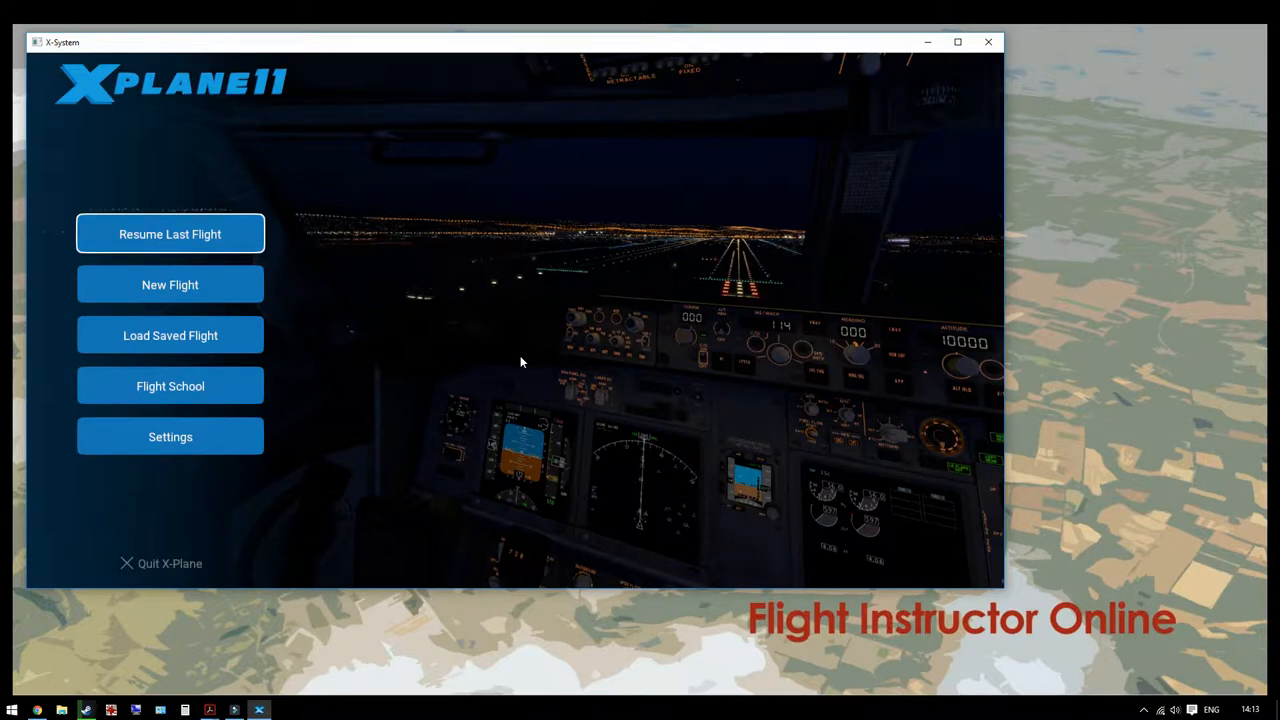
mouse_move(380, 287)
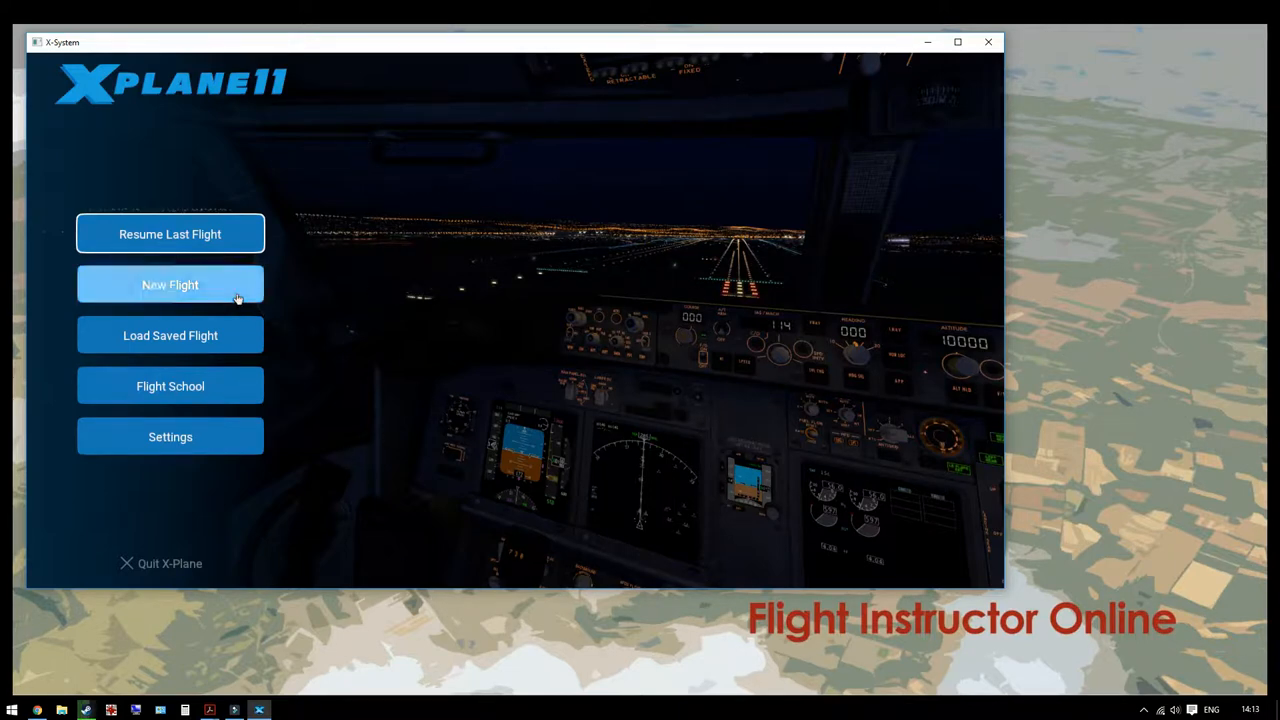
- Start a new flight and look over the Failures list, closing it unchanged
click(170, 285)
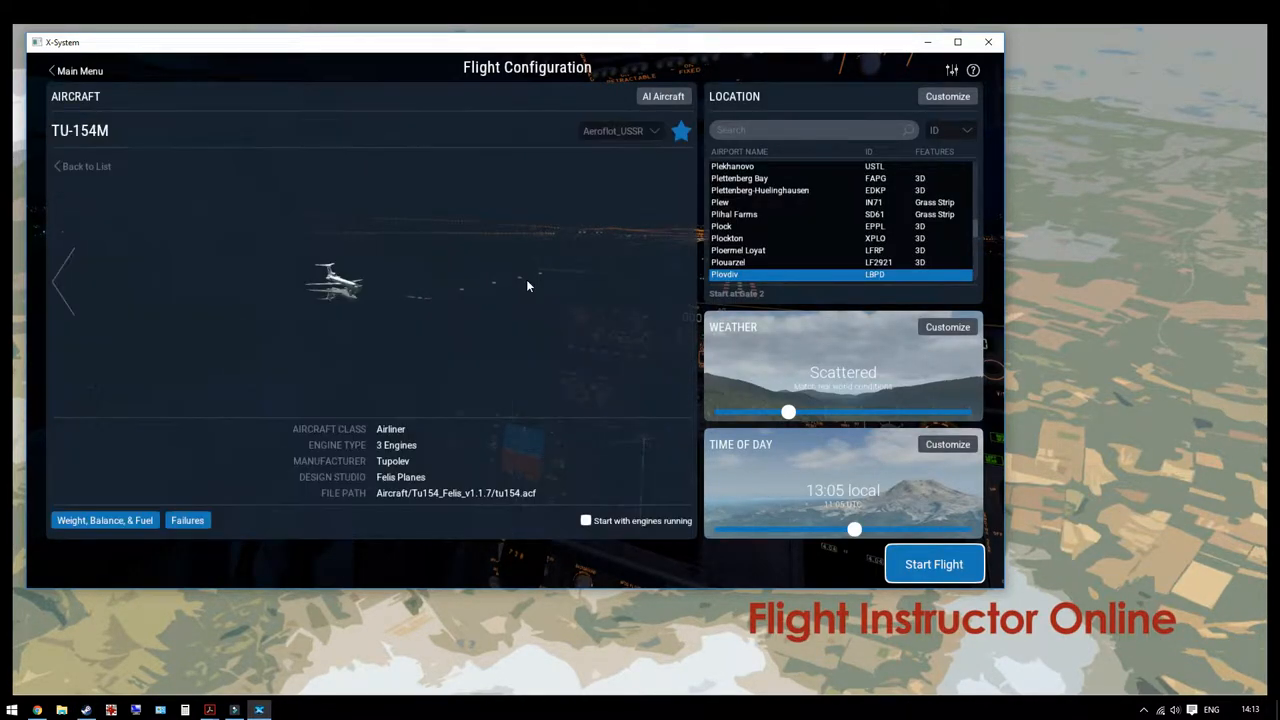
mouse_move(647, 535)
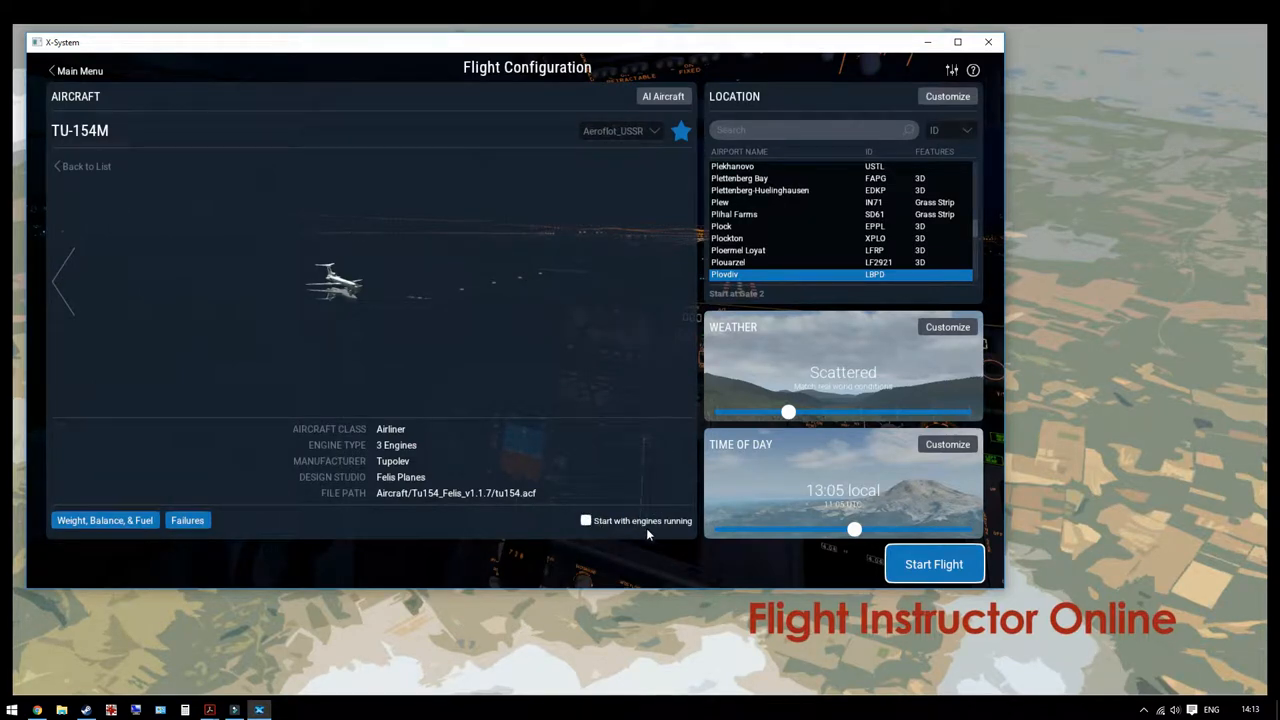
mouse_move(434, 599)
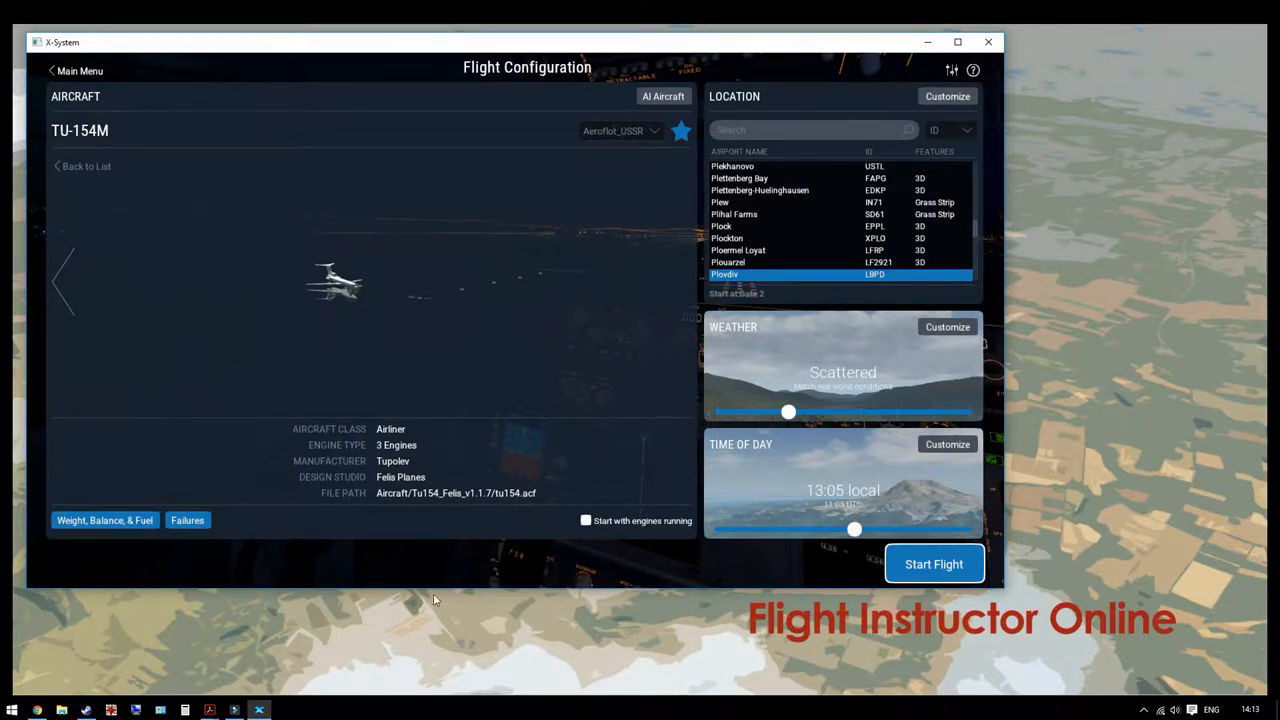
click(933, 563)
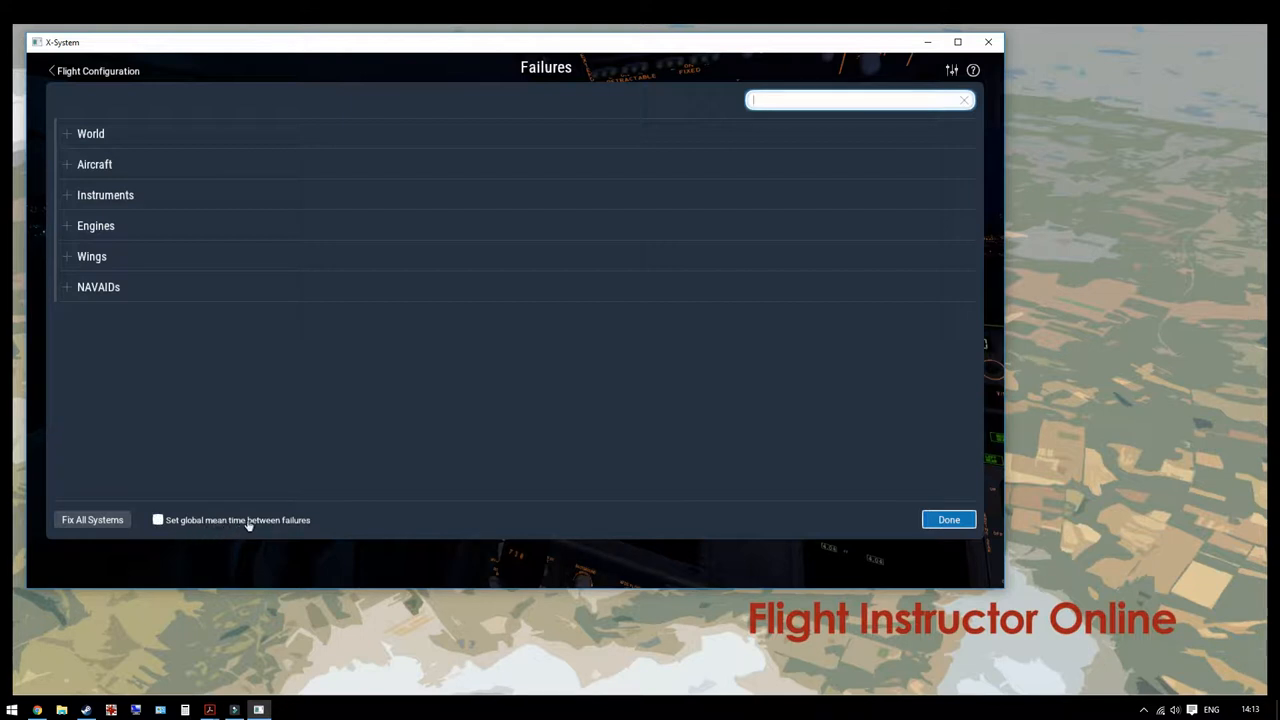
mouse_move(880, 499)
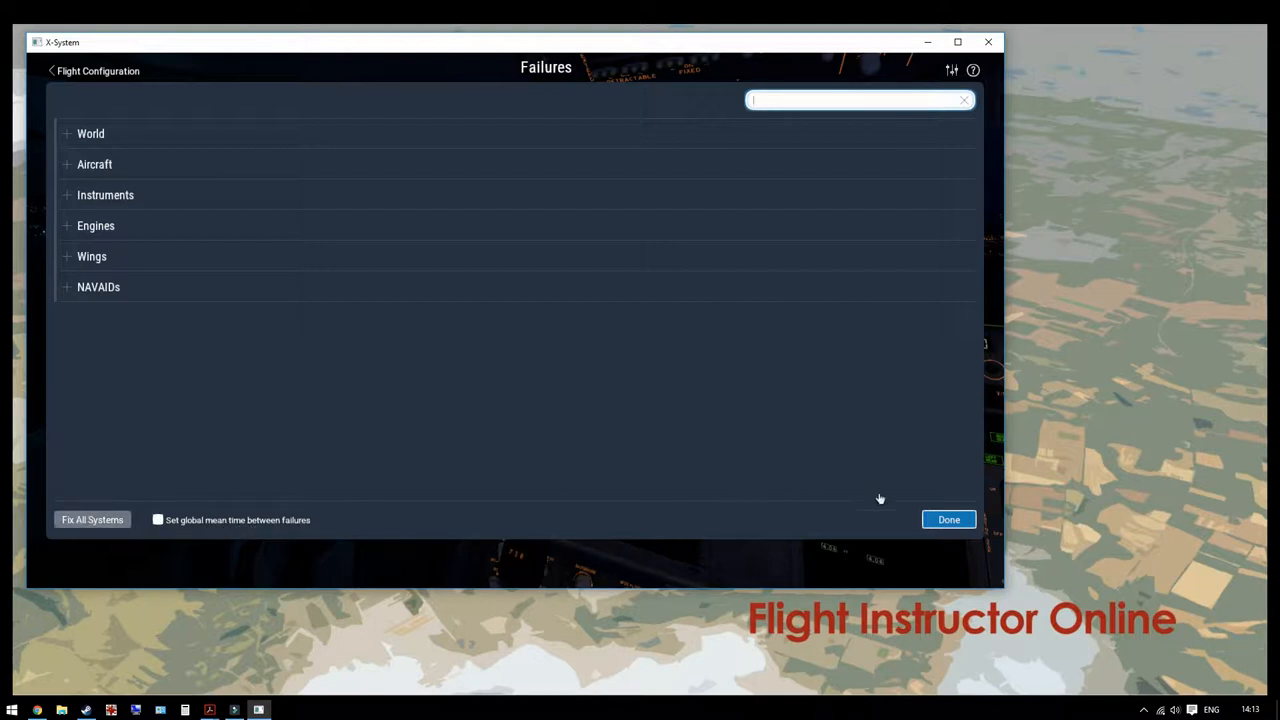
click(947, 519)
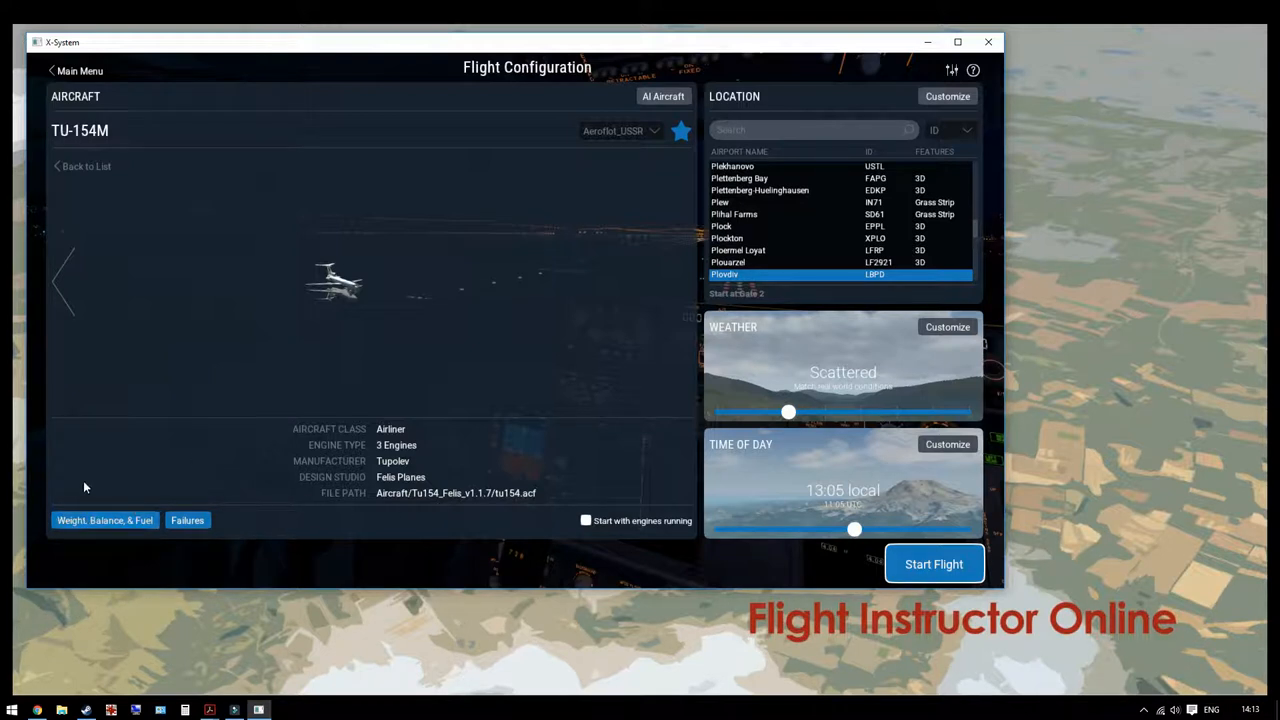
mouse_move(258, 474)
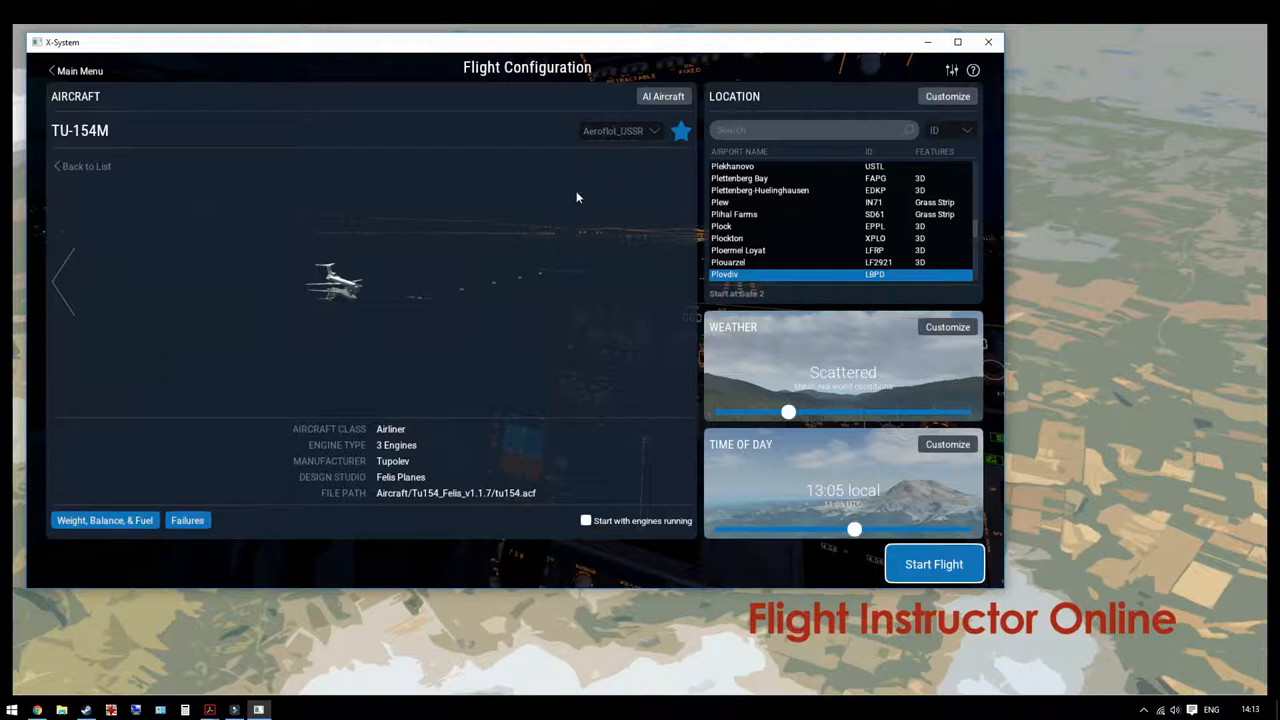
mouse_move(947, 96)
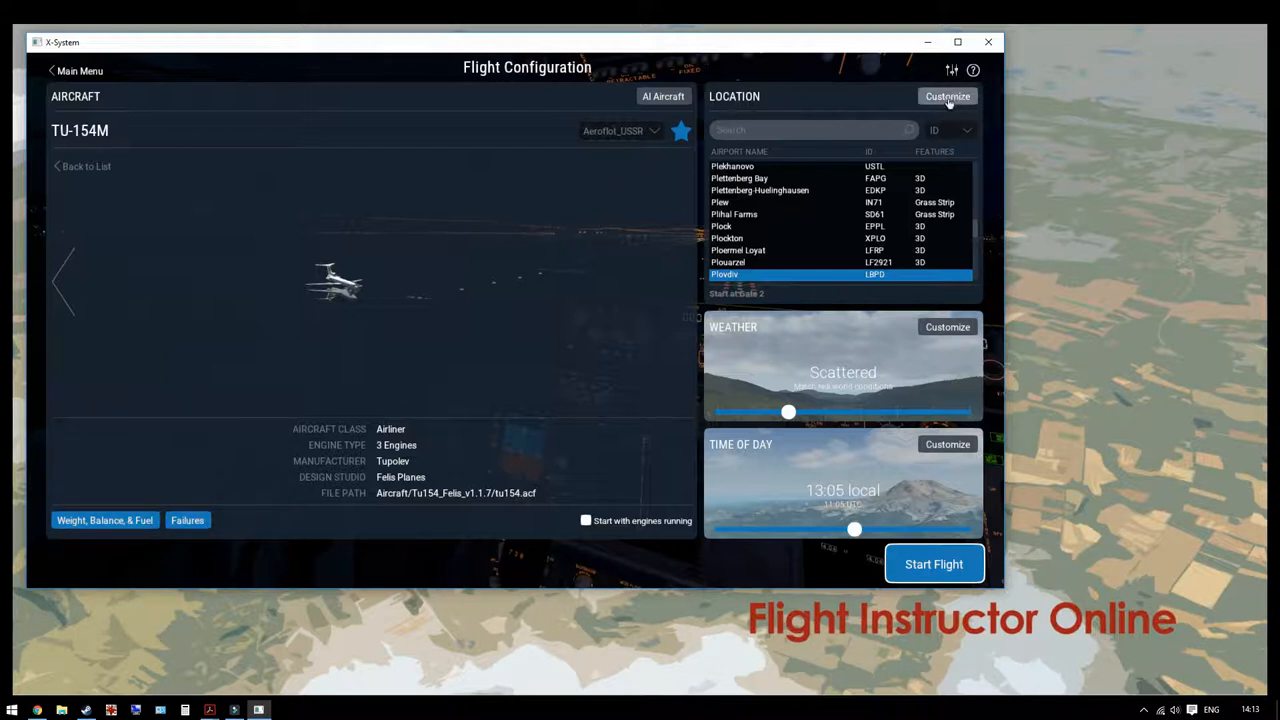
- Search for 'eyvi' and confirm Vilnius Intl (EYVI) as the starting location
click(805, 130)
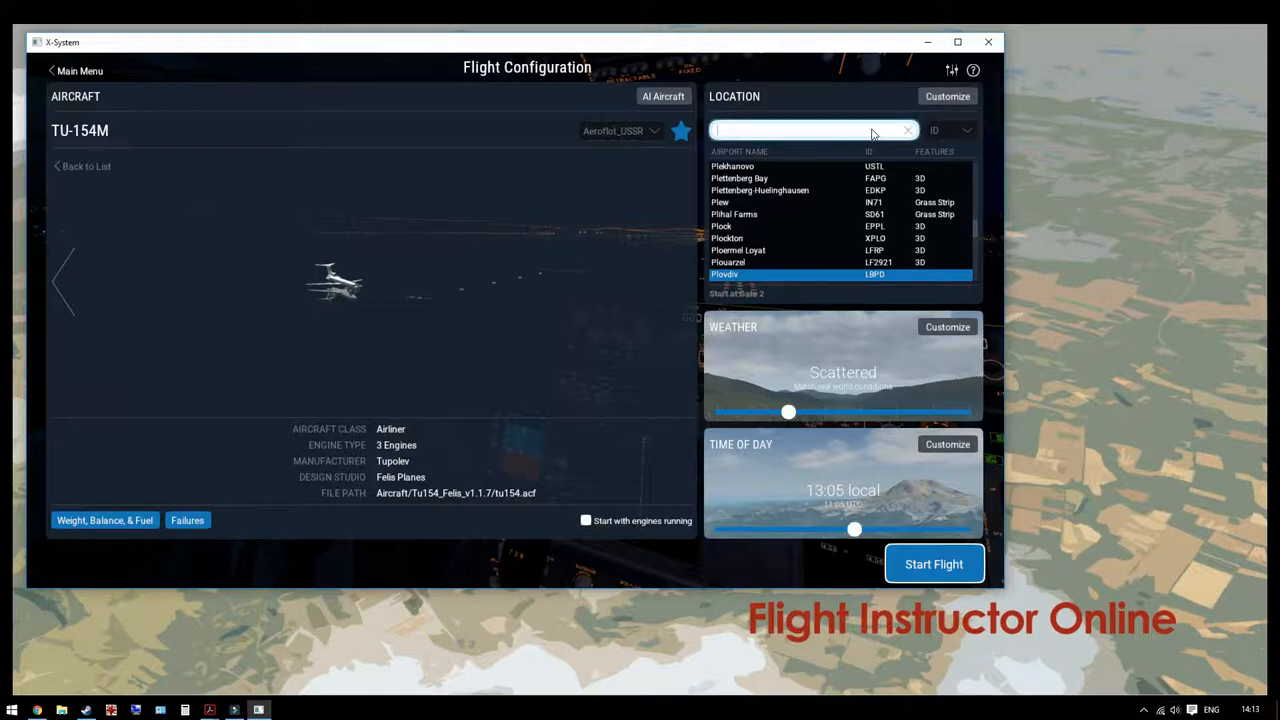
text(eyvi)
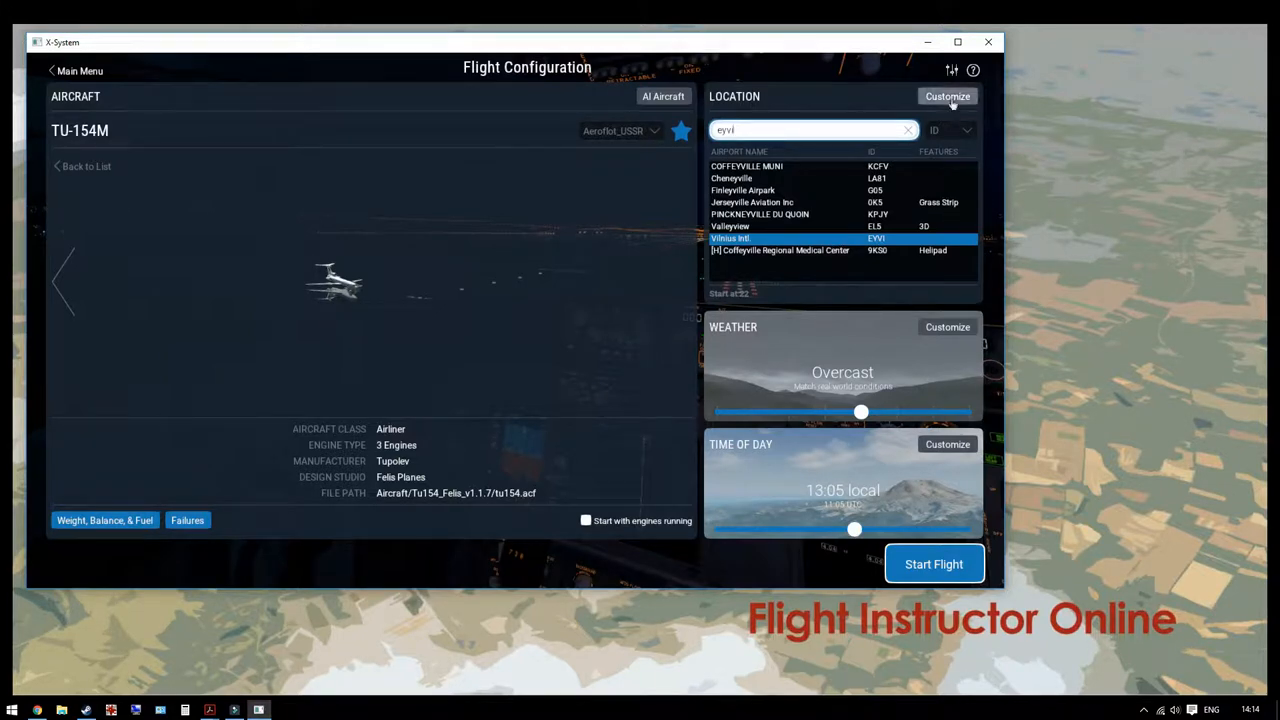
click(947, 96)
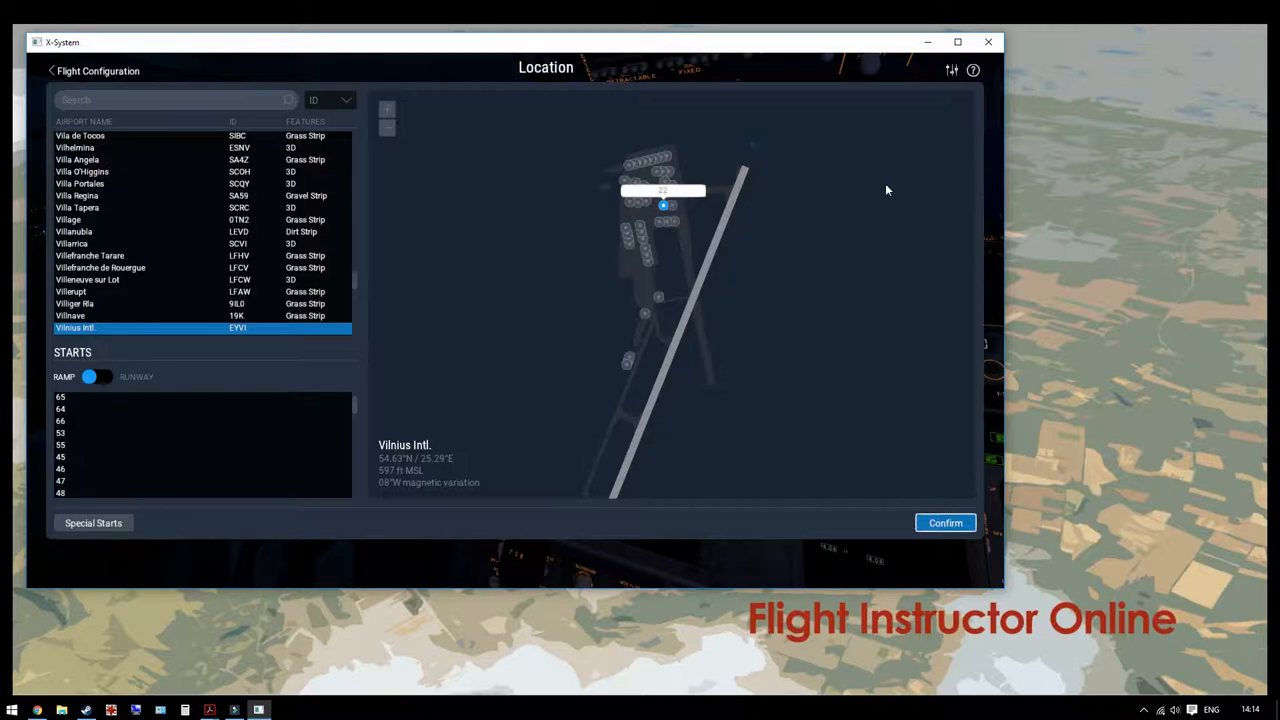
mouse_move(833, 576)
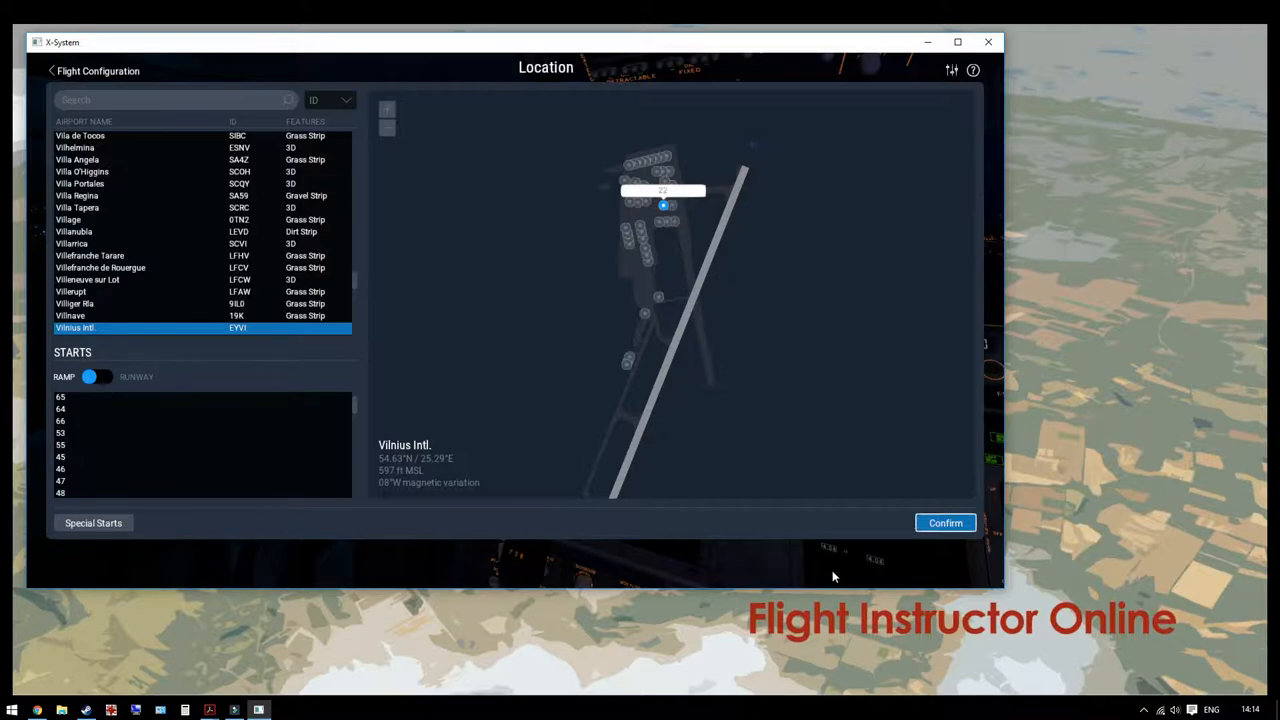
click(944, 522)
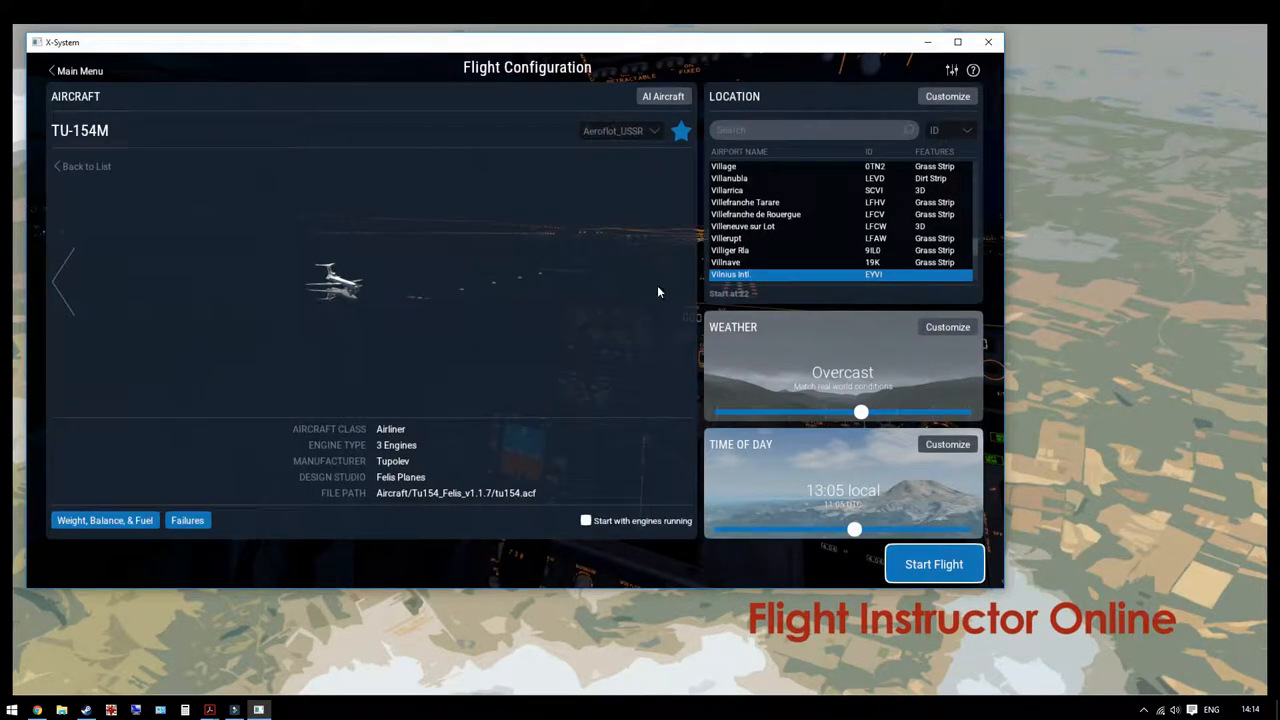
mouse_move(957, 425)
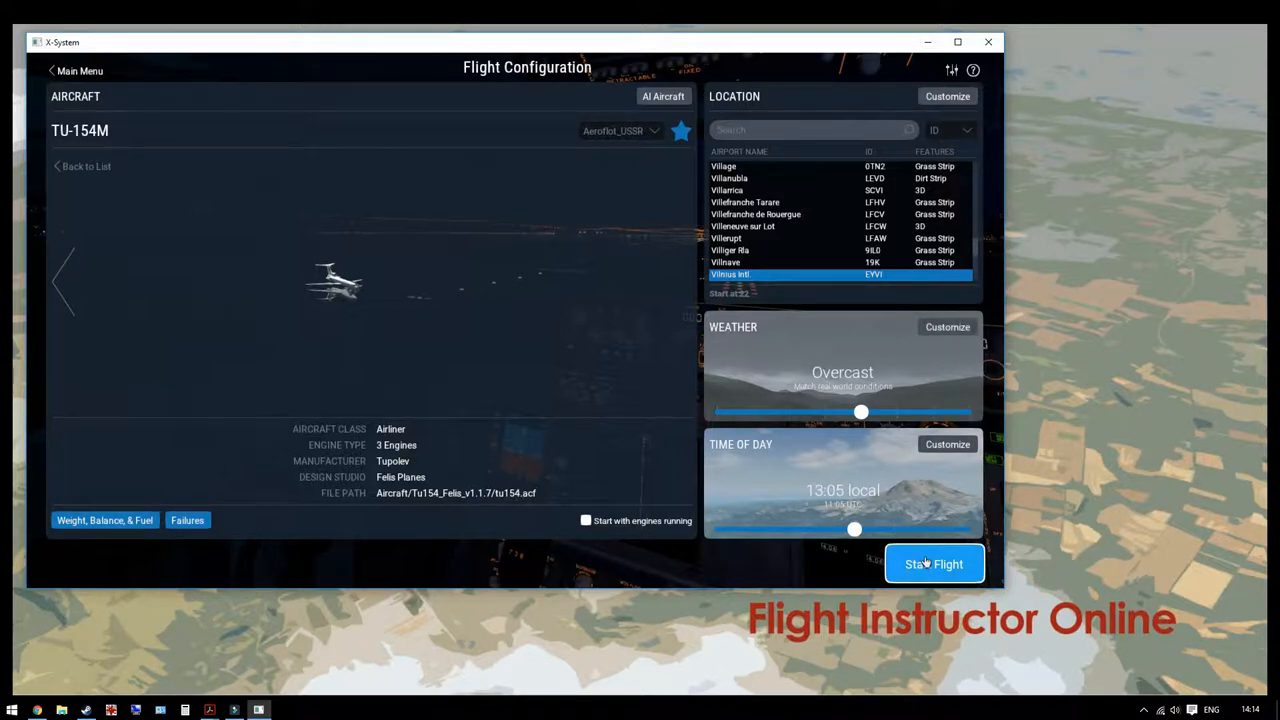
- Launch the flight at Vilnius and show the Tu-154M ground-service panel in English
click(934, 564)
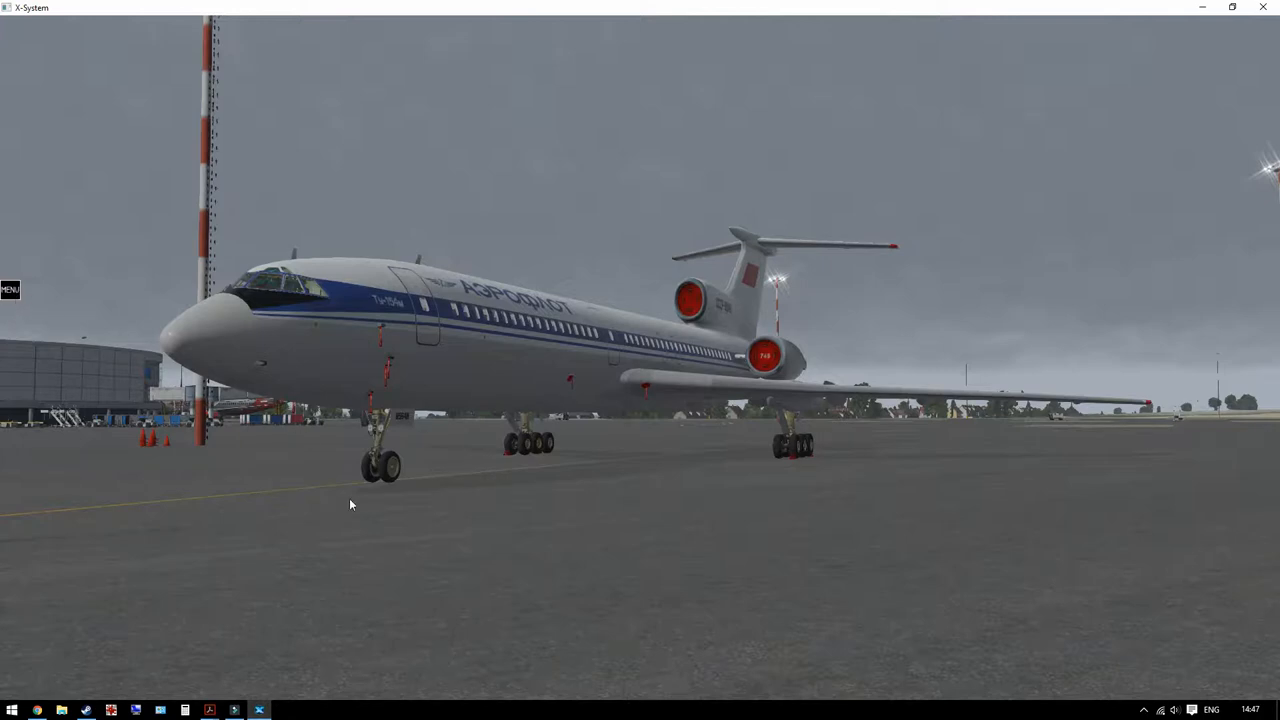
click(10, 289)
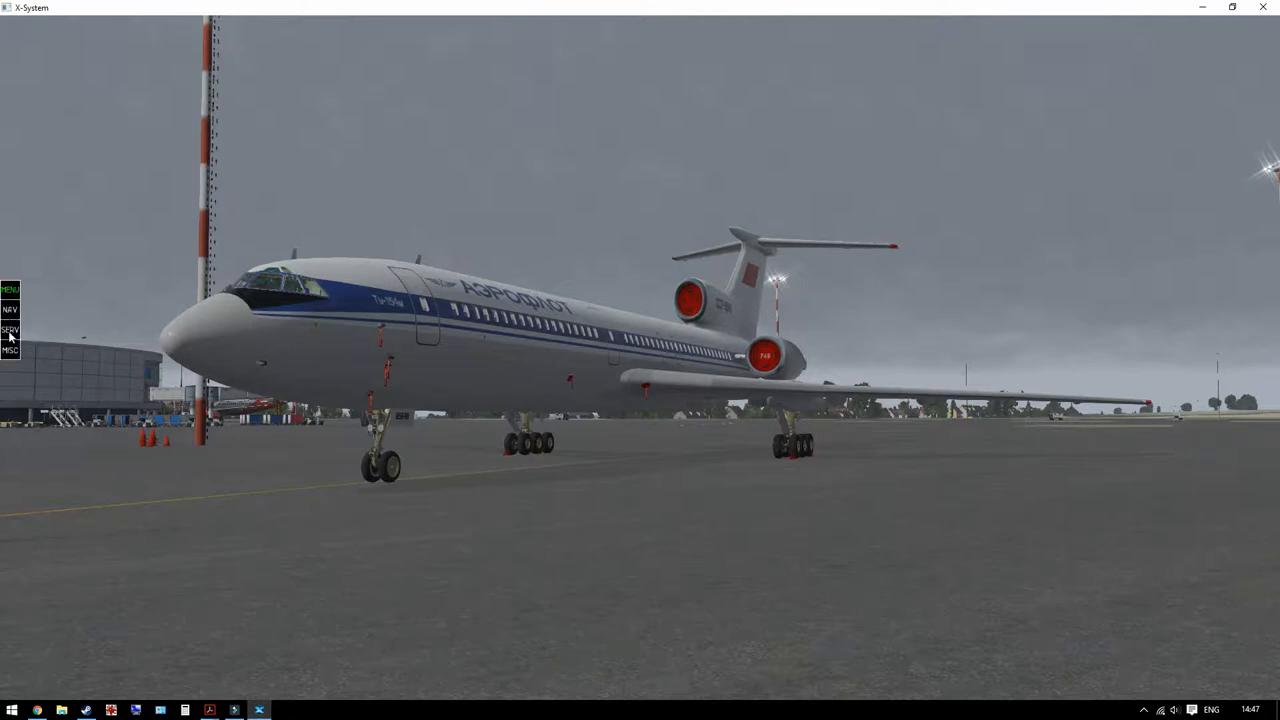
click(10, 329)
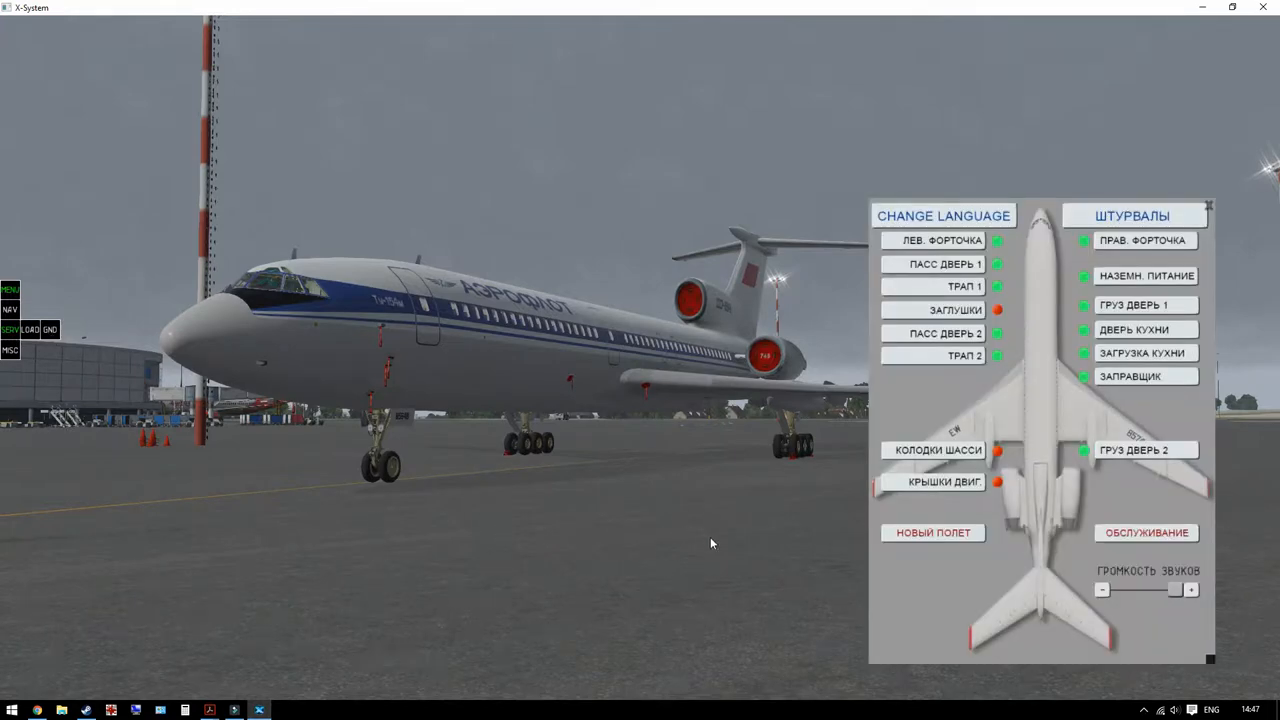
mouse_move(891, 524)
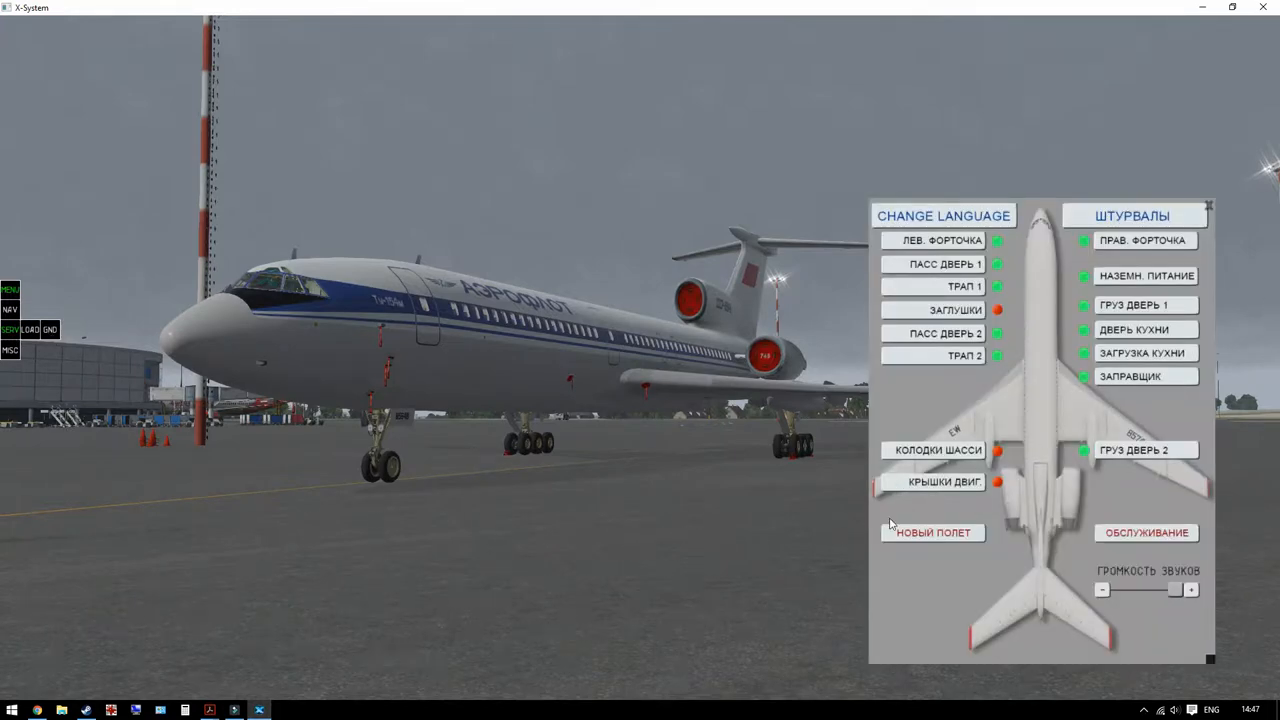
mouse_move(893, 208)
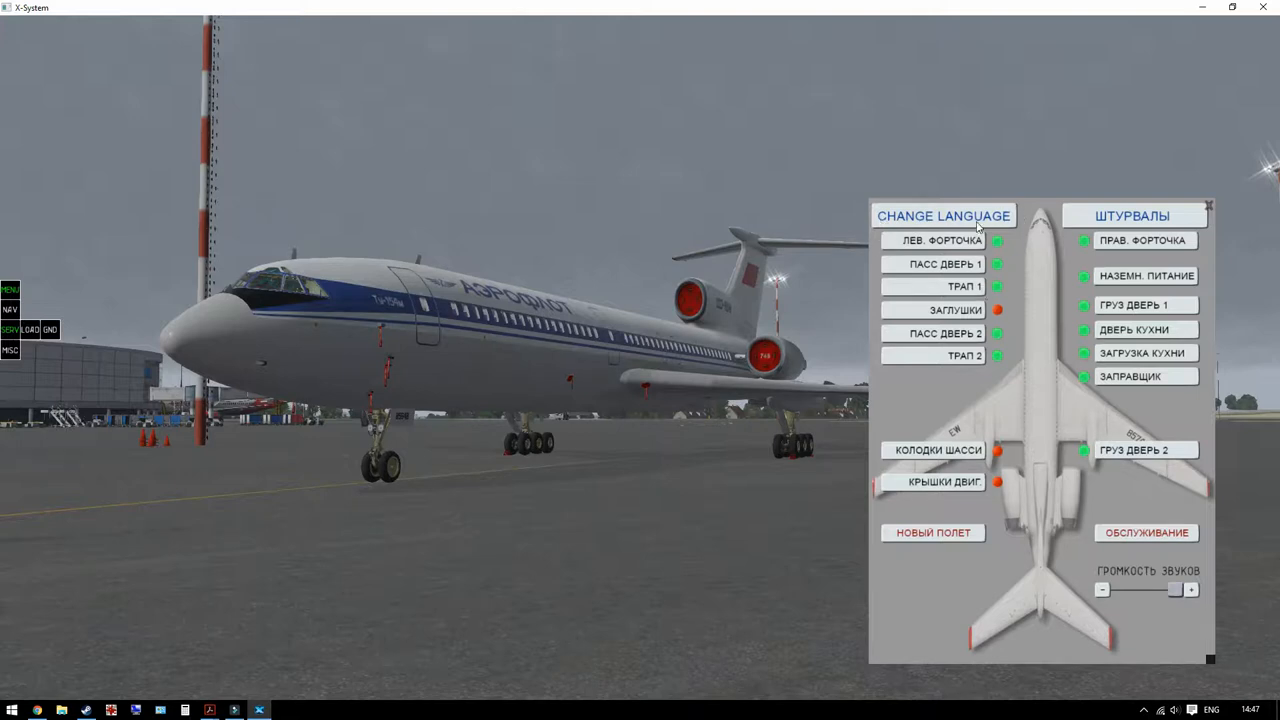
click(943, 215)
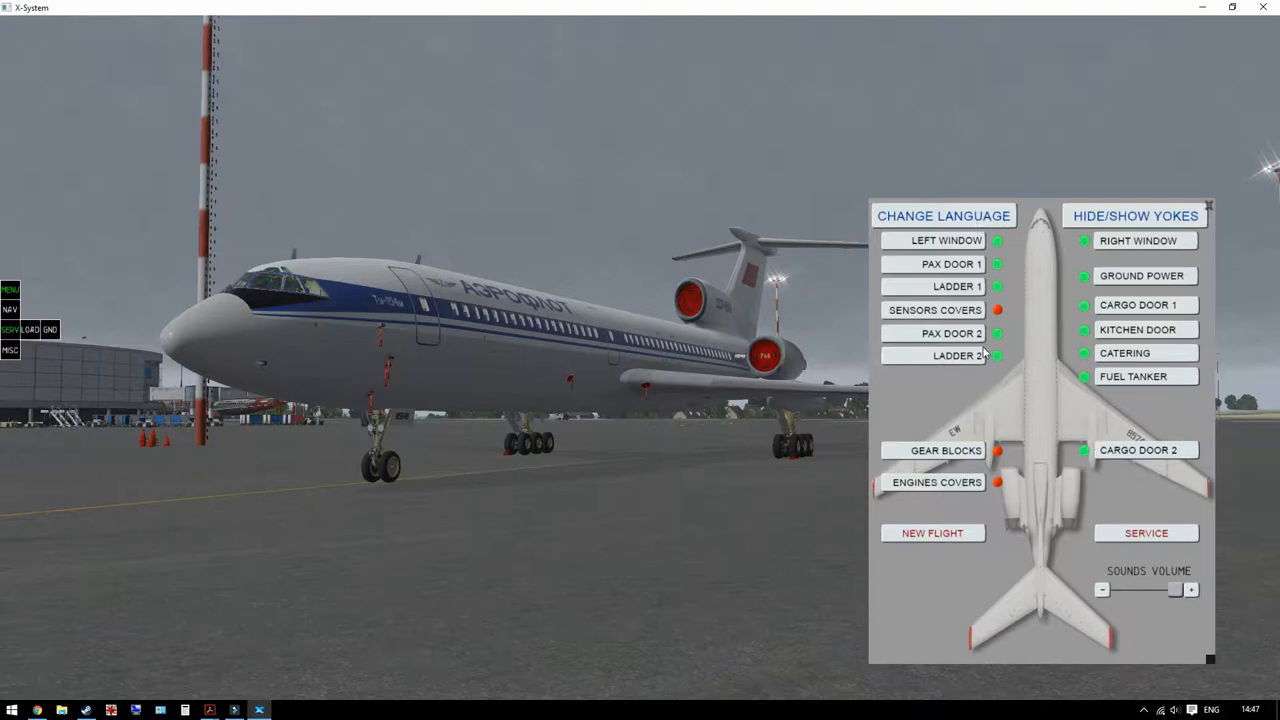
- Bring the boarding stairs, remove the protective covers, and call the ground power unit
click(953, 356)
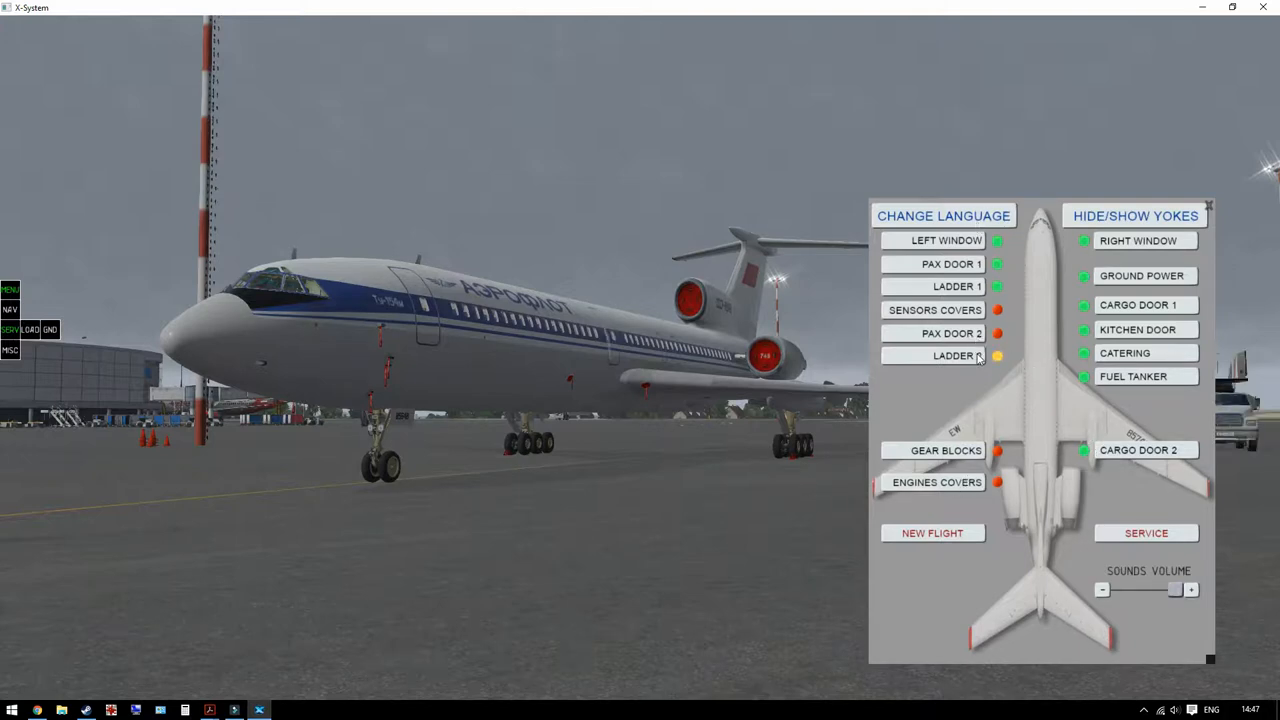
click(953, 356)
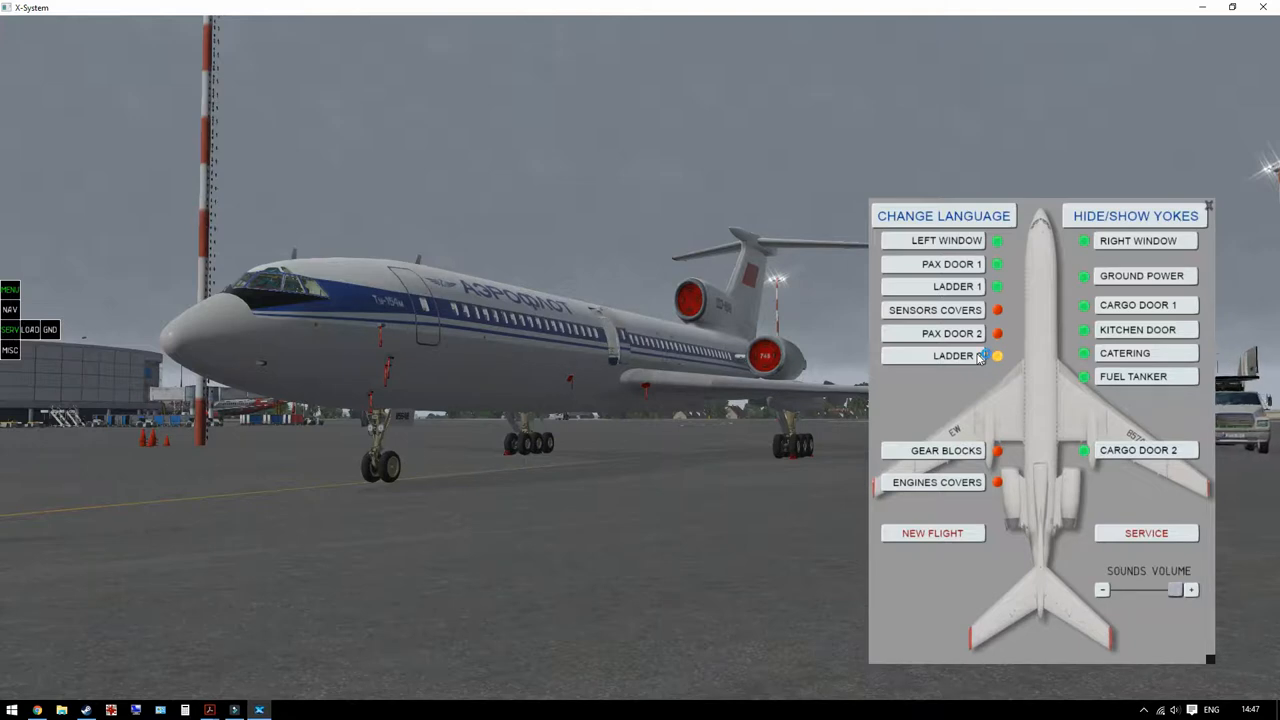
click(951, 355)
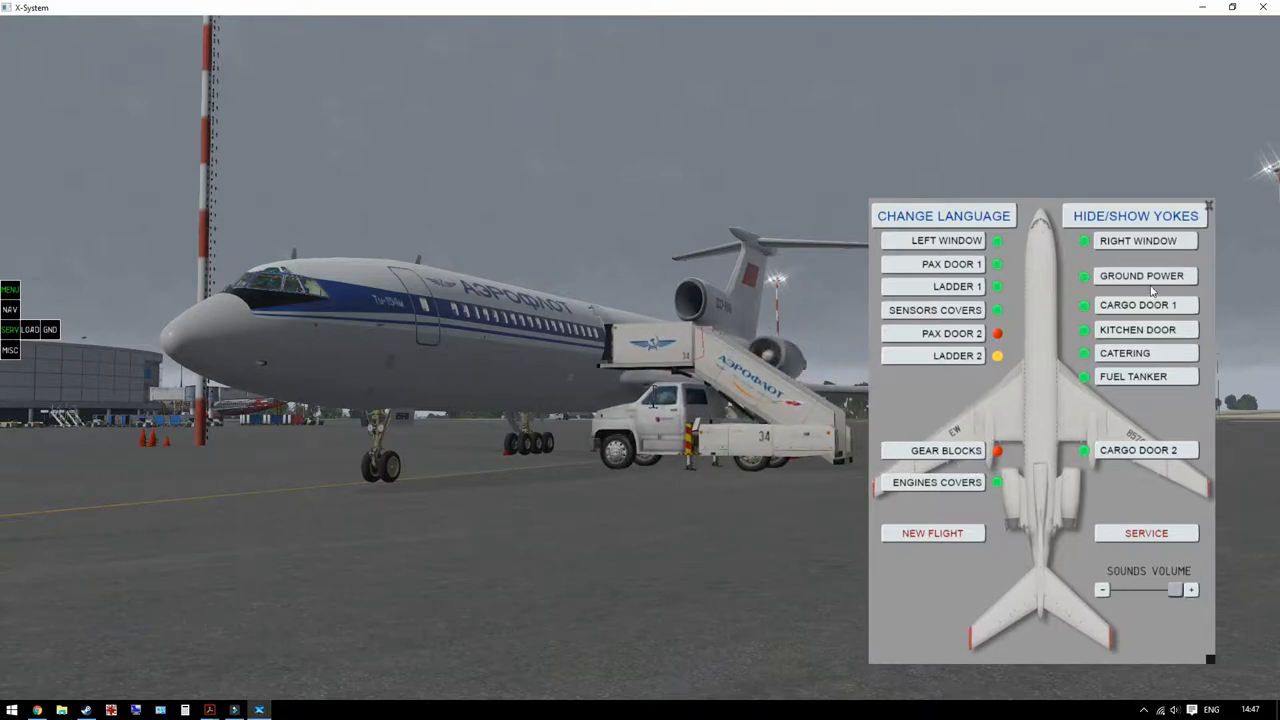
click(1140, 275)
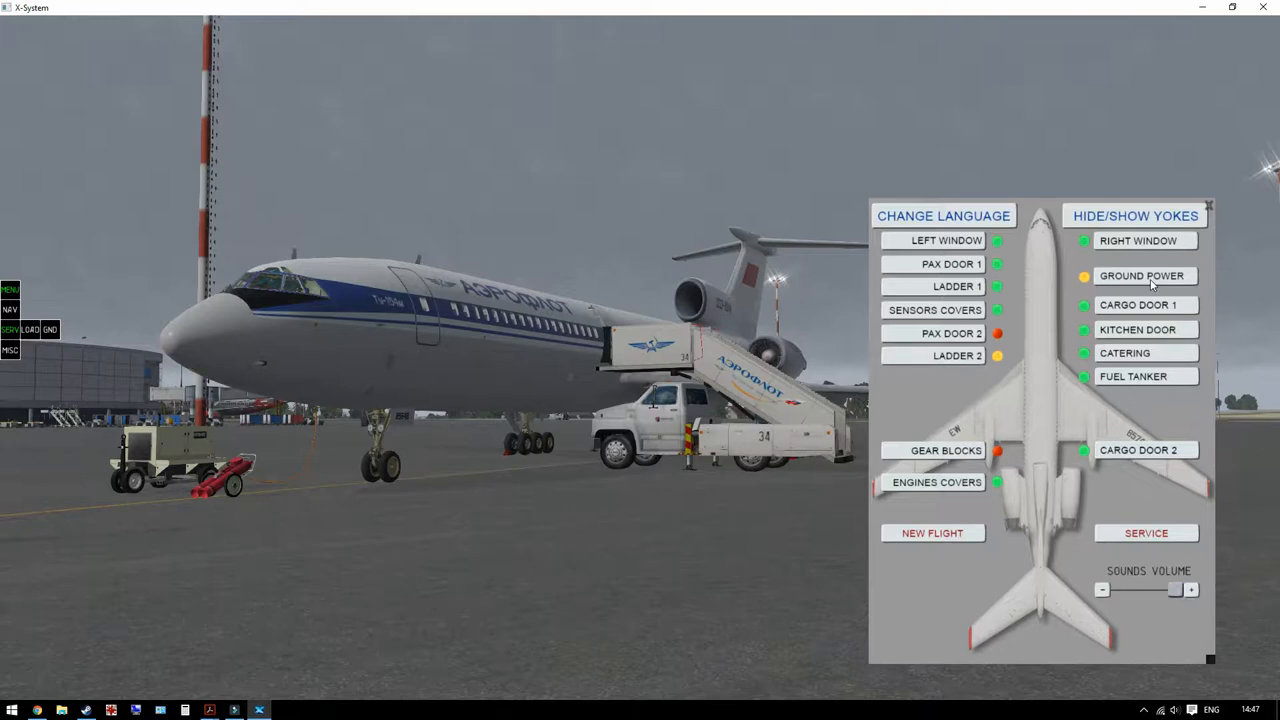
mouse_move(793, 334)
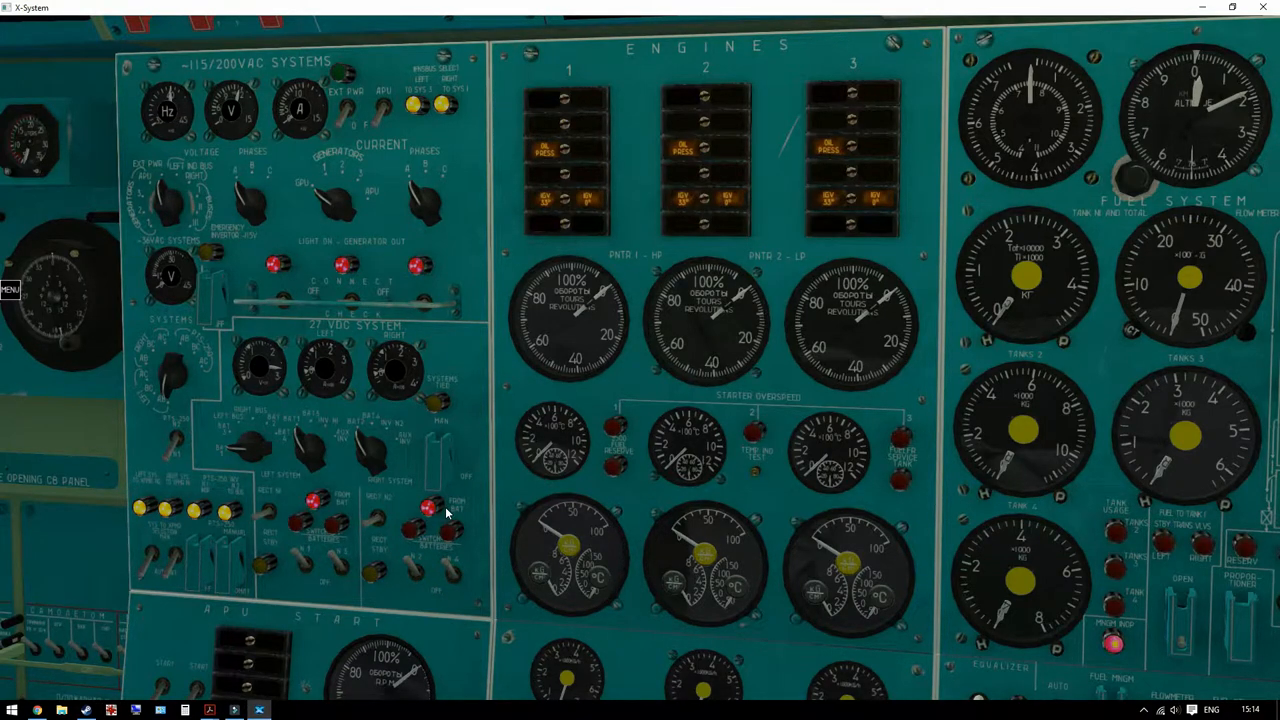
mouse_move(560, 440)
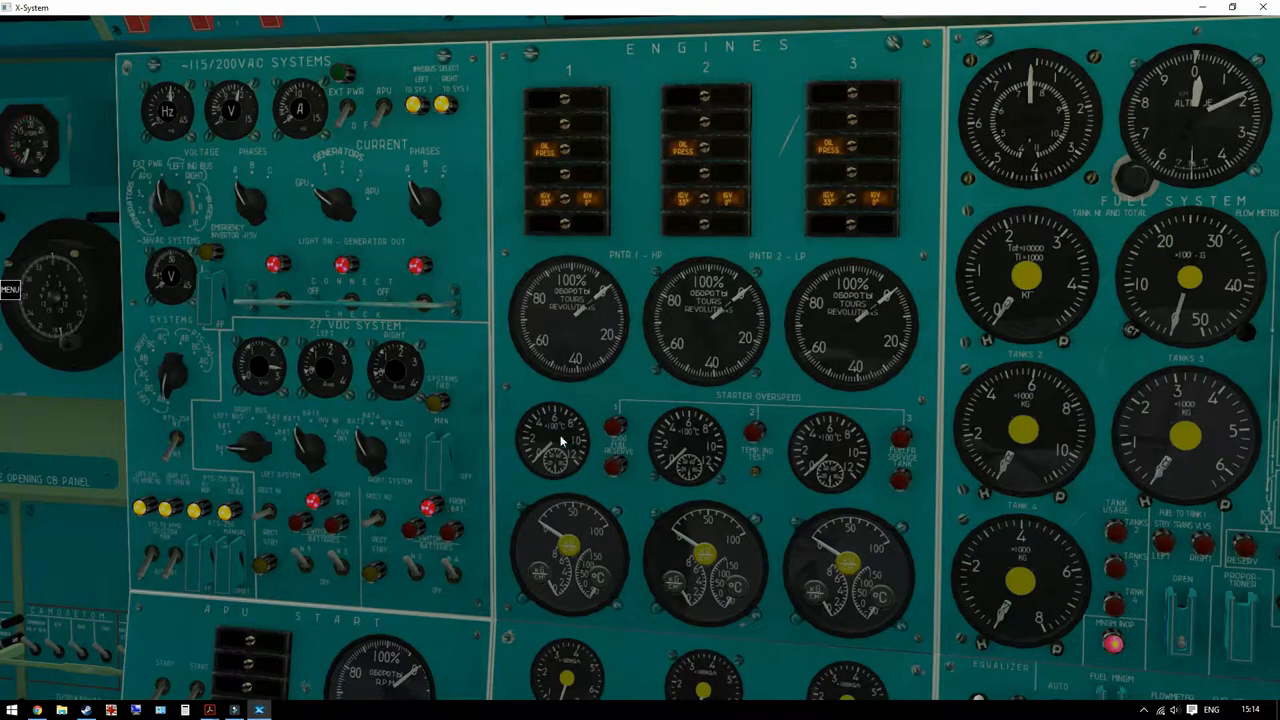
- Work the EXT PWR switch on the 115/200VAC systems panel
click(170, 200)
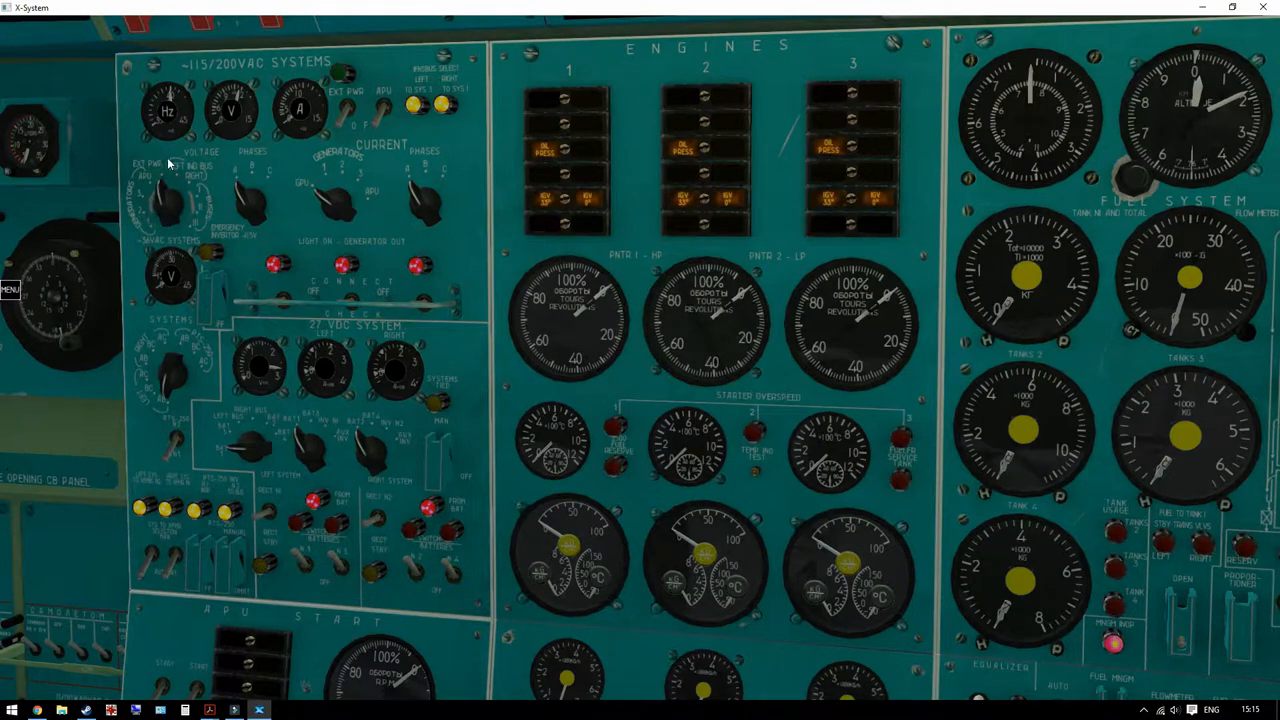
mouse_move(170, 100)
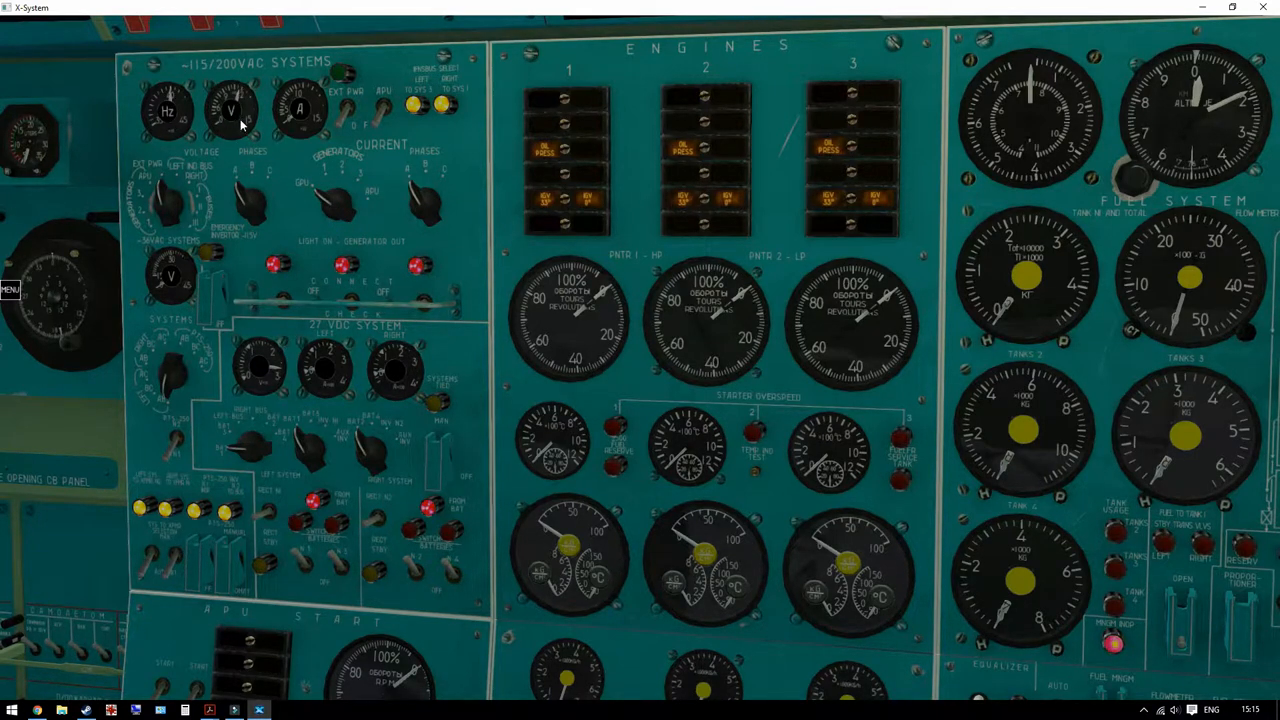
mouse_move(330, 160)
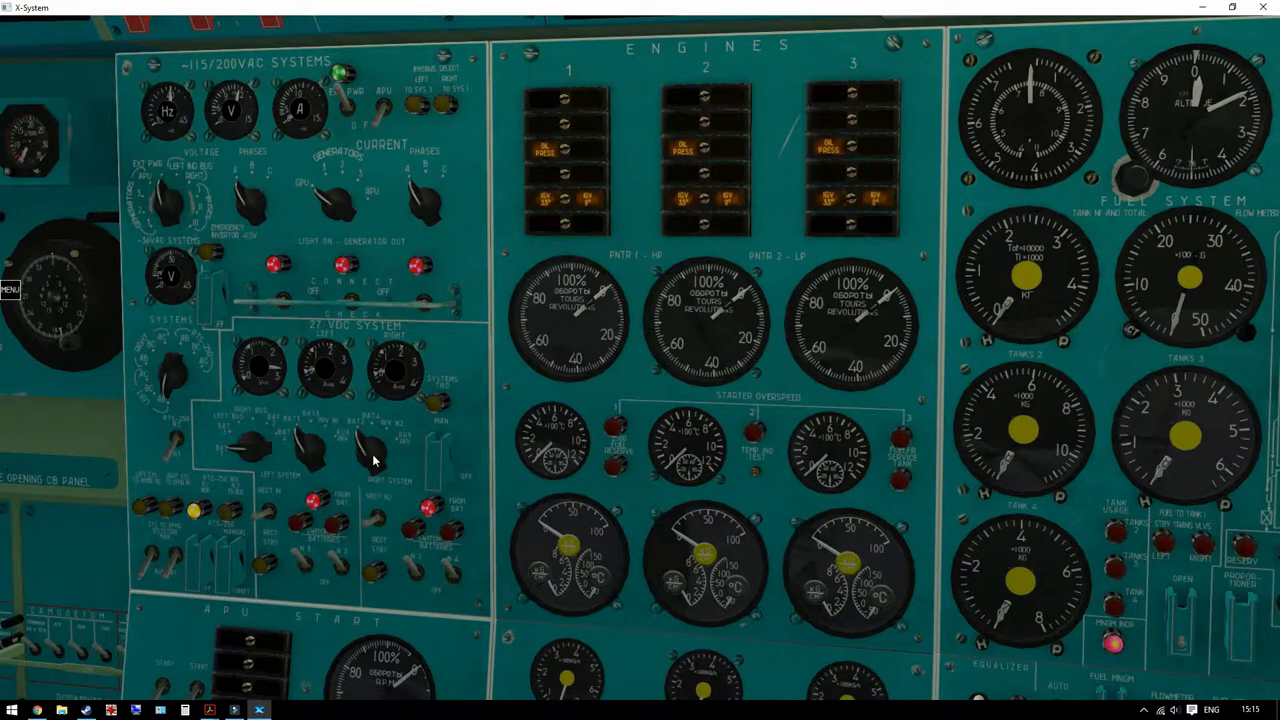
mouse_move(305, 118)
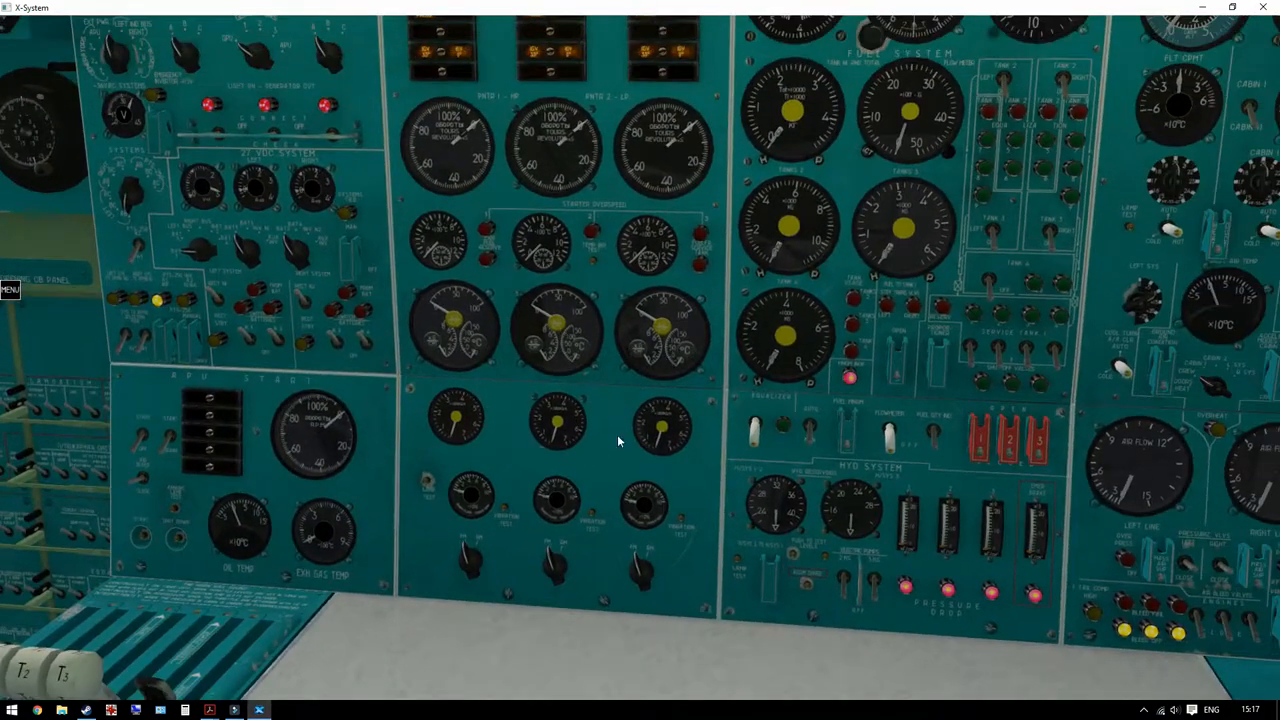
mouse_move(155, 551)
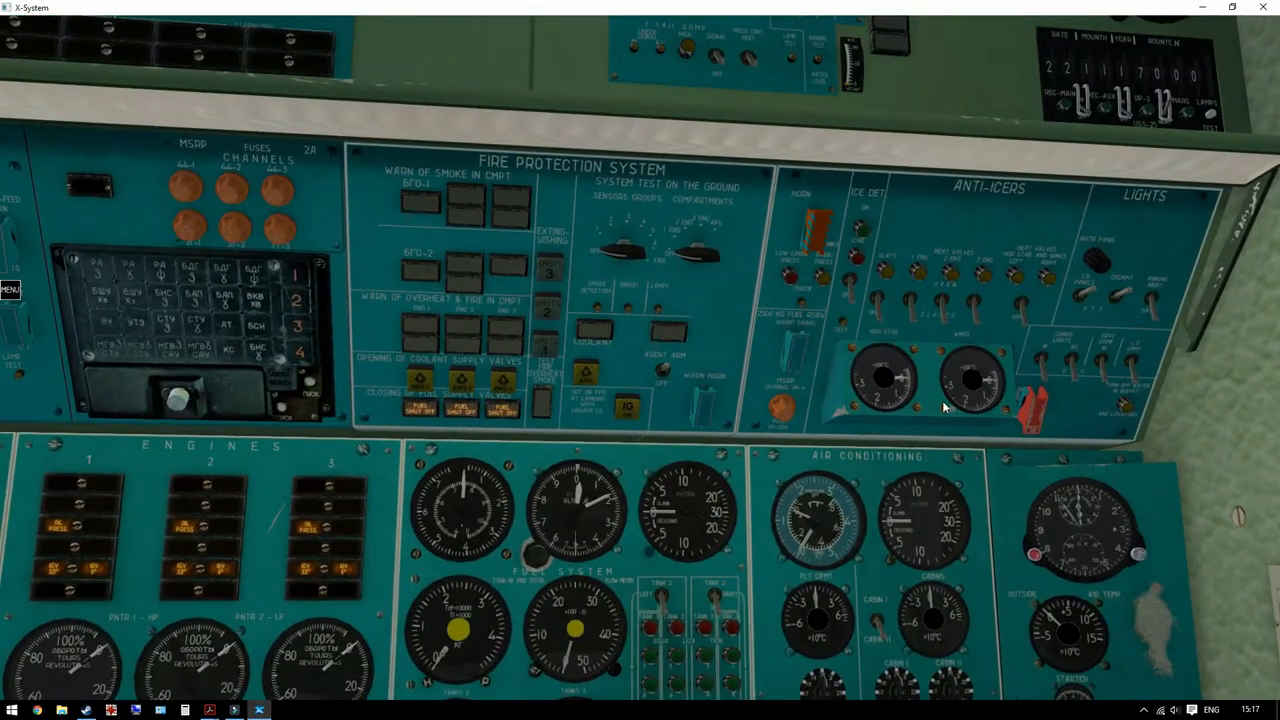
mouse_move(641, 356)
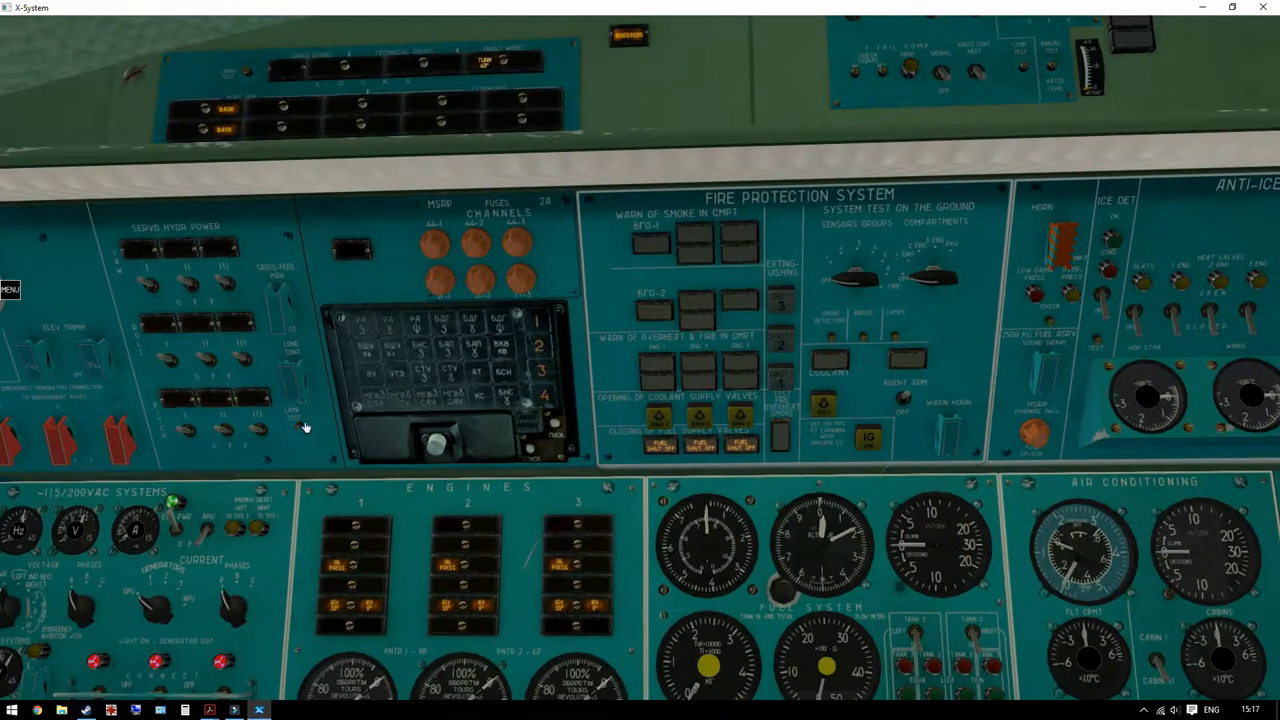
mouse_move(243, 60)
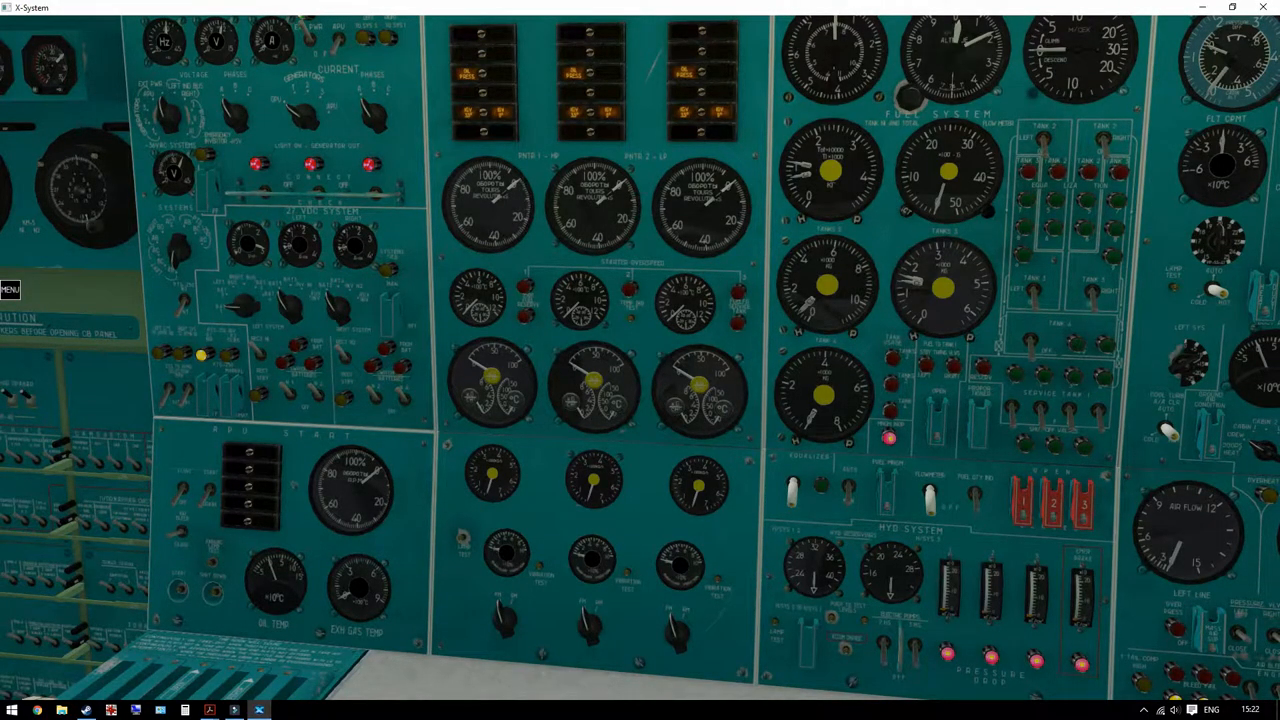
mouse_move(422, 364)
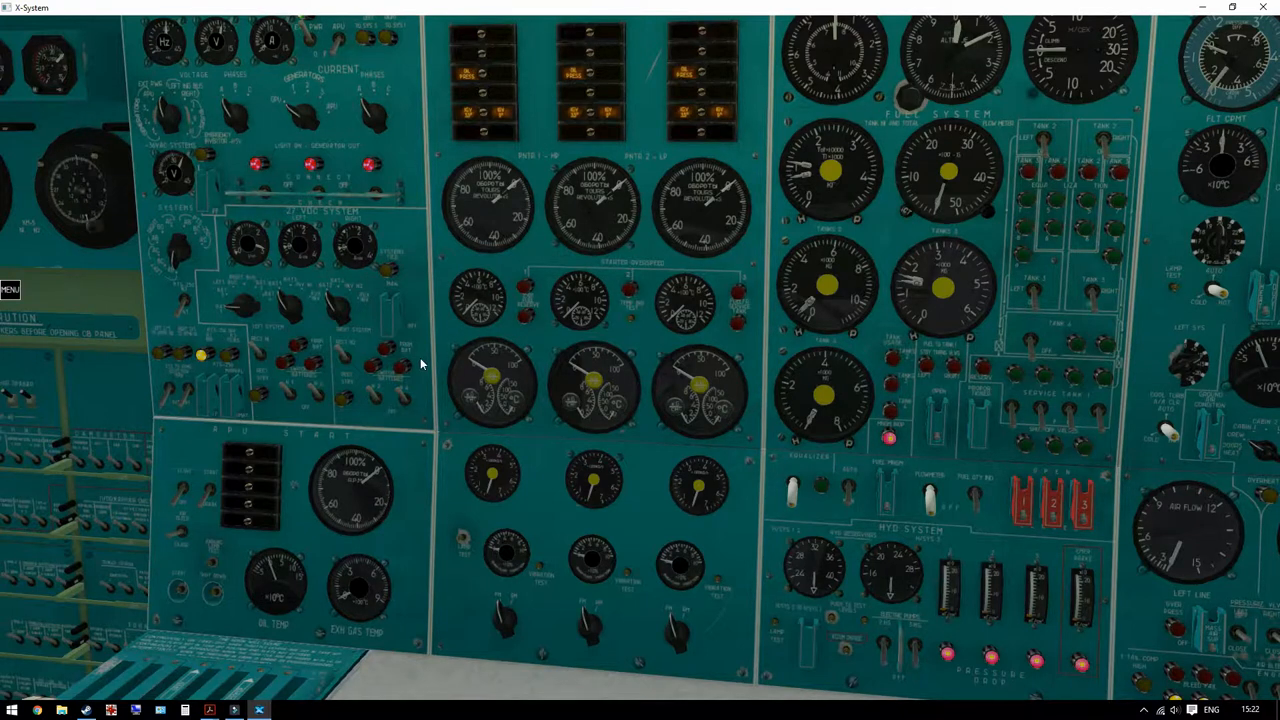
mouse_move(712, 367)
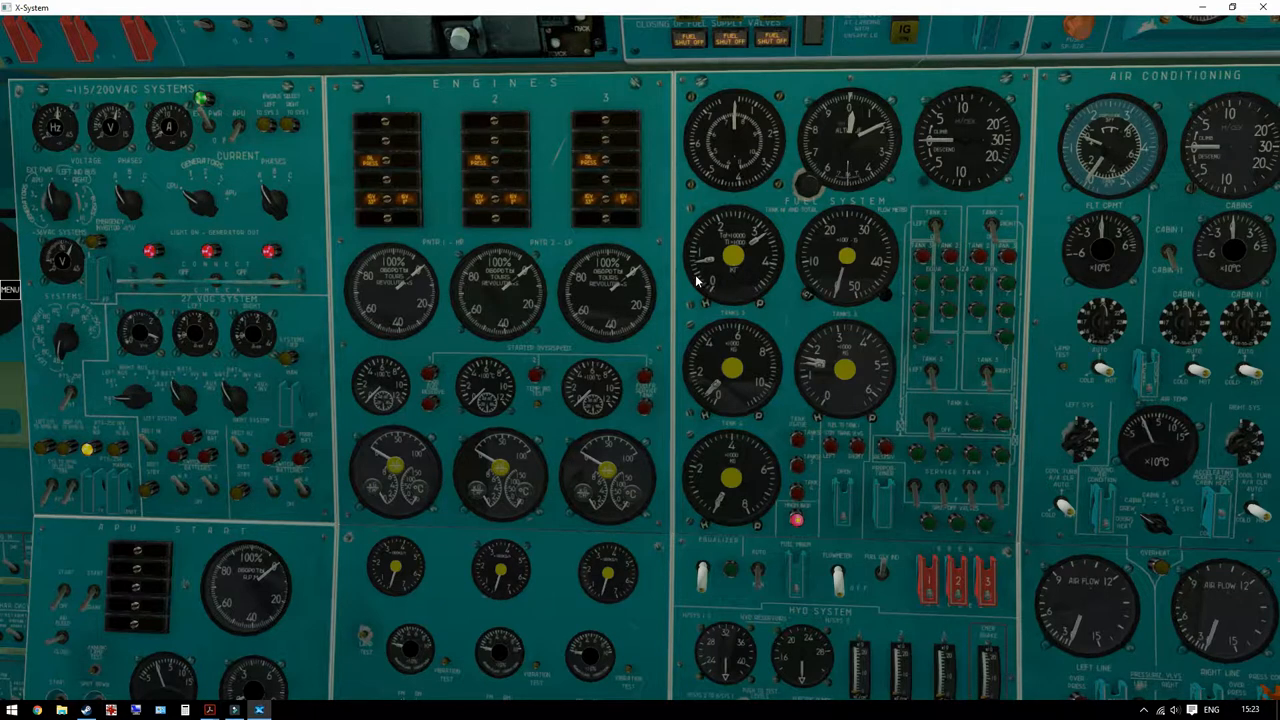
mouse_move(700, 271)
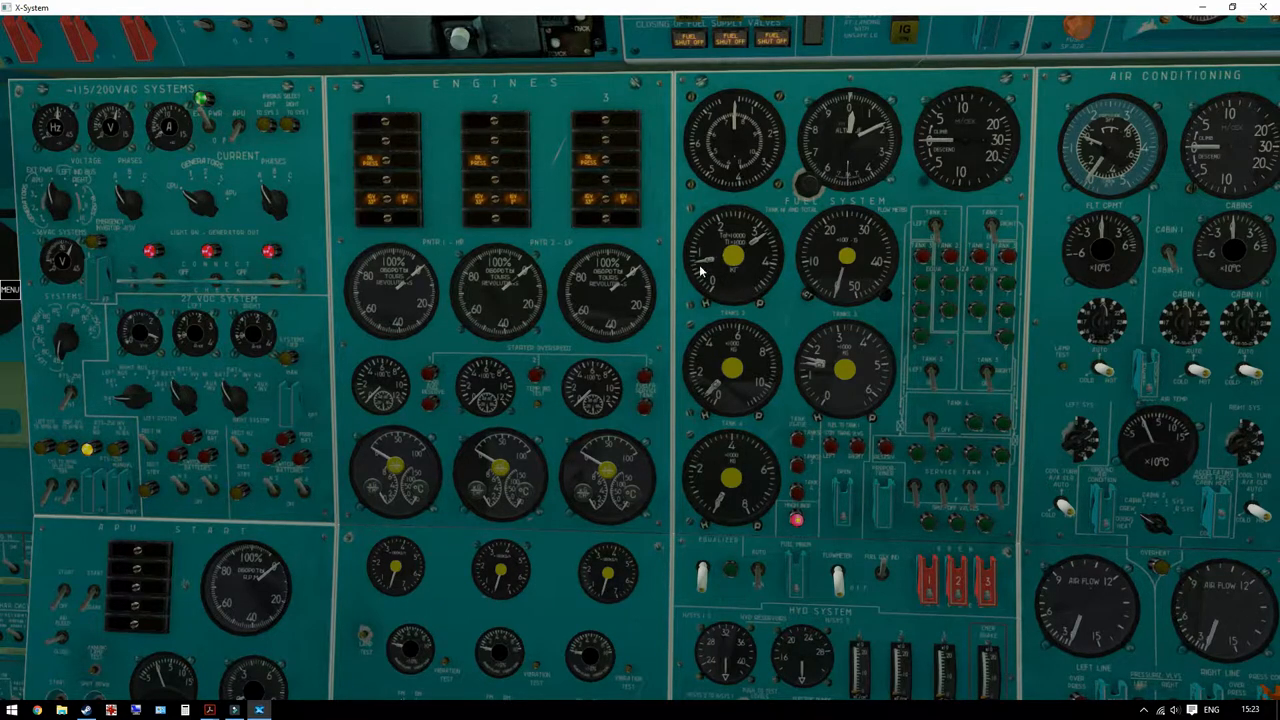
mouse_move(810, 253)
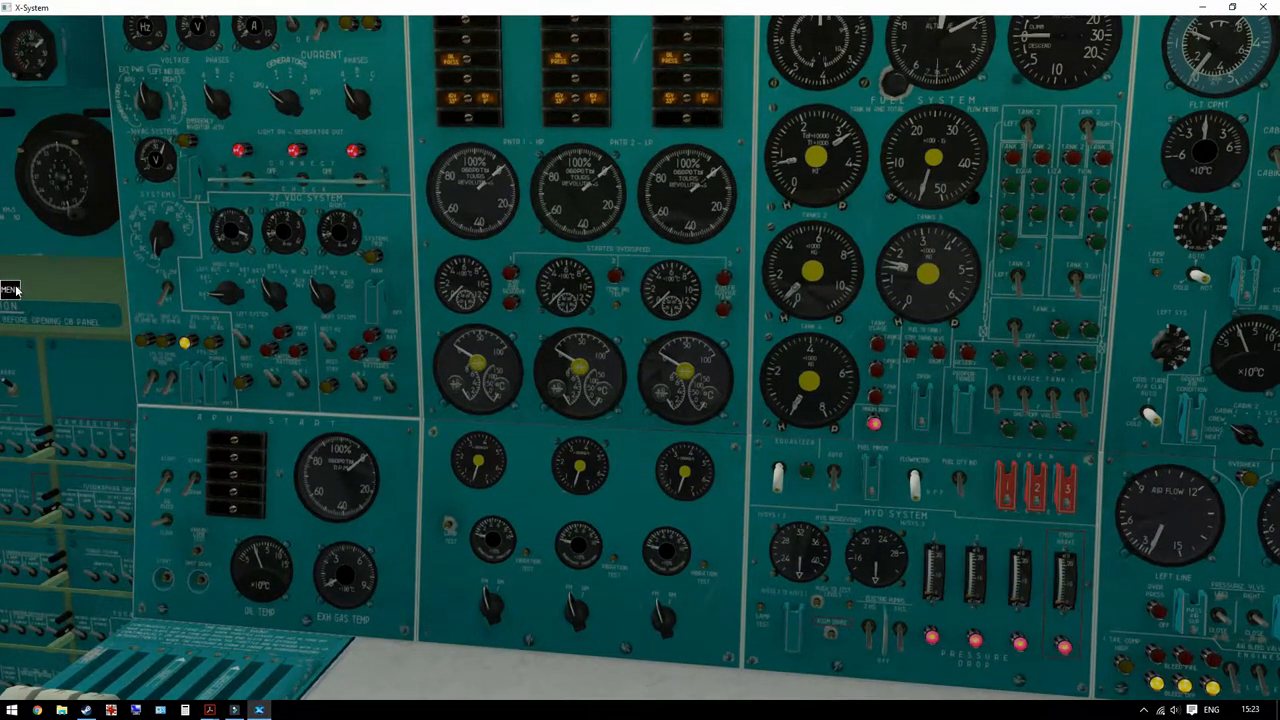
- Open the Aircraft Load window through MENU > SERV > LOAD
click(11, 290)
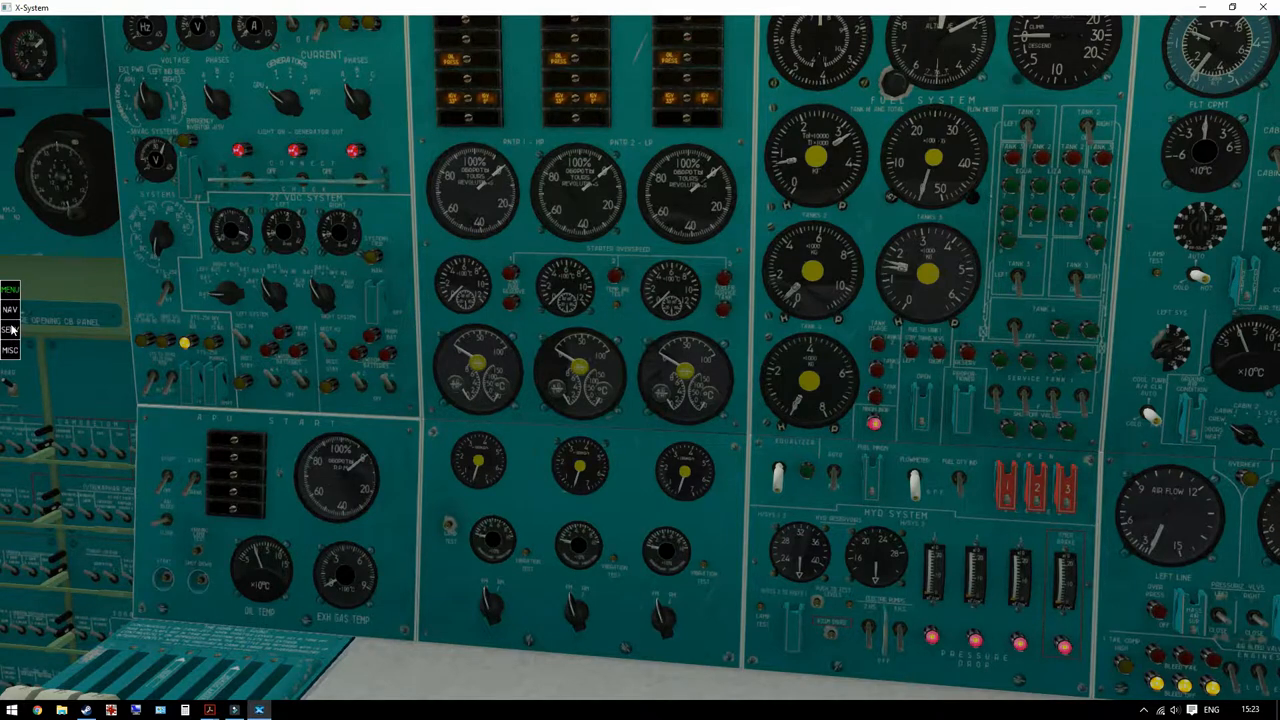
click(11, 328)
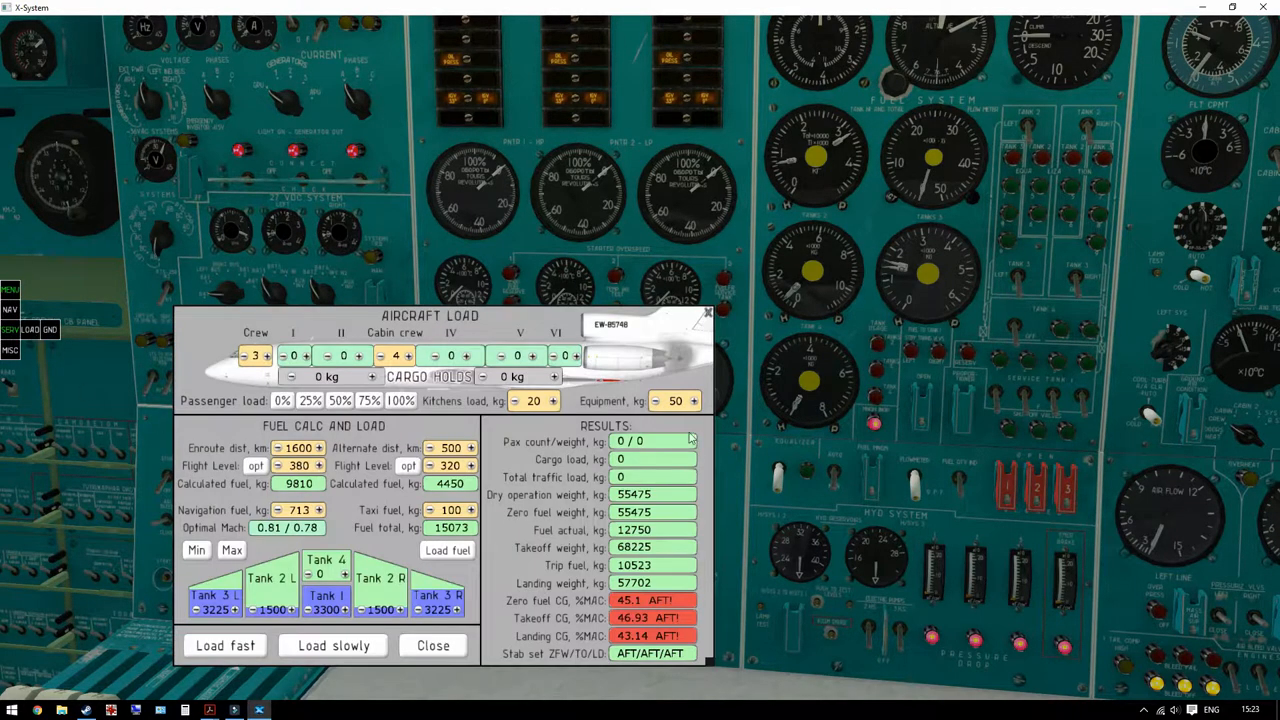
mouse_move(690, 587)
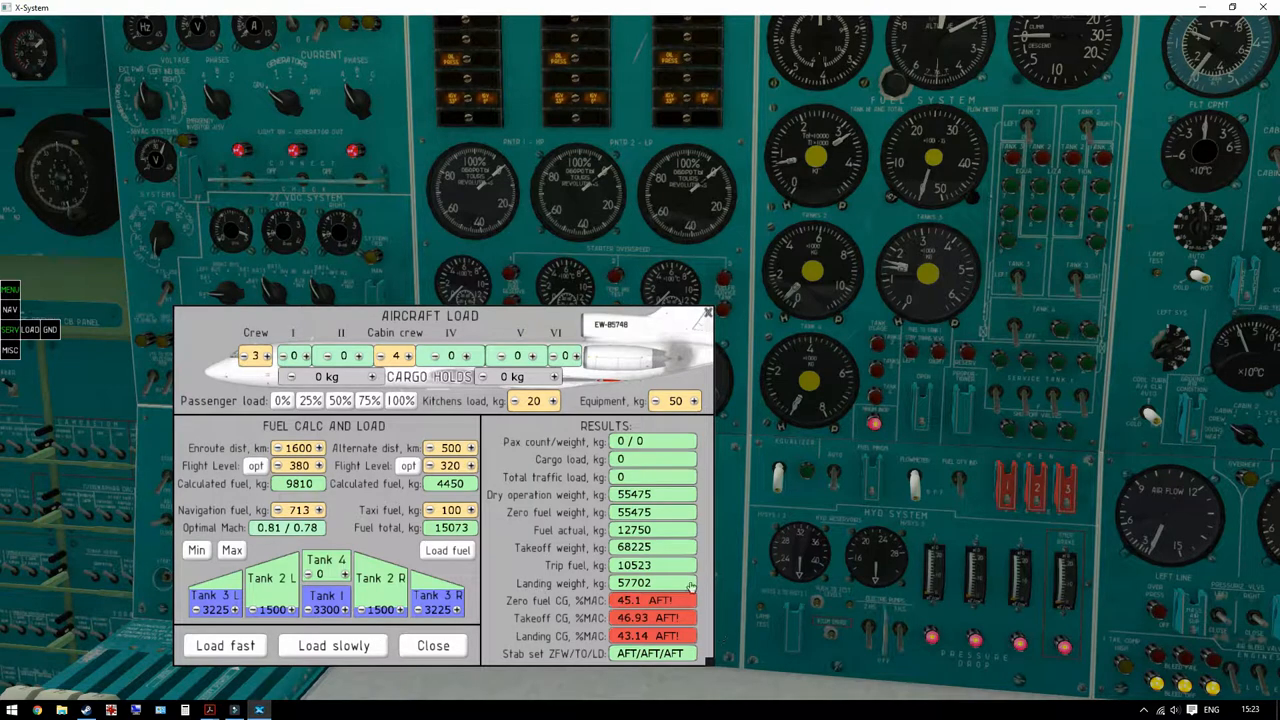
mouse_move(253, 621)
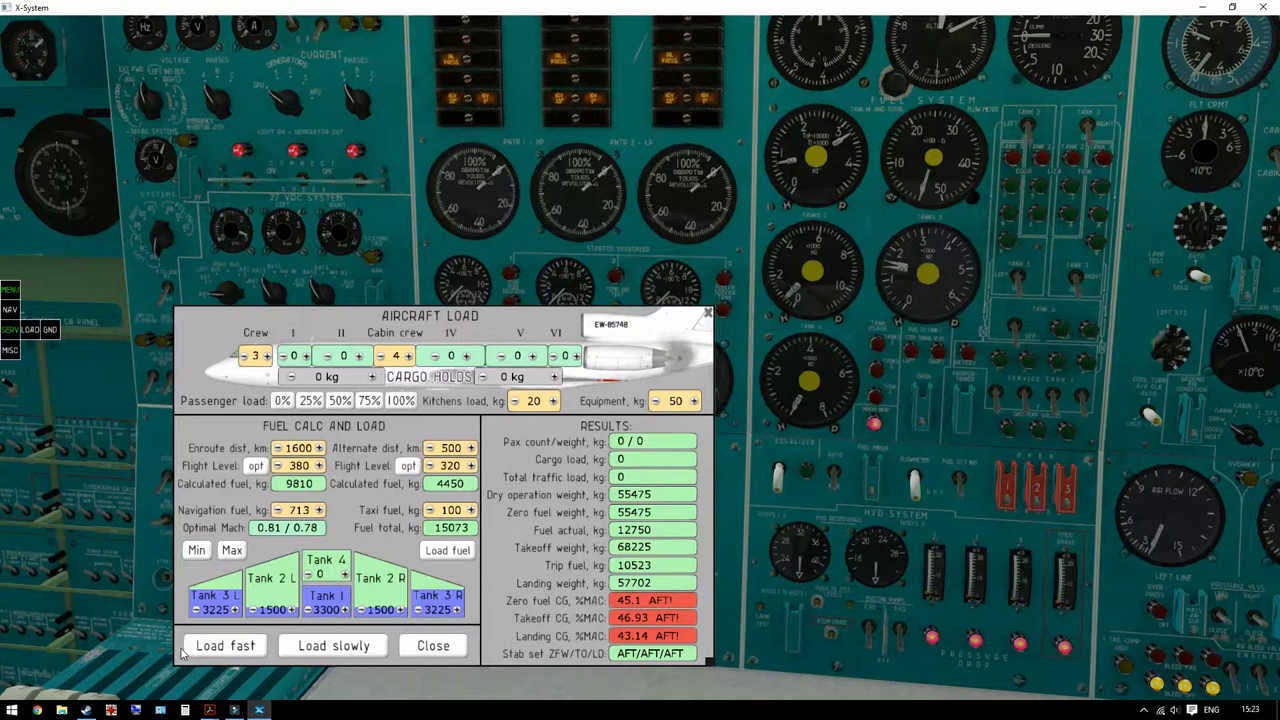
mouse_move(282, 670)
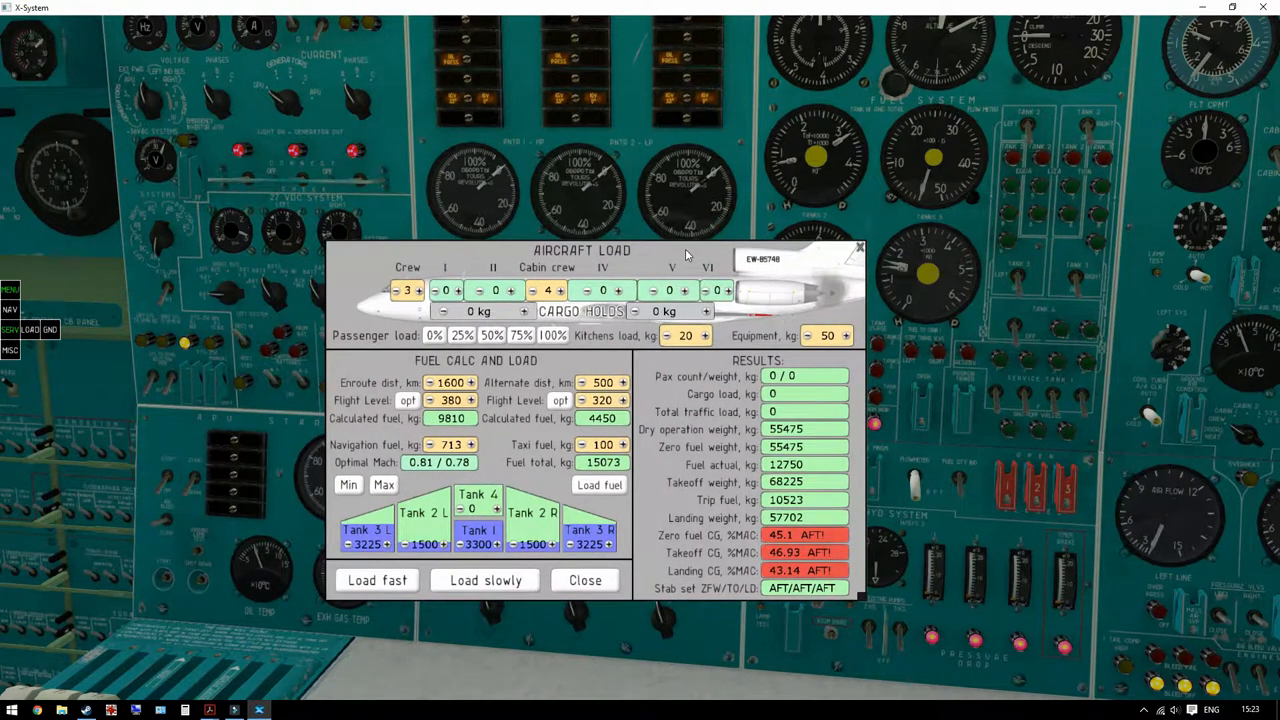
mouse_move(562, 224)
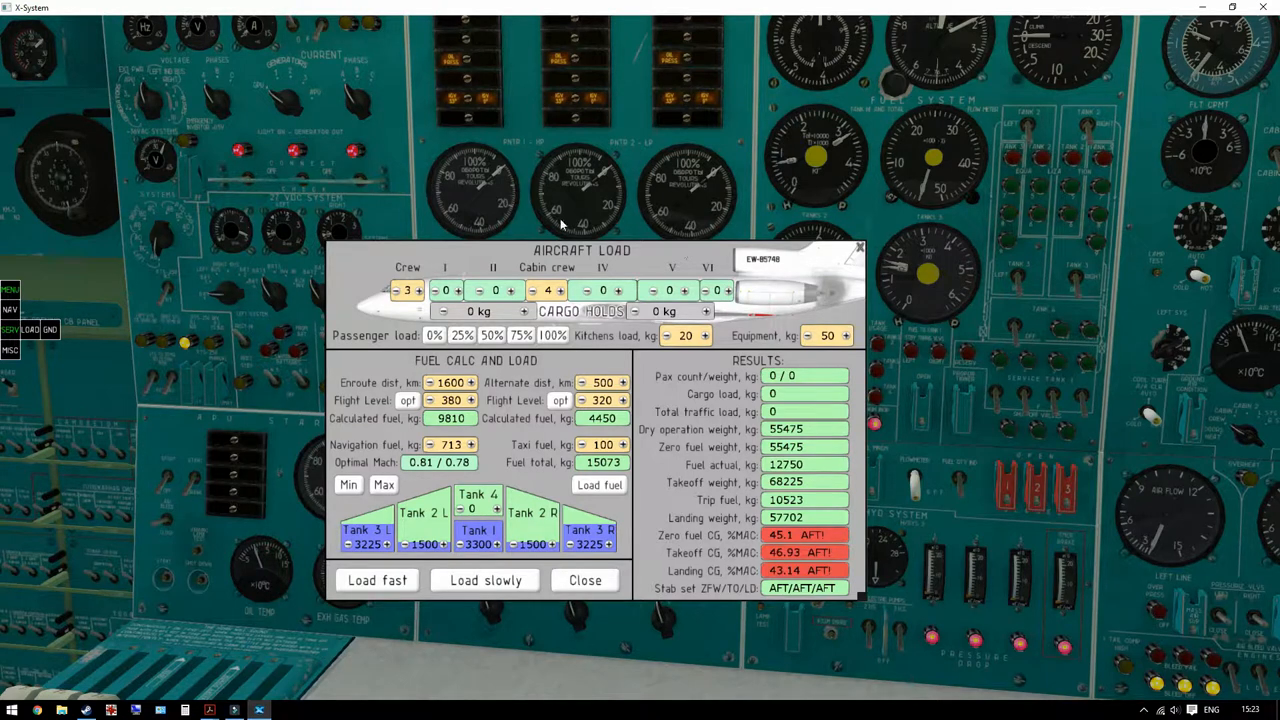
click(431, 382)
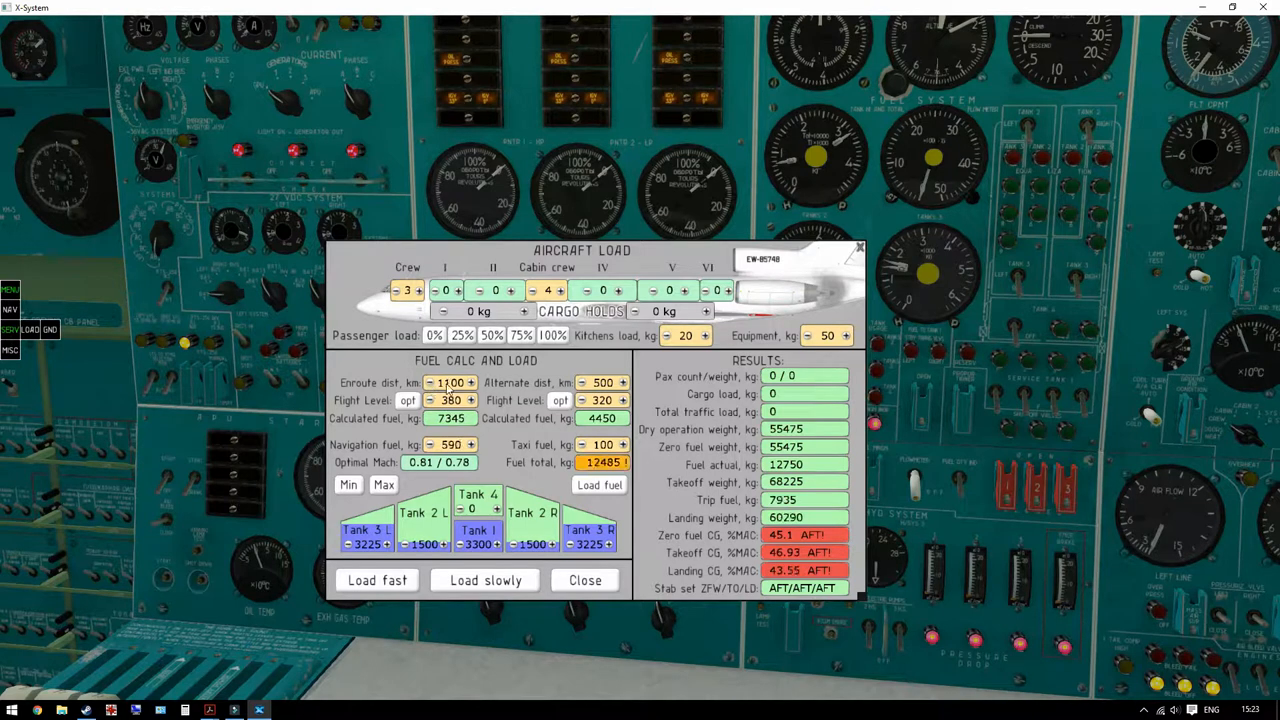
click(470, 382)
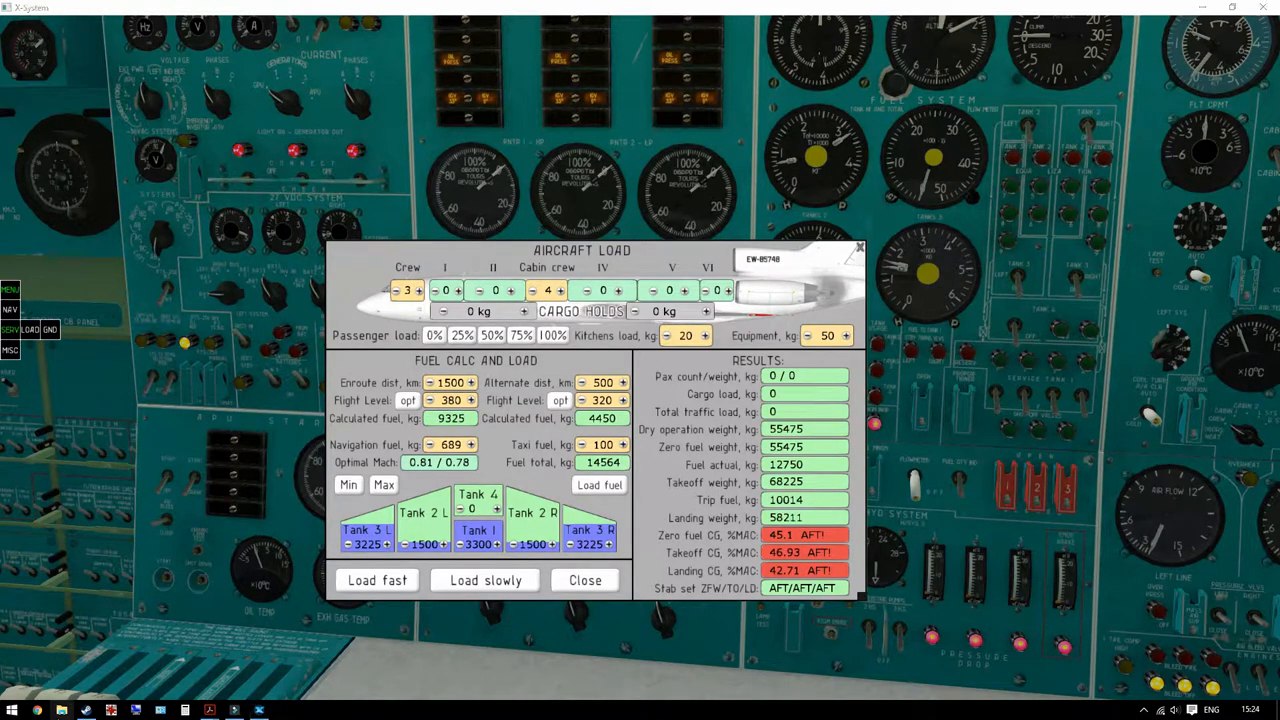
mouse_move(500, 252)
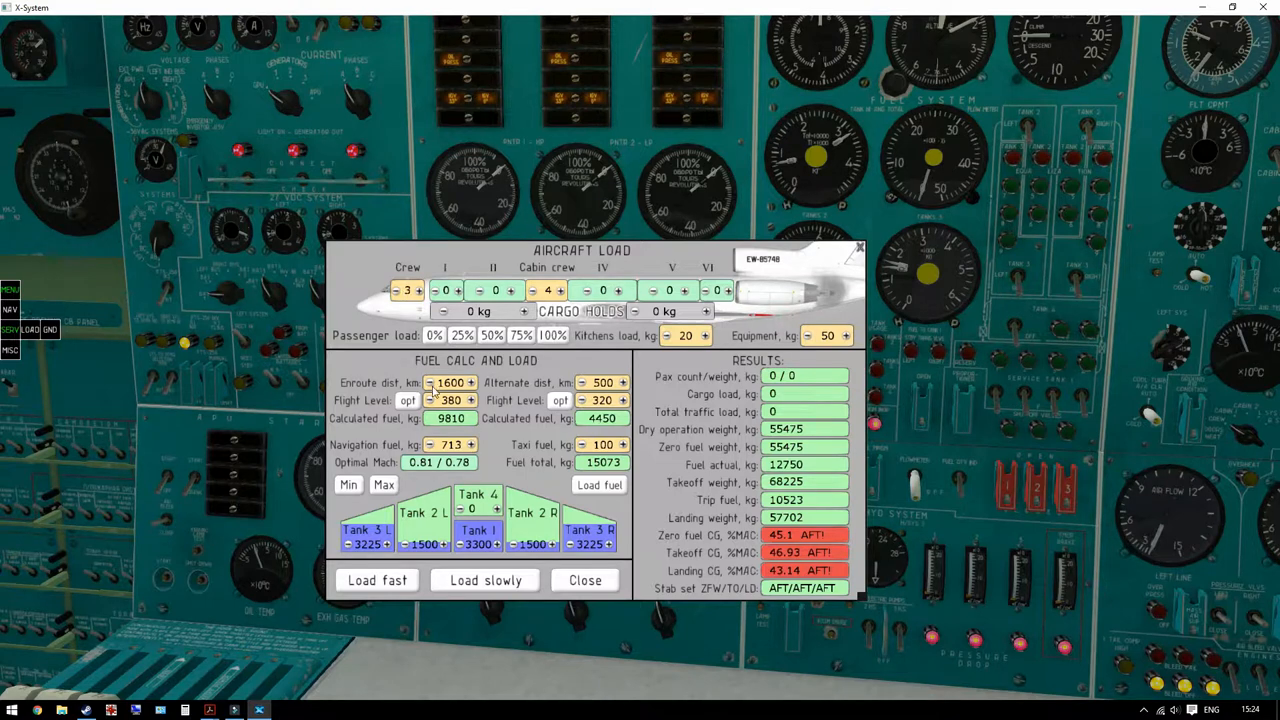
mouse_move(490, 392)
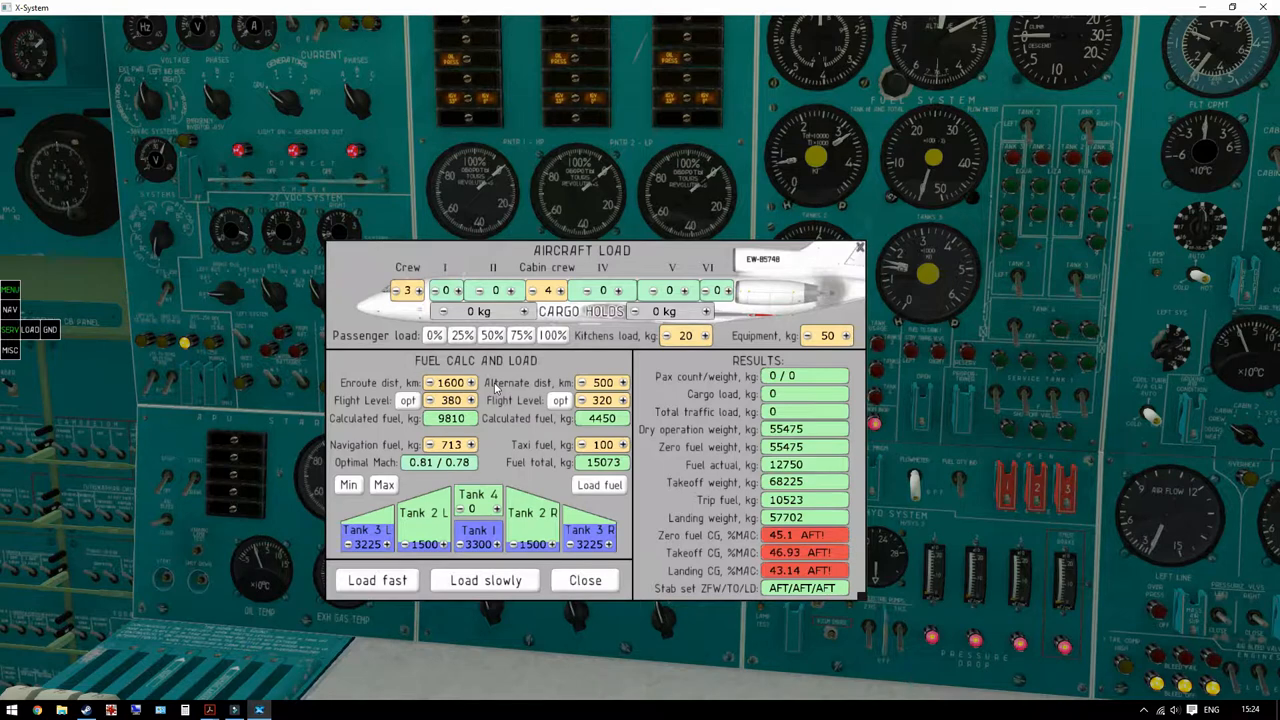
mouse_move(458, 378)
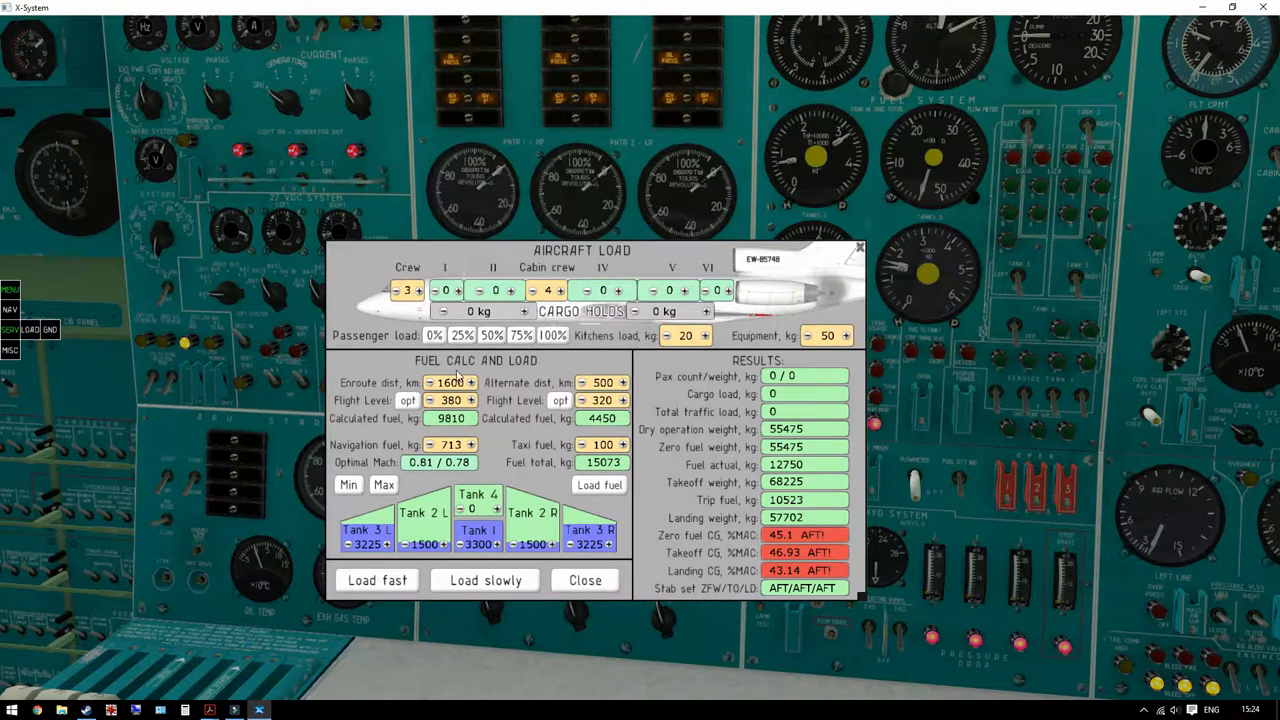
mouse_move(485, 392)
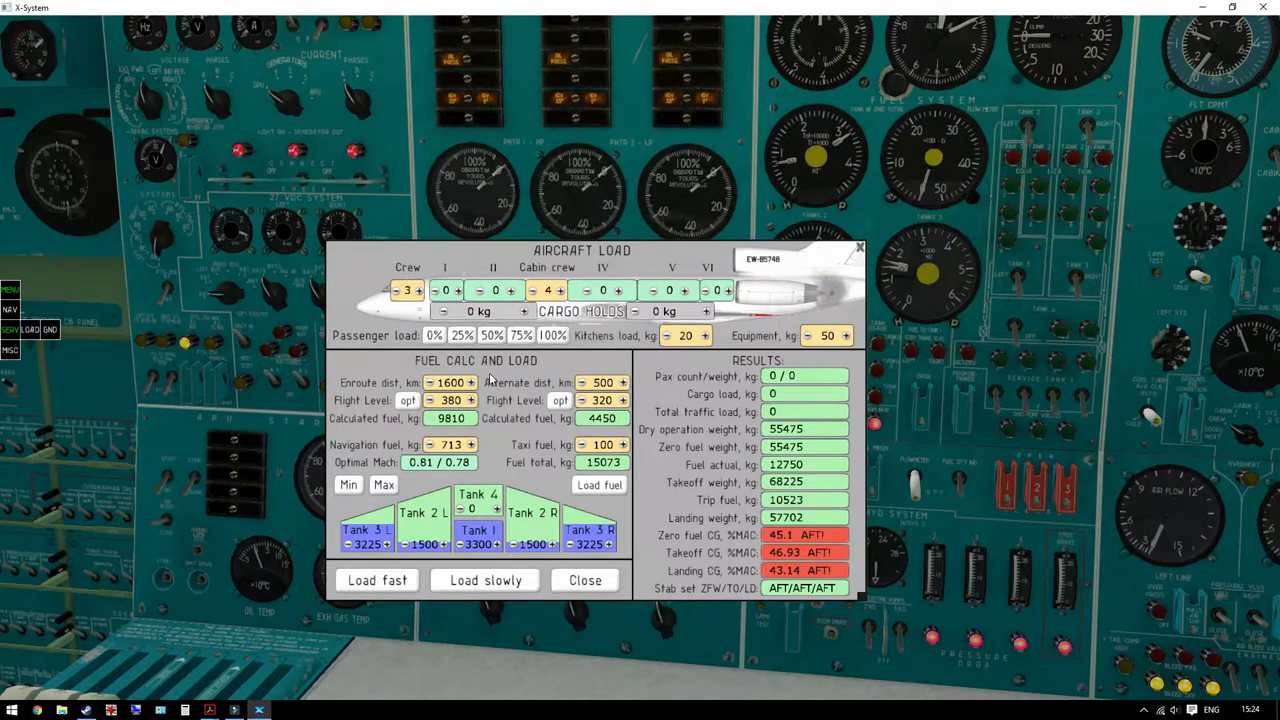
mouse_move(495, 390)
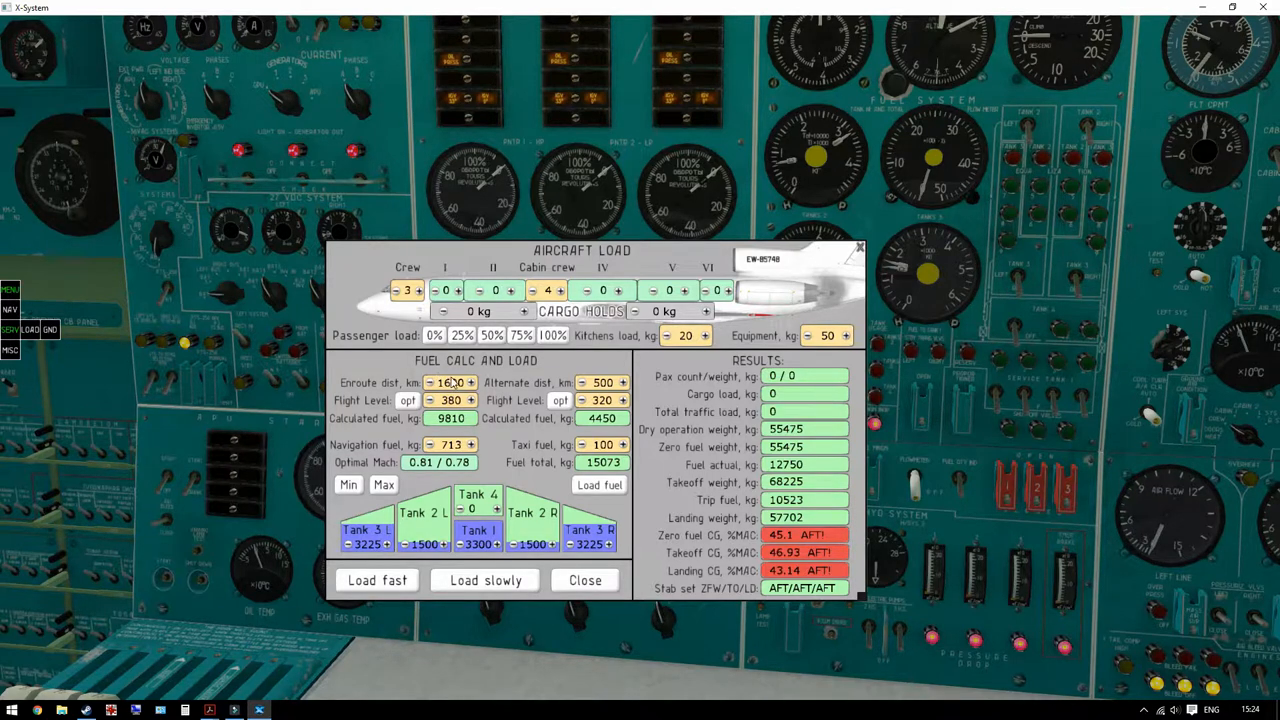
click(470, 382)
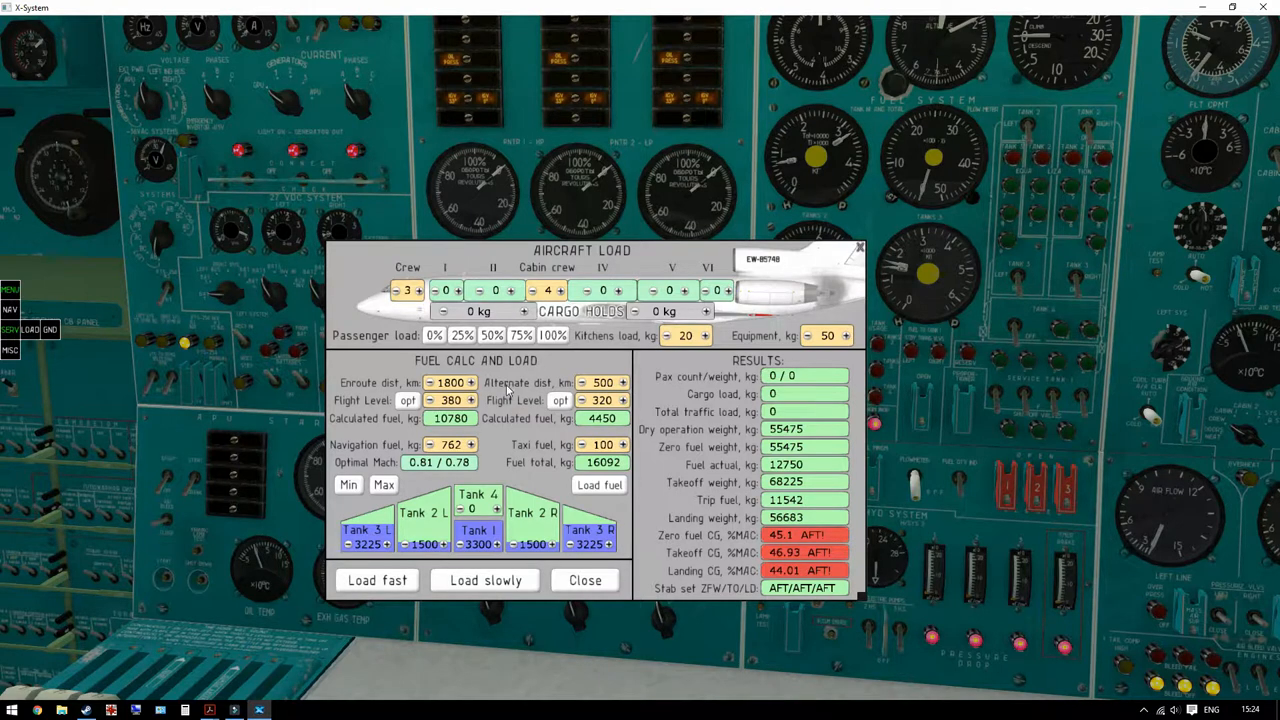
mouse_move(425, 385)
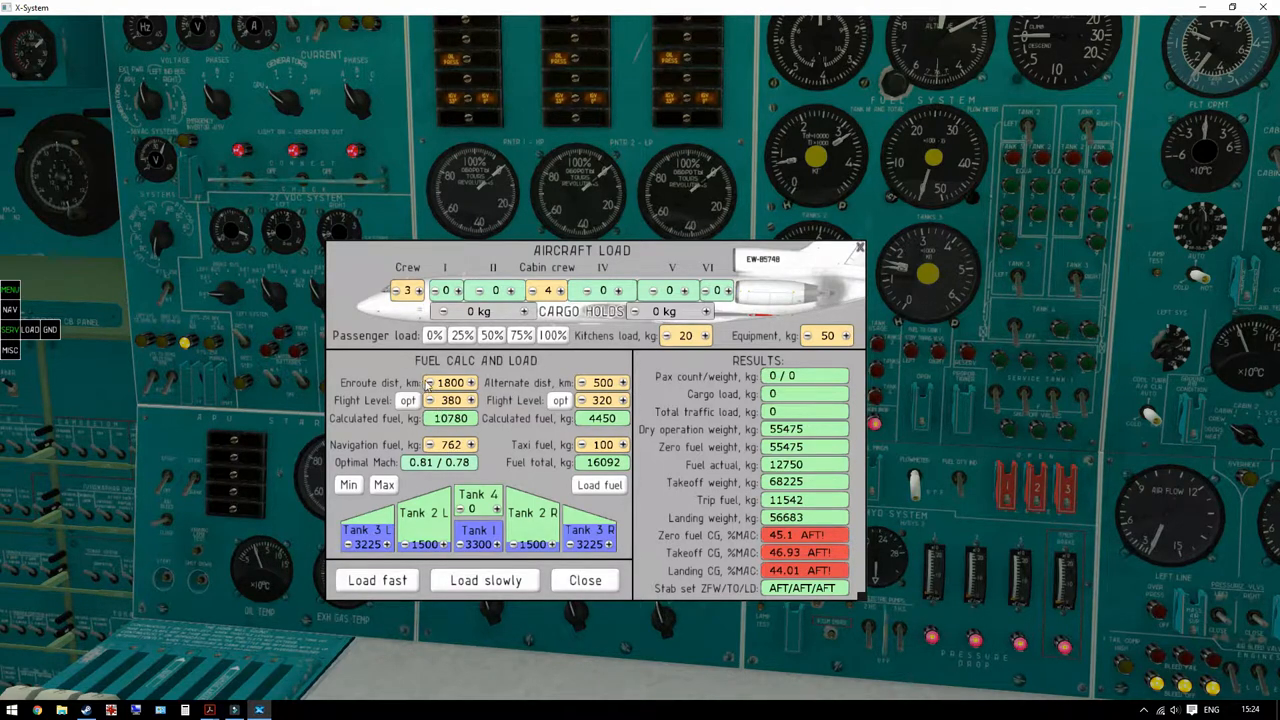
click(430, 382)
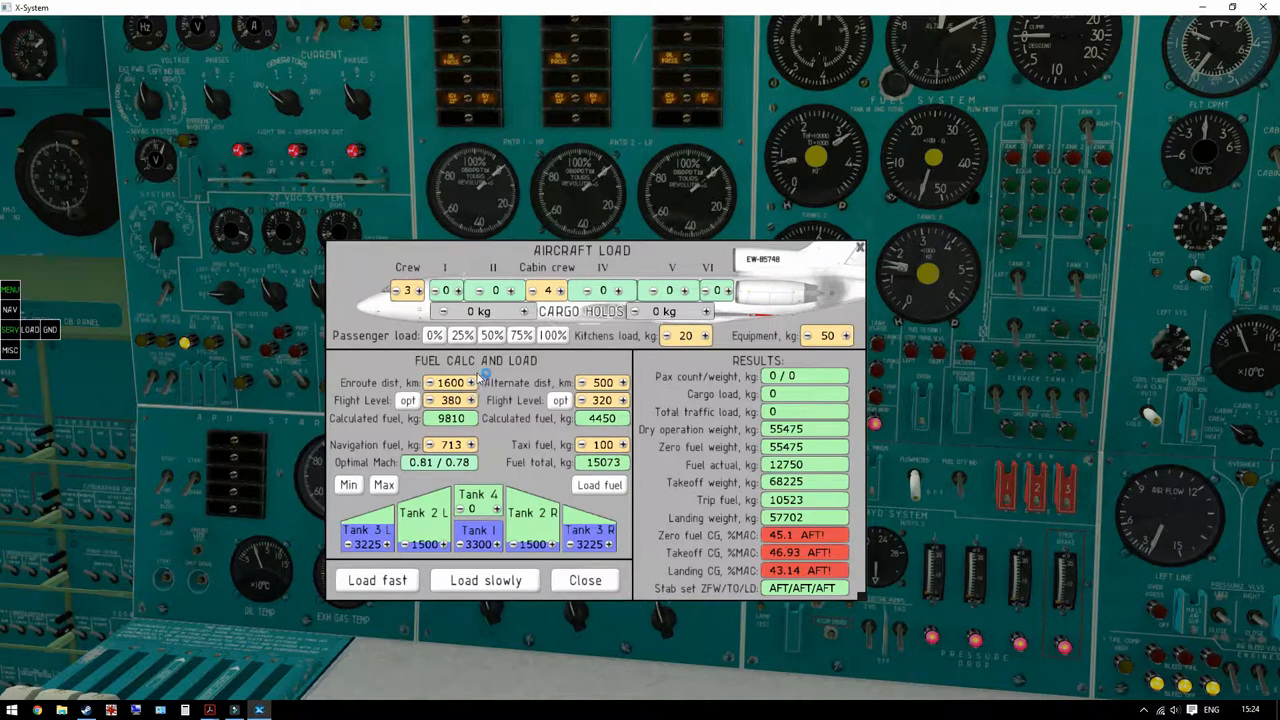
mouse_move(395, 378)
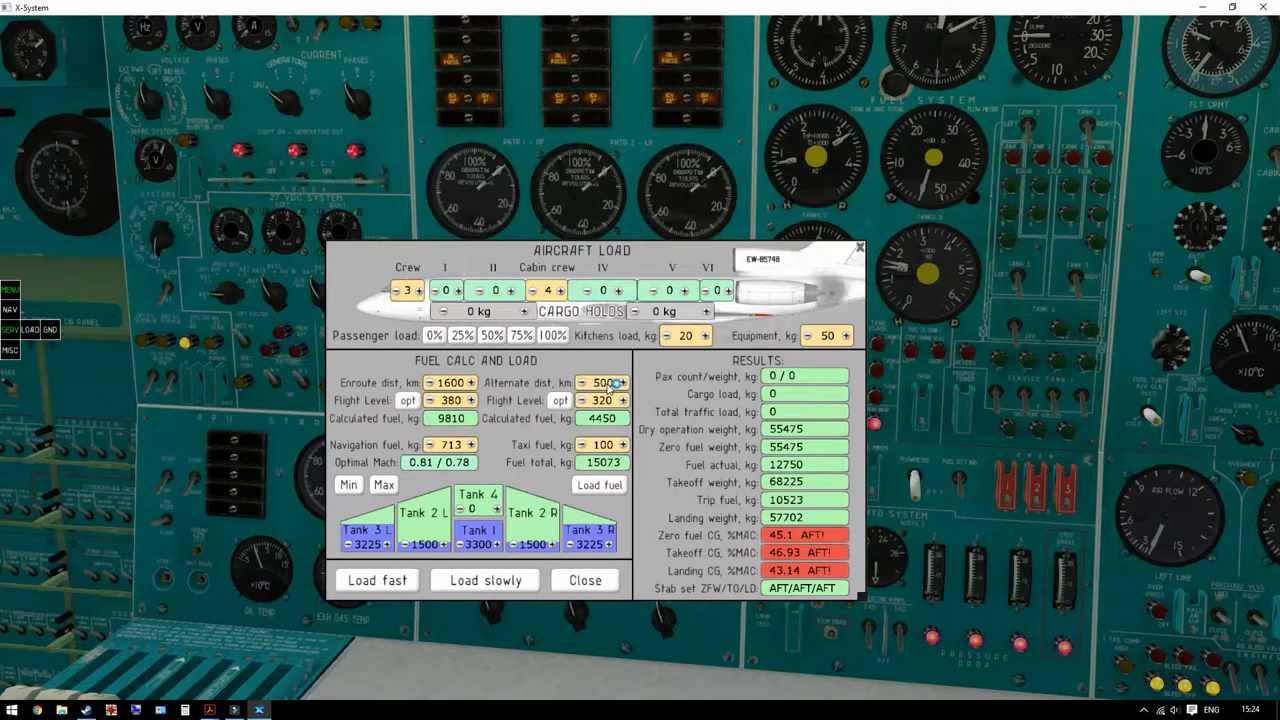
- Keep the alternate at 500 km and lower flight levels to 340 enroute, 200 alternate
click(582, 382)
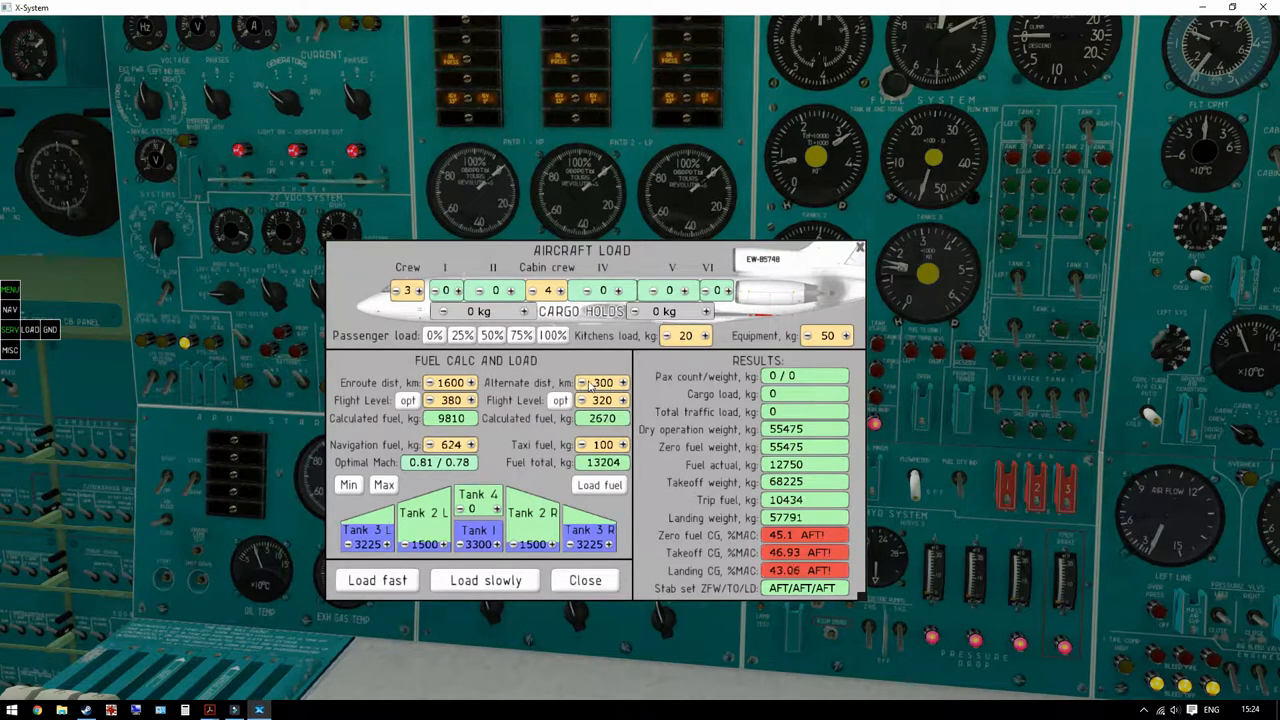
click(622, 383)
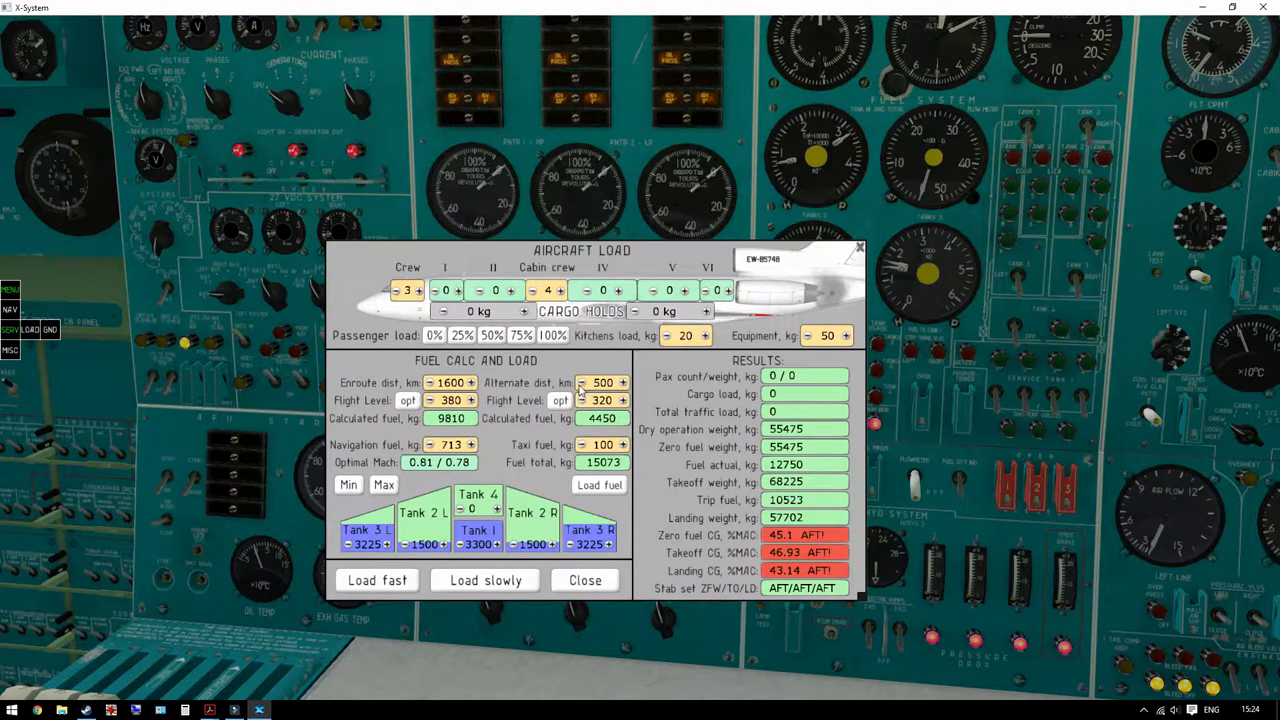
click(581, 382)
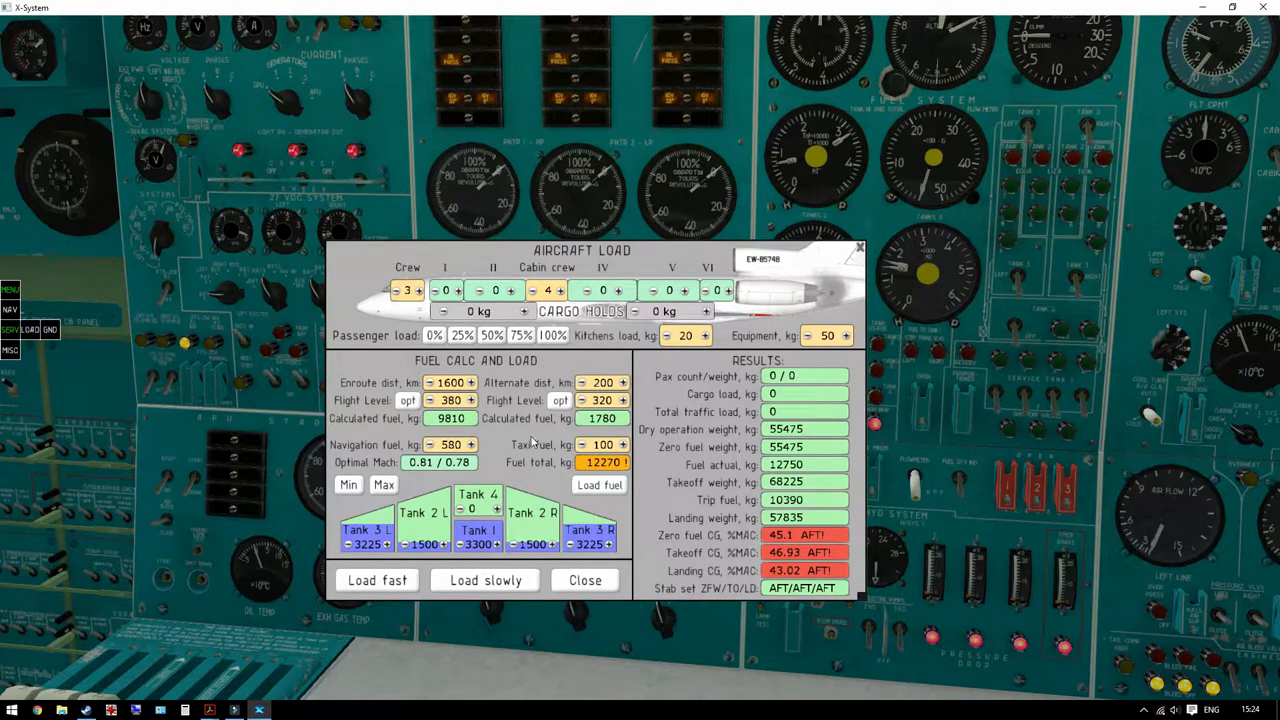
click(623, 382)
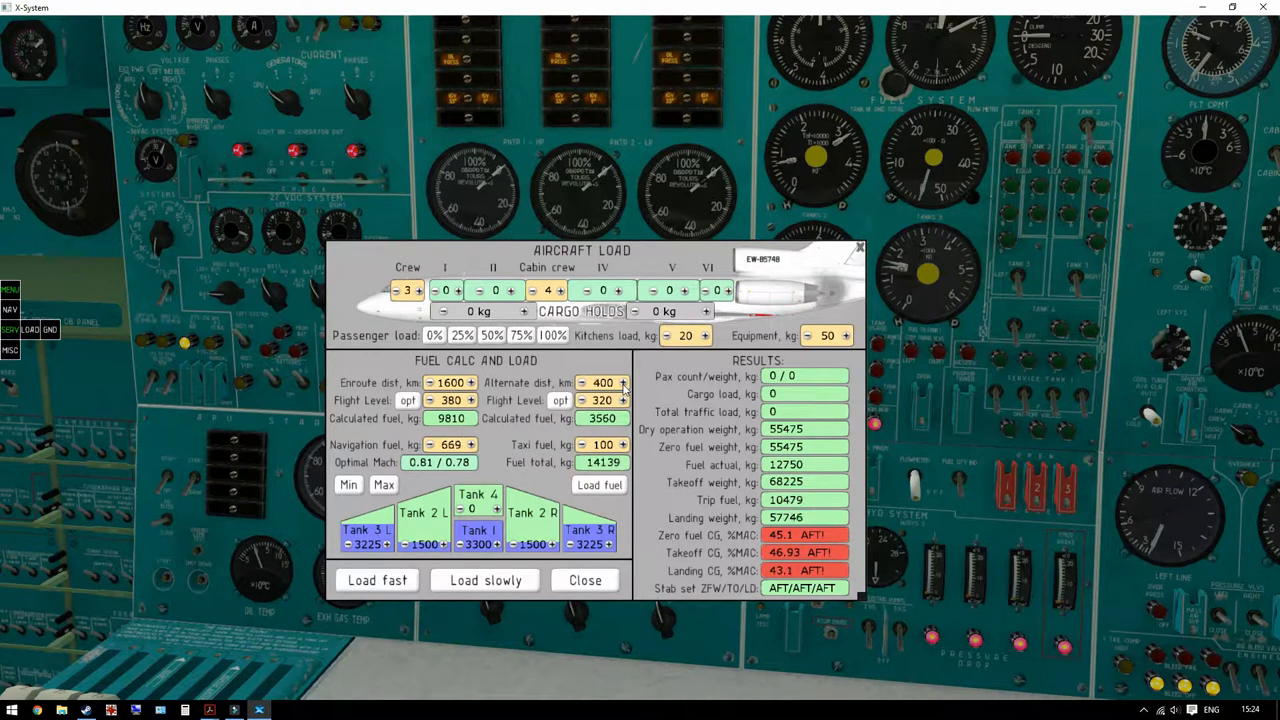
click(621, 382)
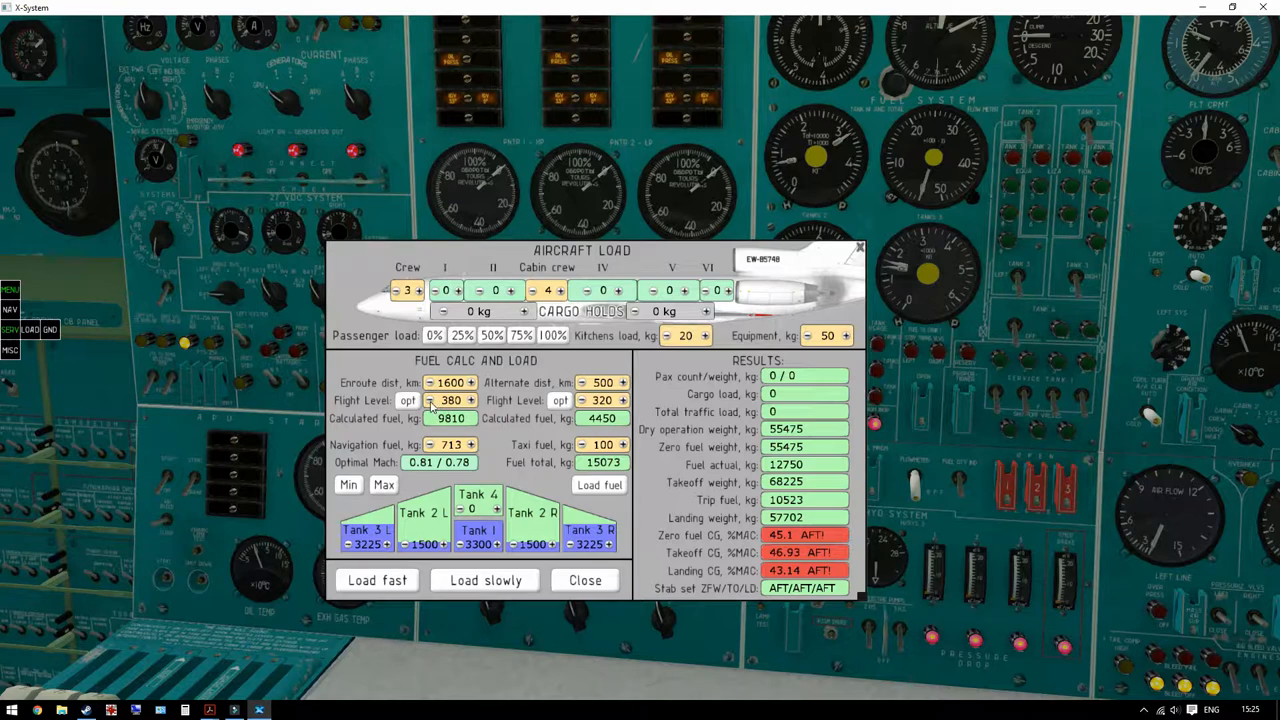
click(429, 400)
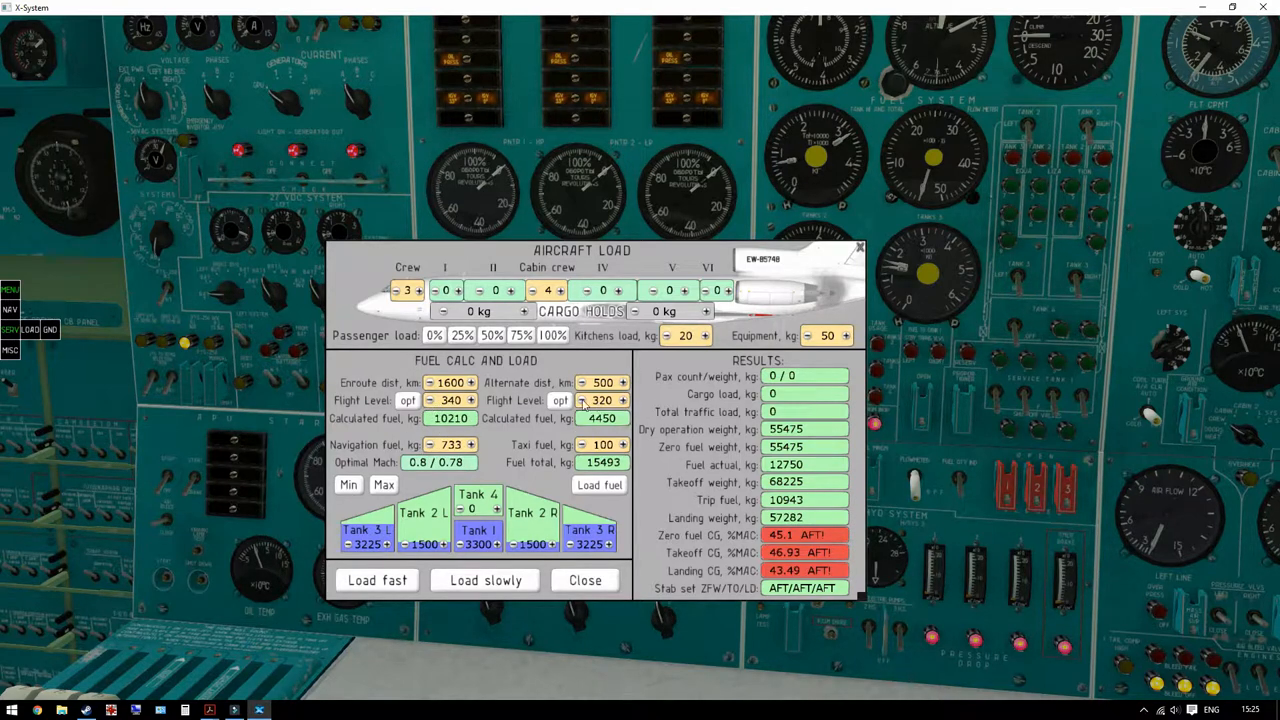
click(582, 400)
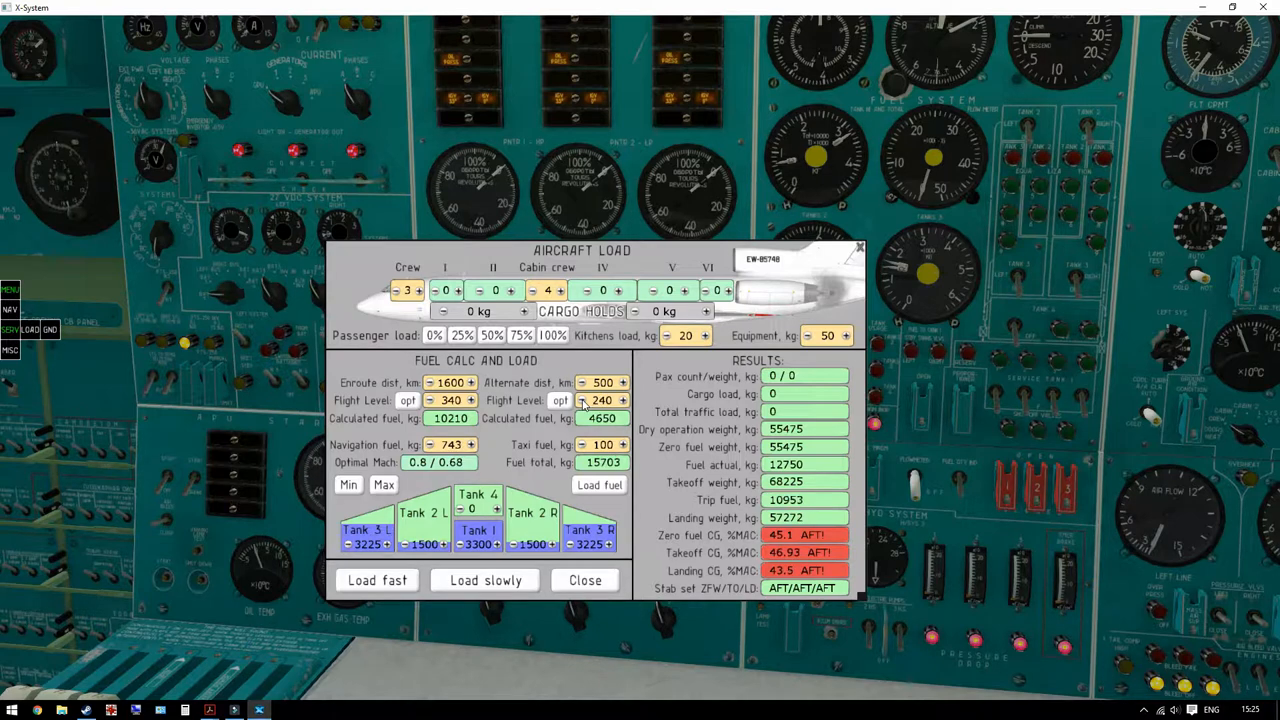
click(583, 400)
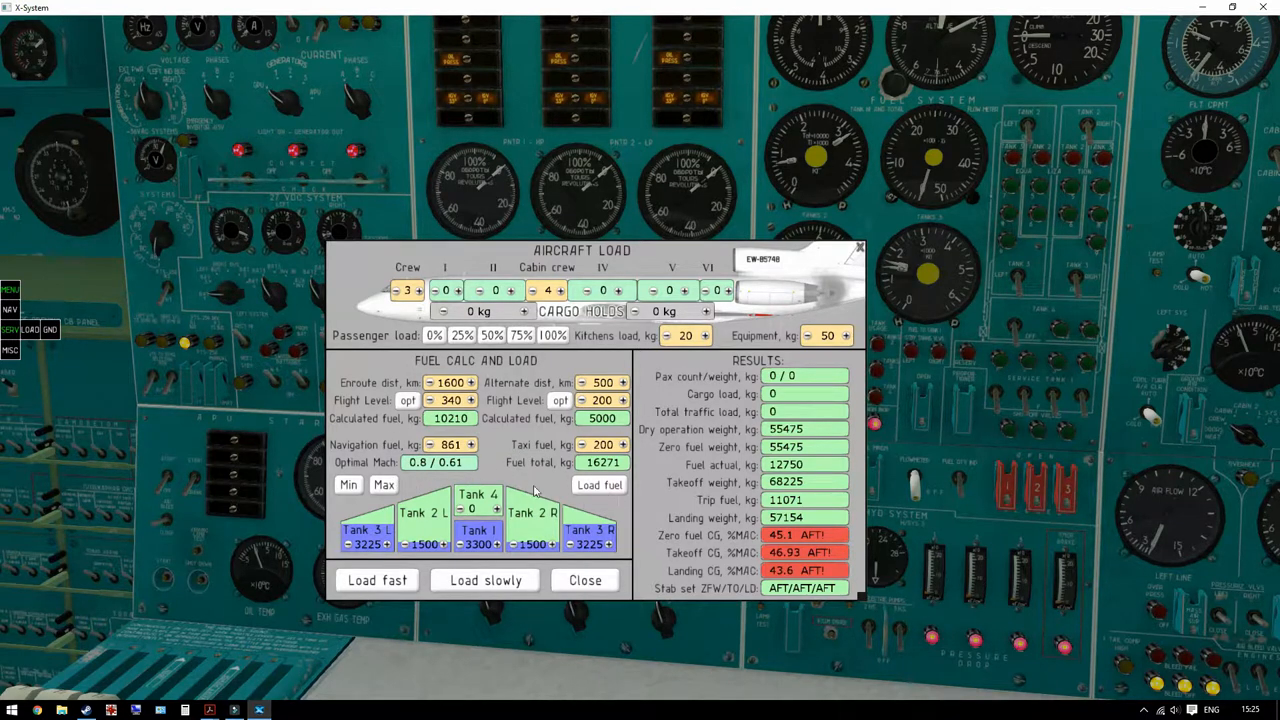
mouse_move(590, 460)
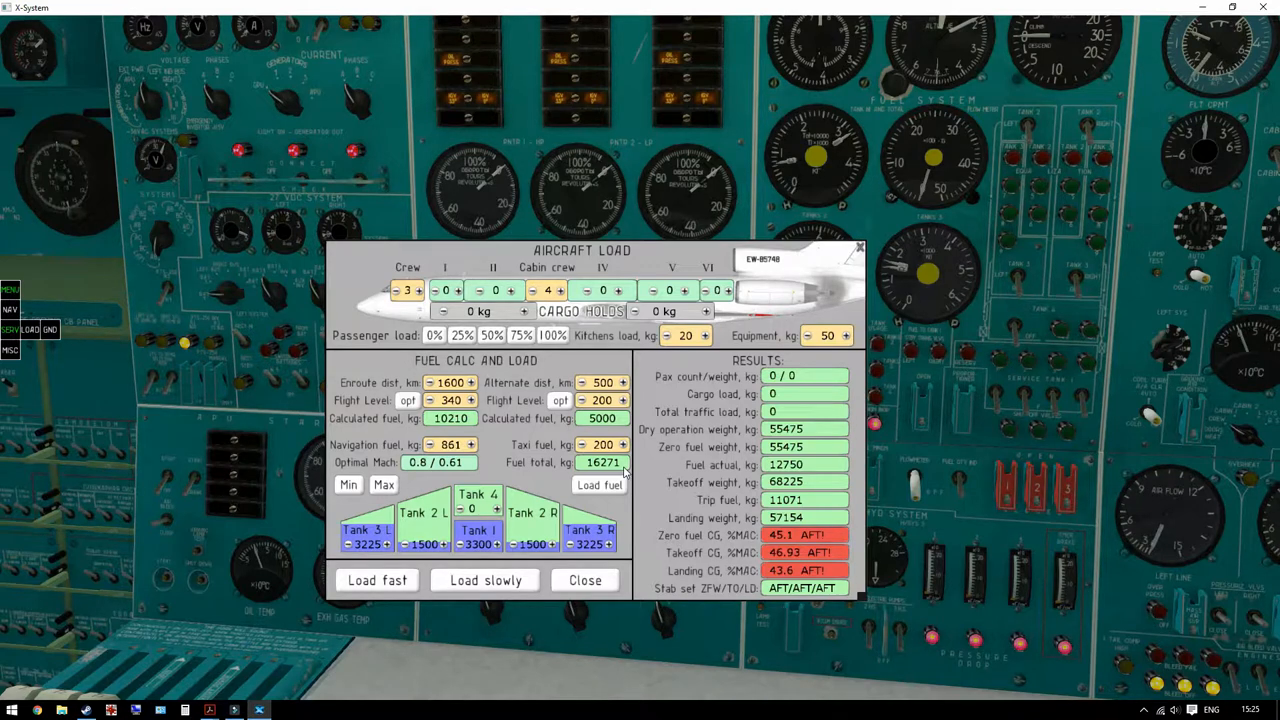
mouse_move(585, 495)
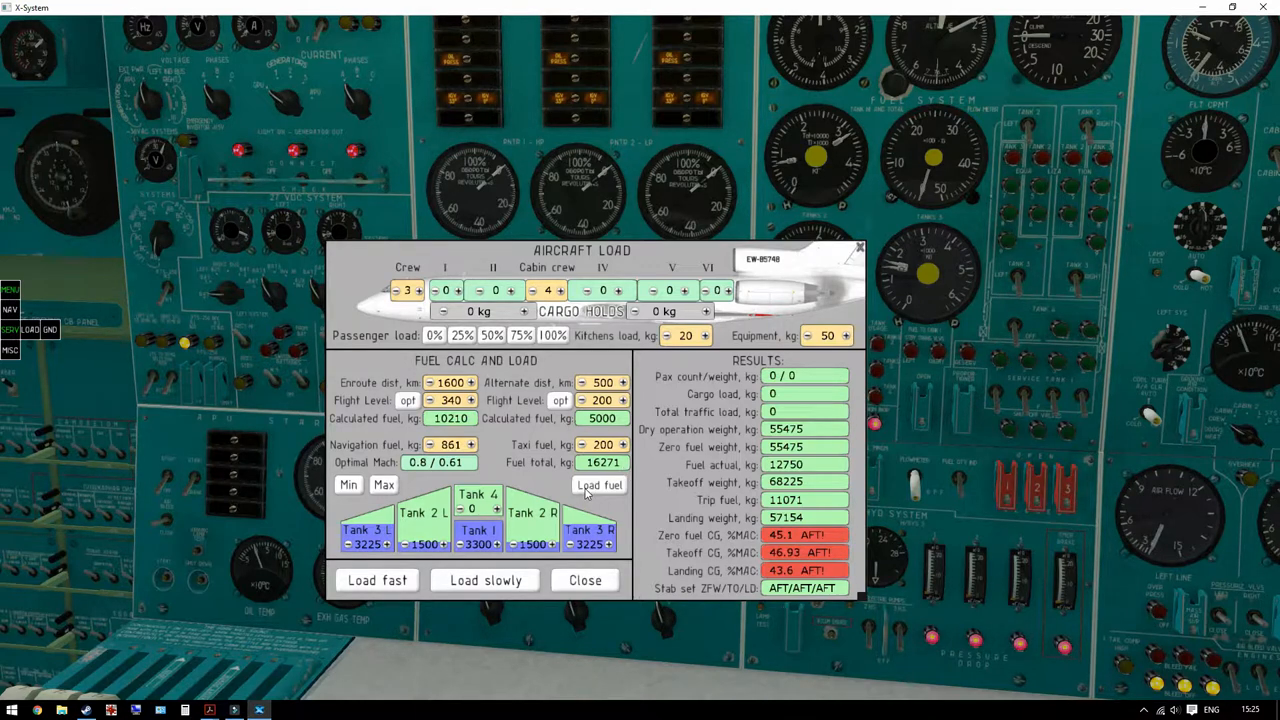
- Load the calculated fuel, giving 16350 kg aboard and a 71825 kg takeoff weight
click(599, 484)
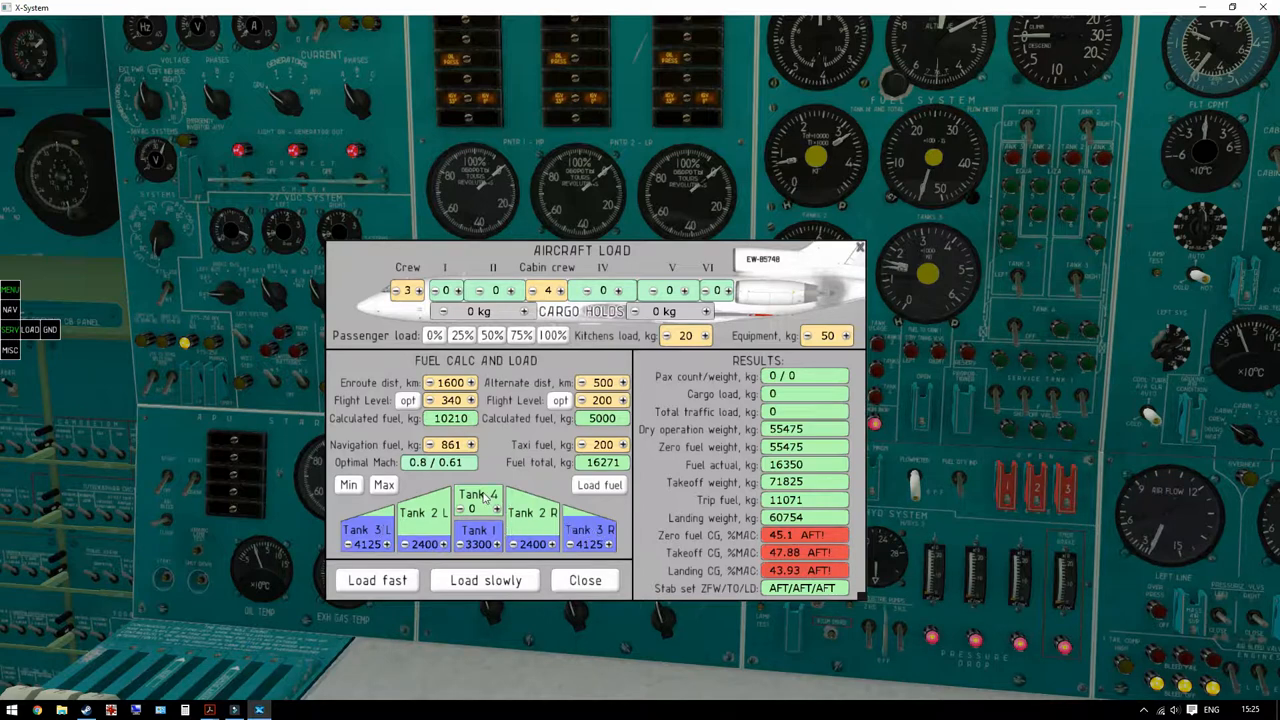
mouse_move(640, 507)
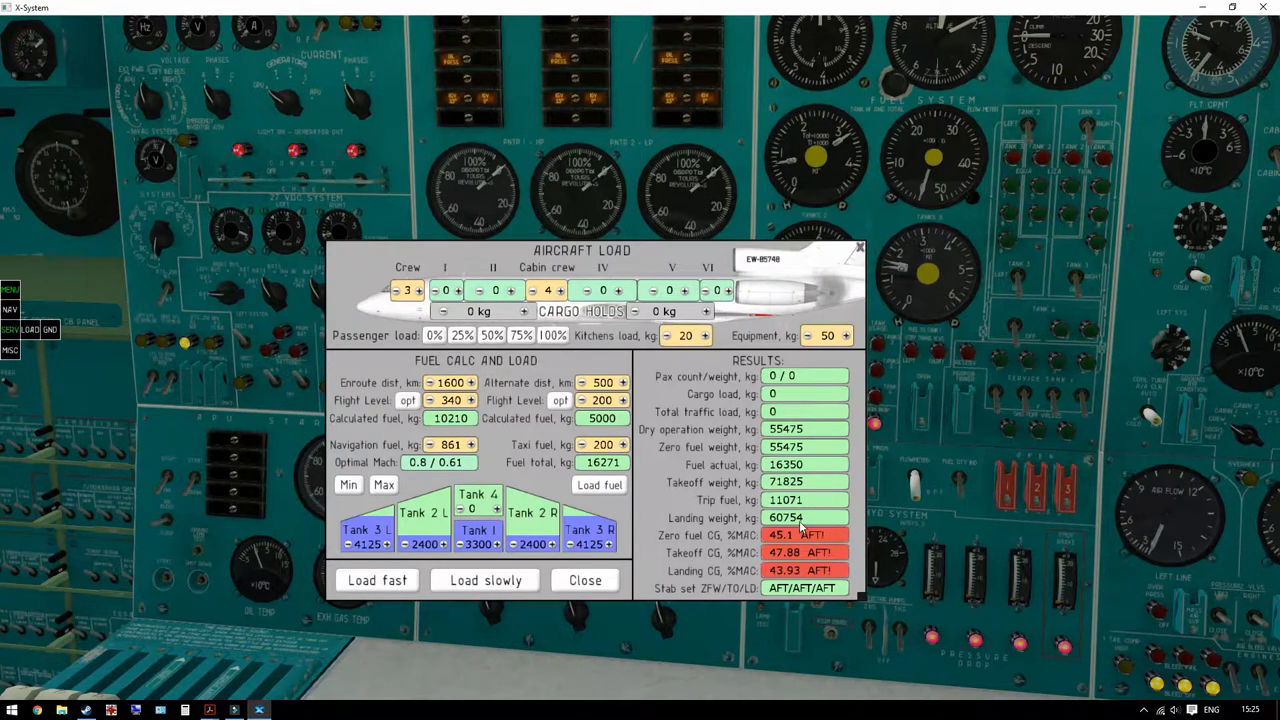
mouse_move(755, 547)
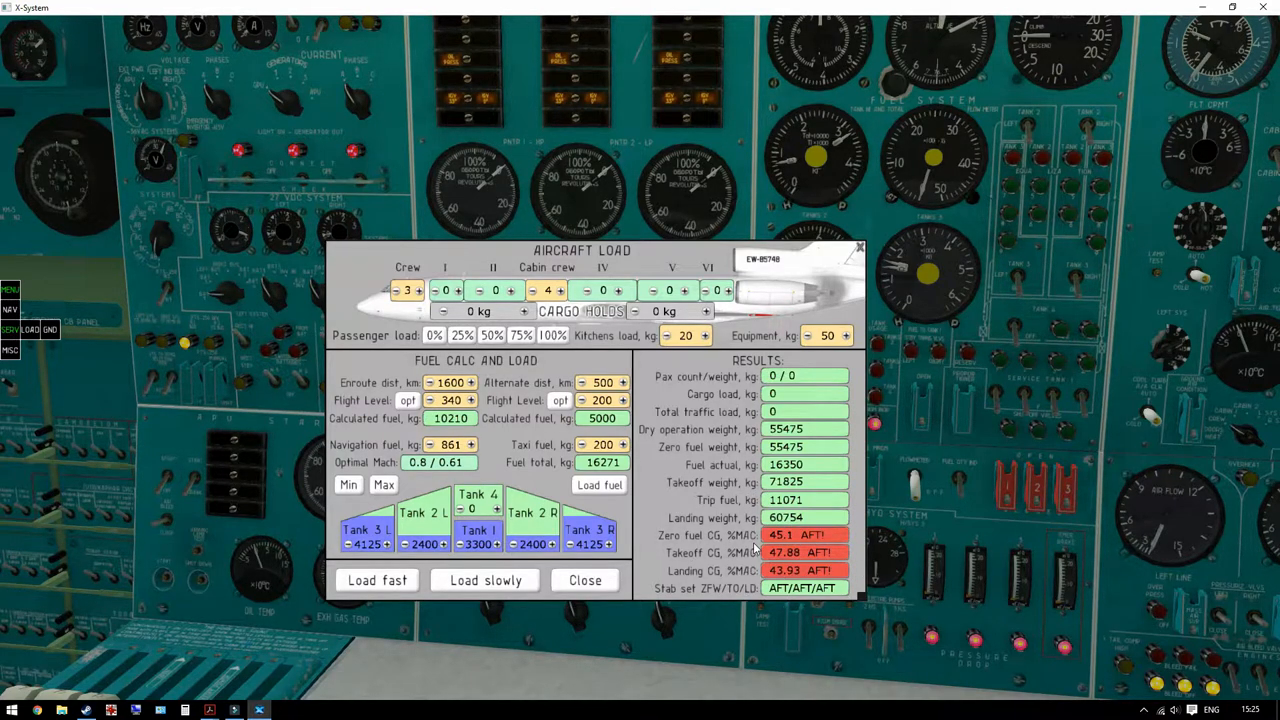
- Fill the cabin with 125 passengers and put 1100 kg of cargo in hold I
click(521, 335)
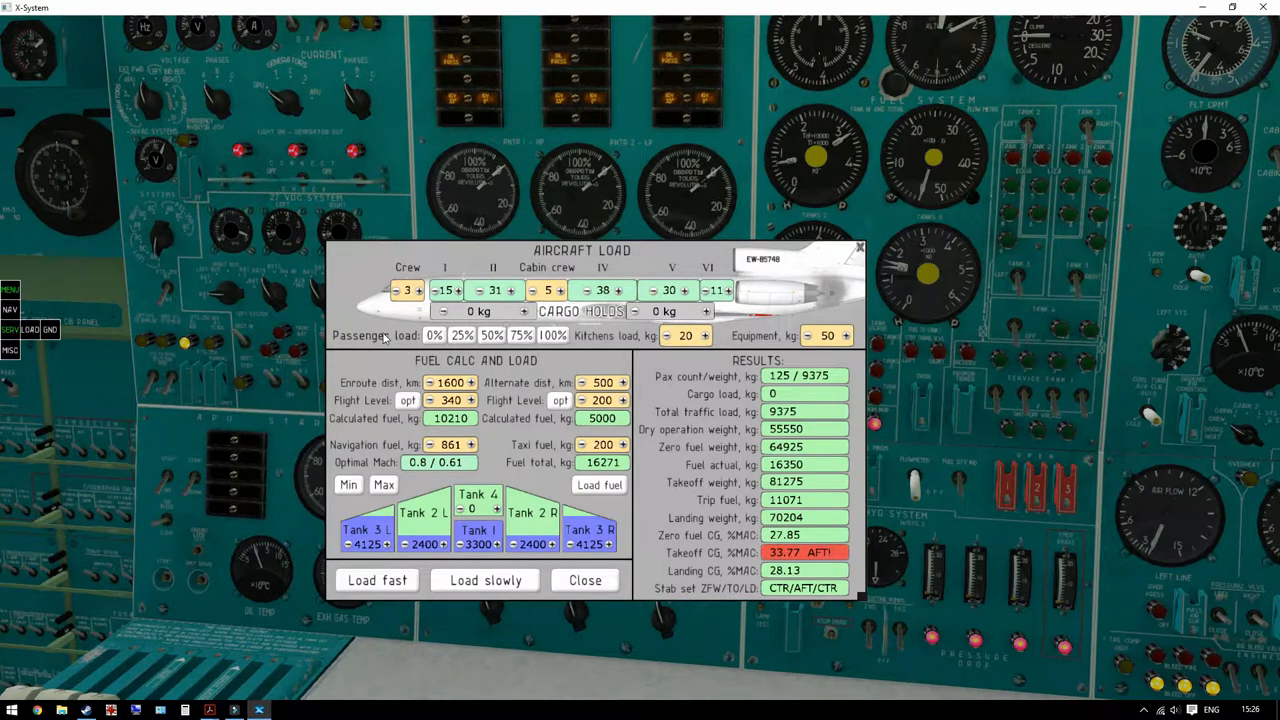
mouse_move(882, 373)
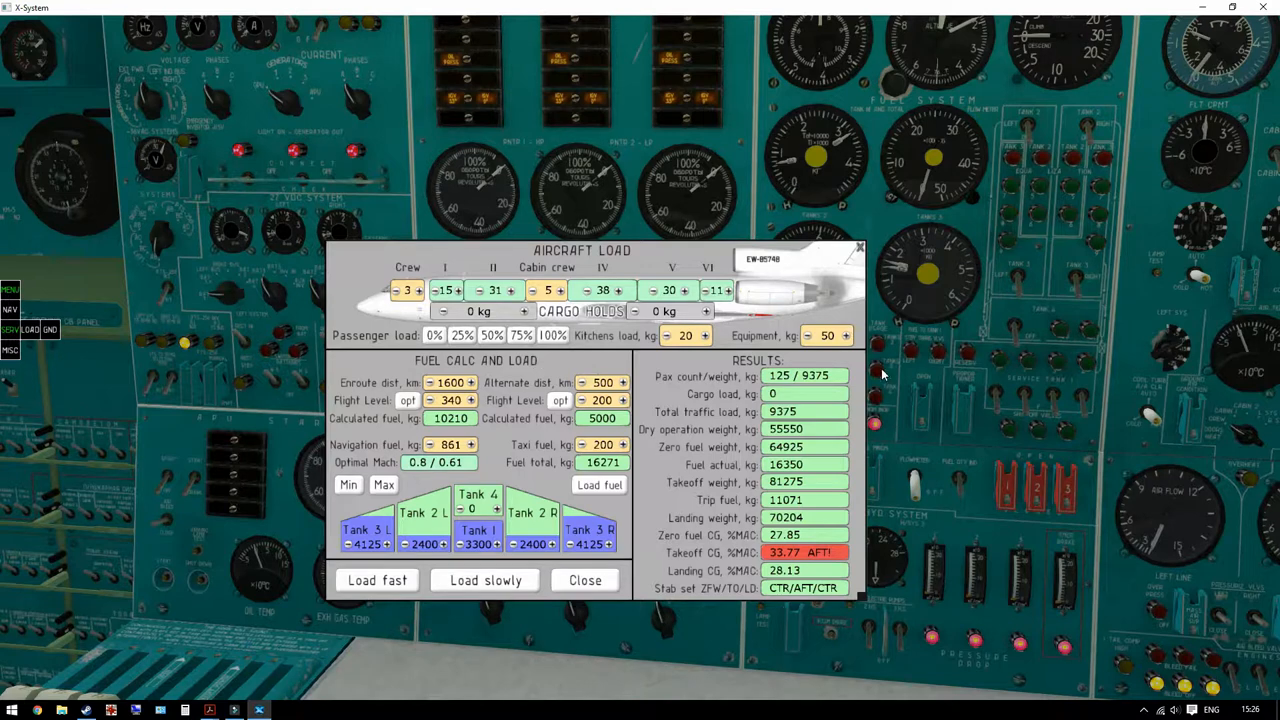
mouse_move(805, 557)
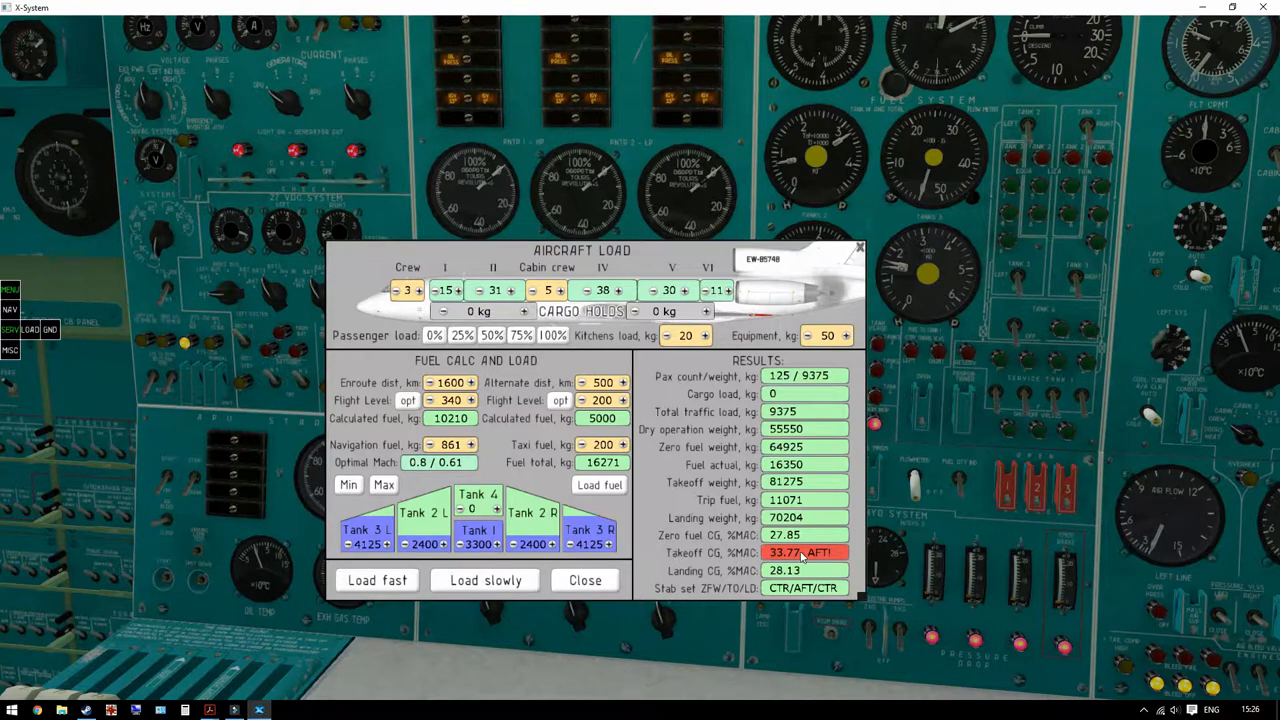
mouse_move(845, 558)
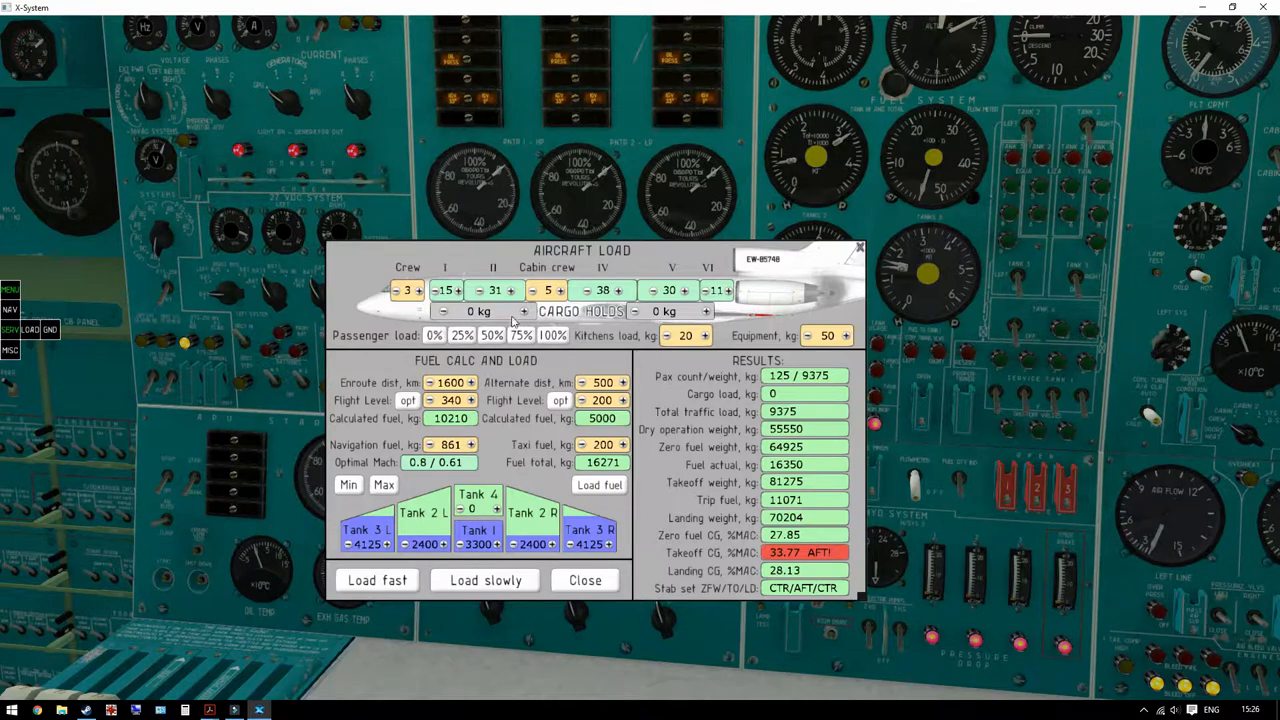
click(524, 311)
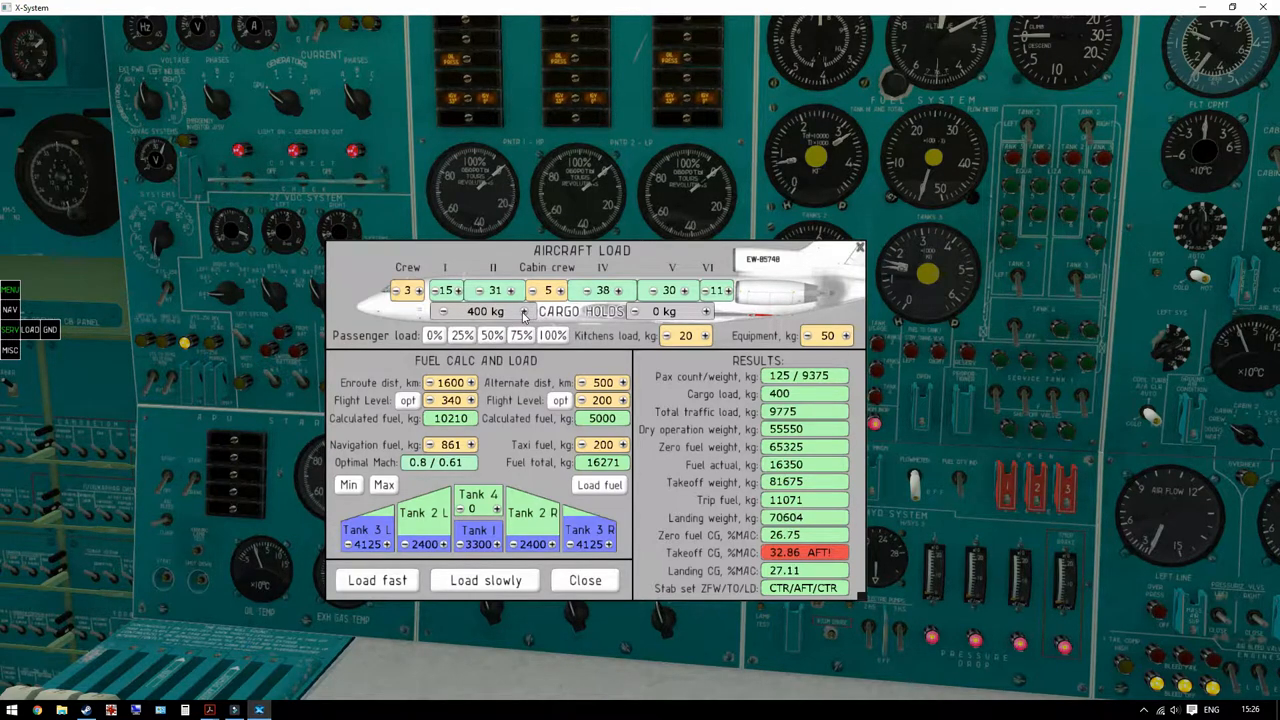
click(534, 311)
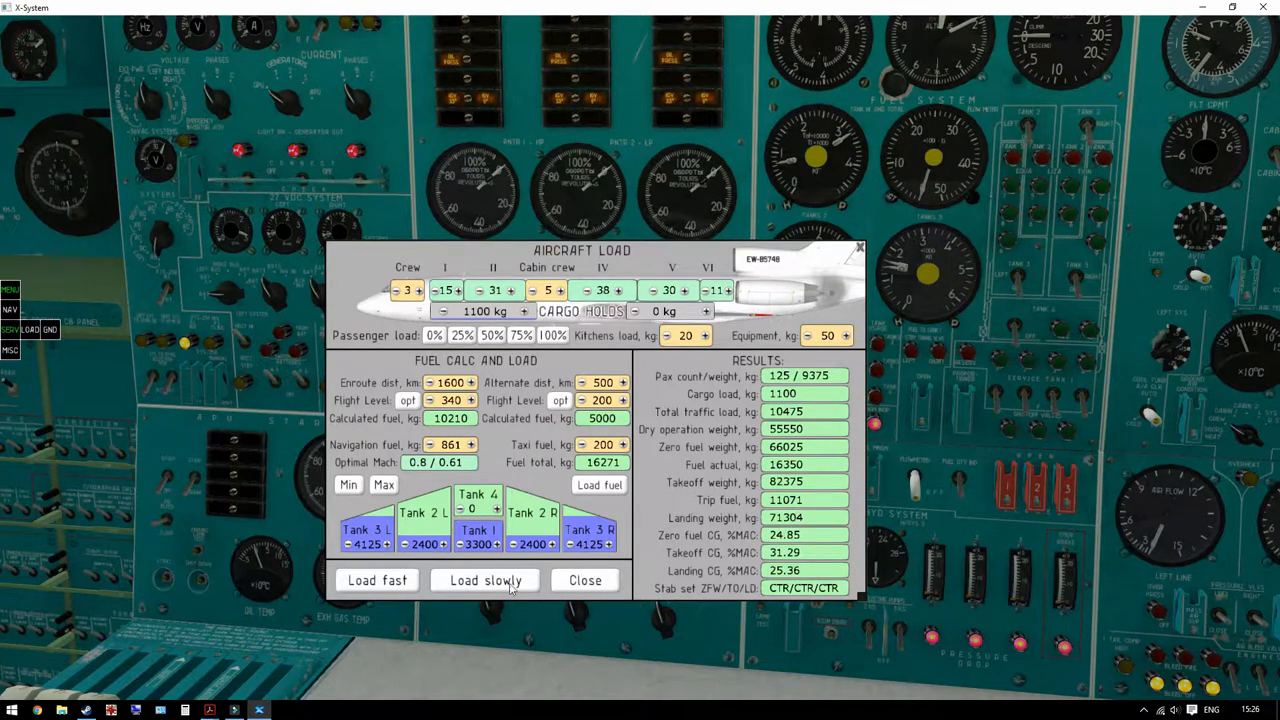
mouse_move(378, 600)
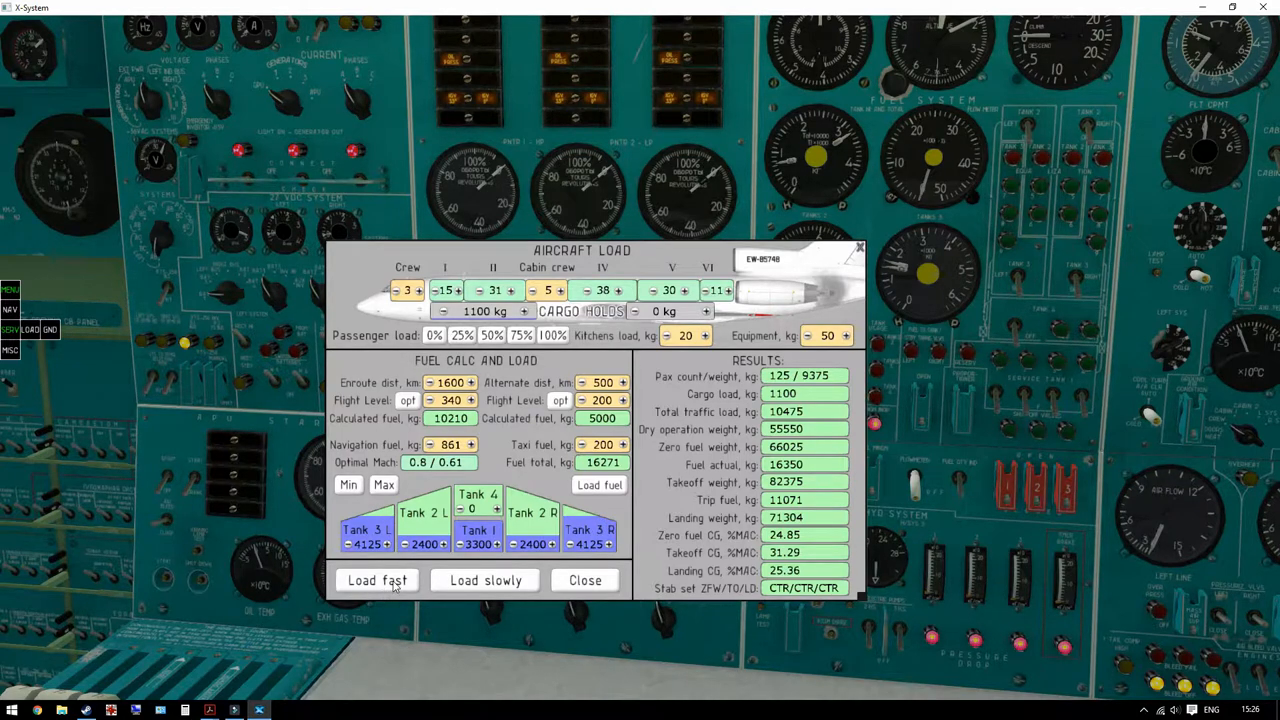
mouse_move(392, 587)
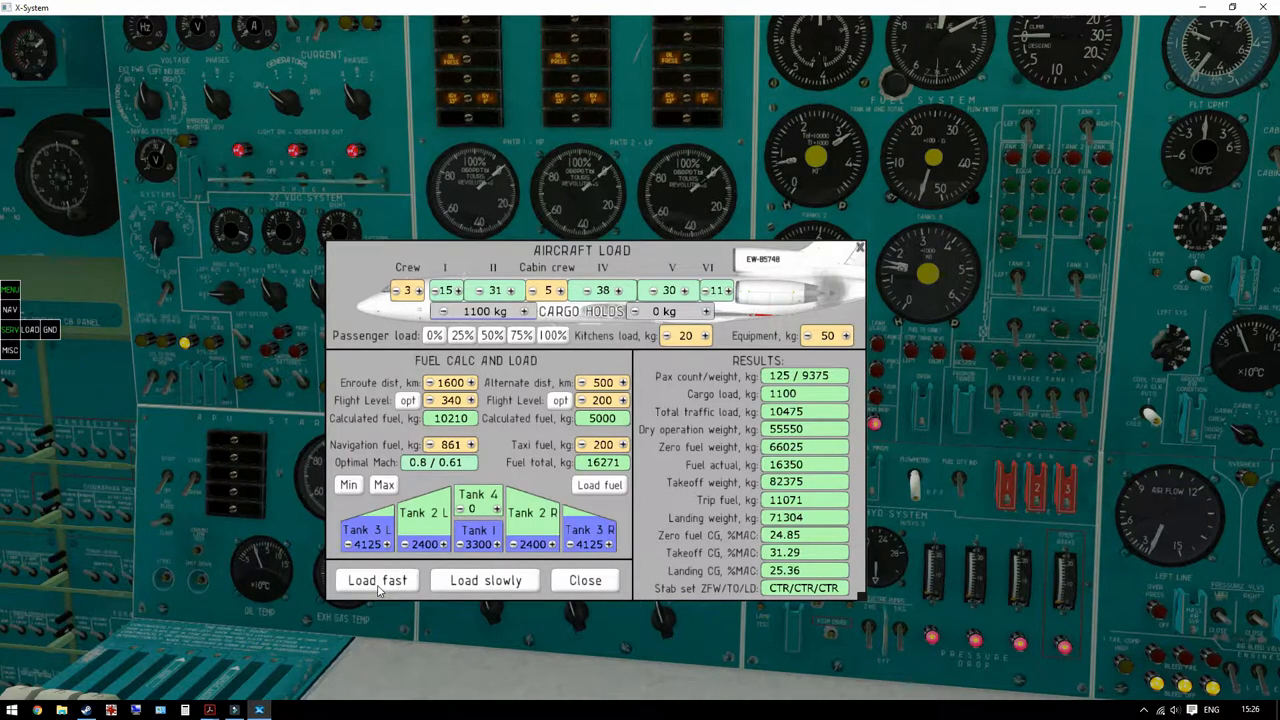
mouse_move(378, 600)
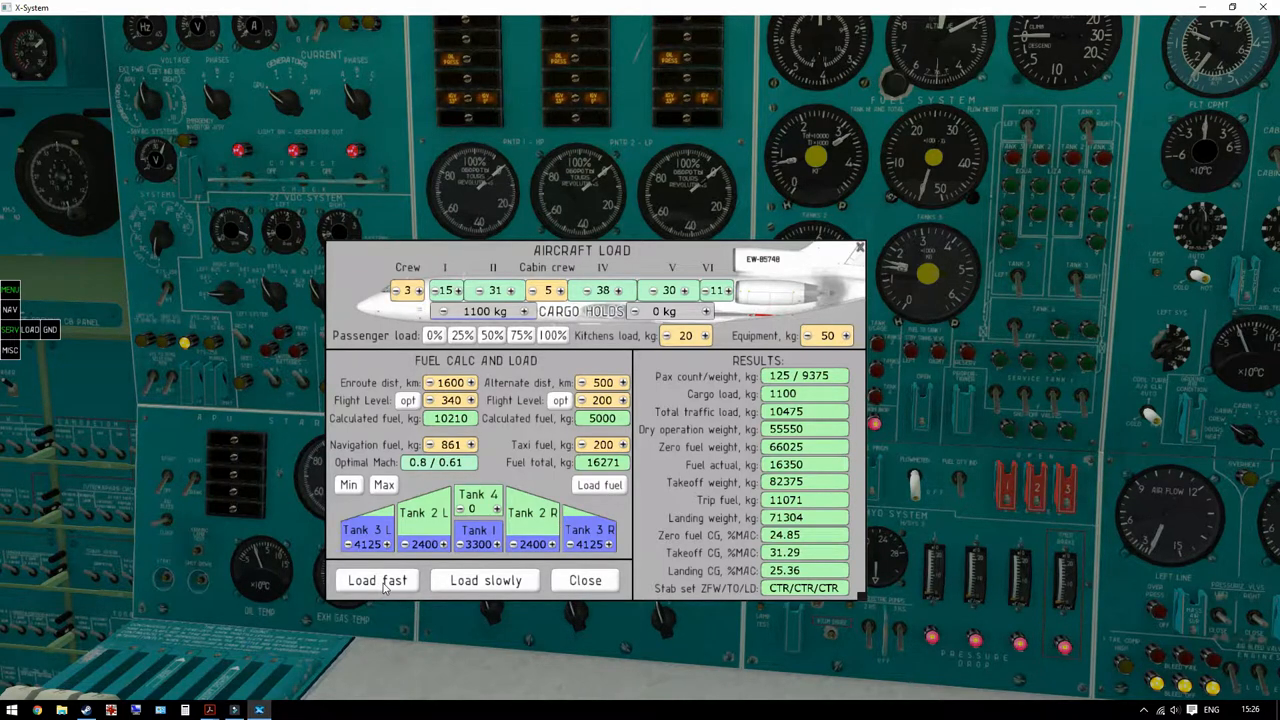
mouse_move(970, 485)
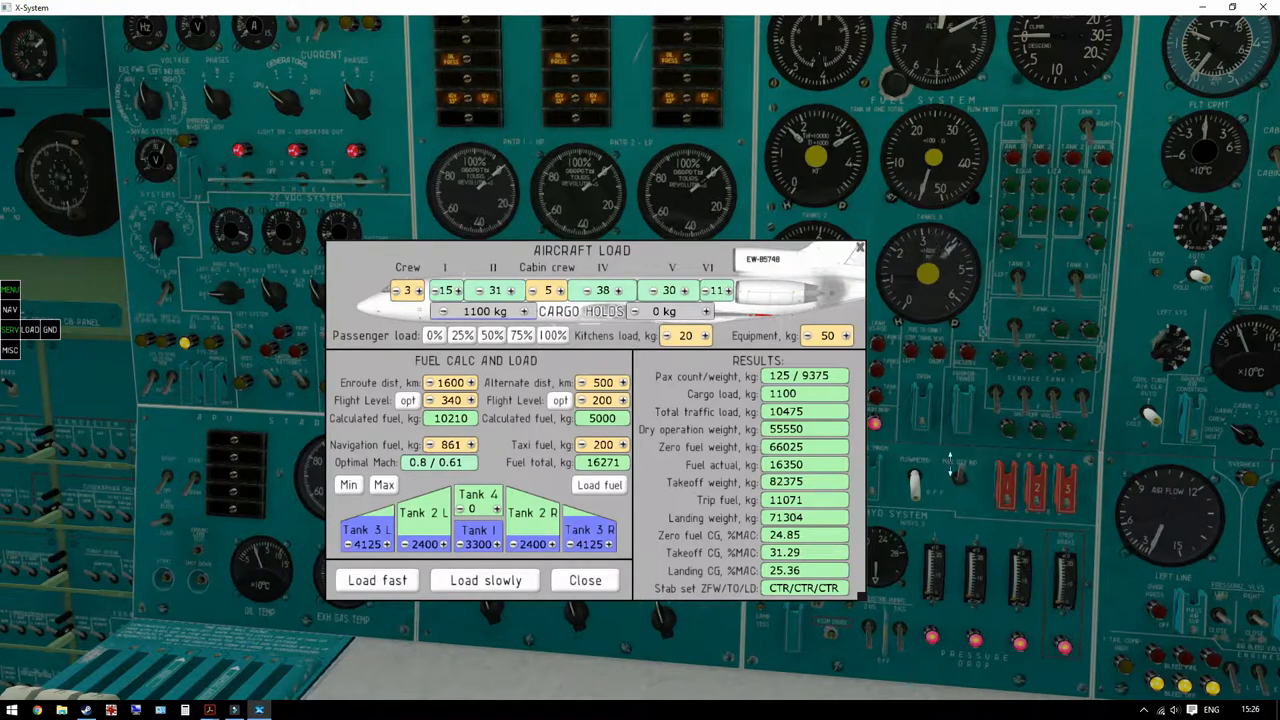
mouse_move(835, 170)
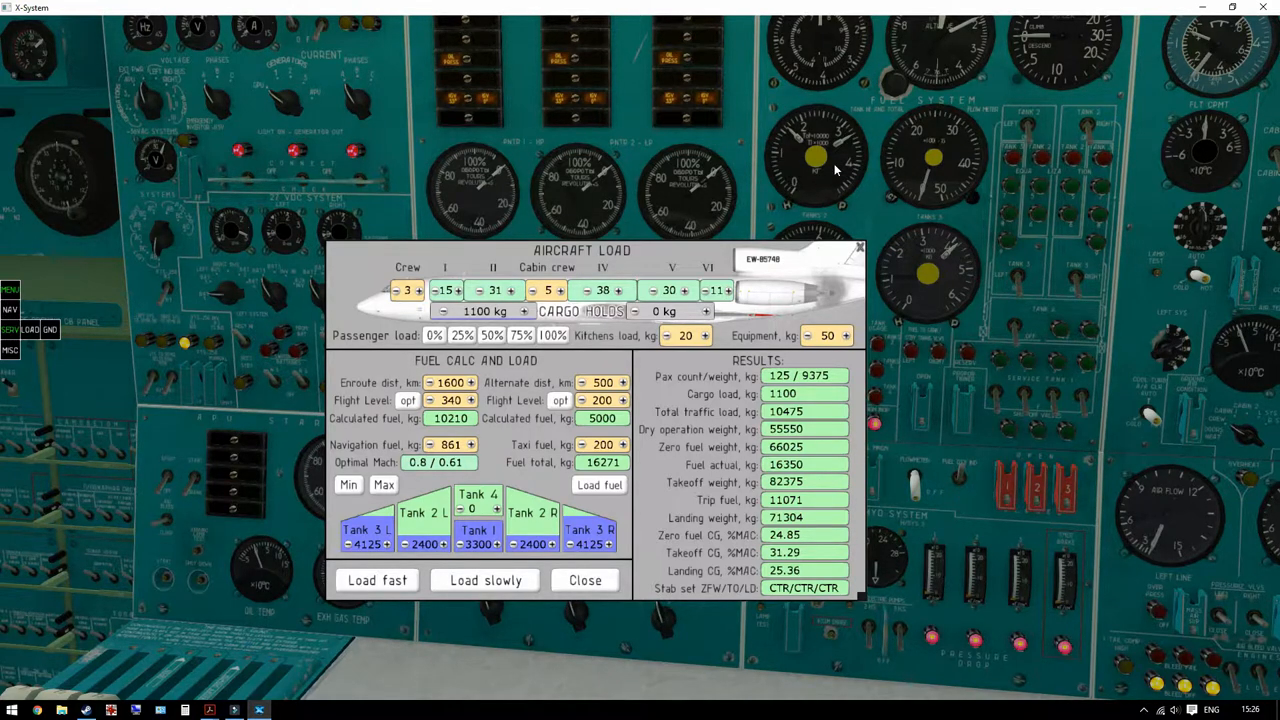
mouse_move(770, 320)
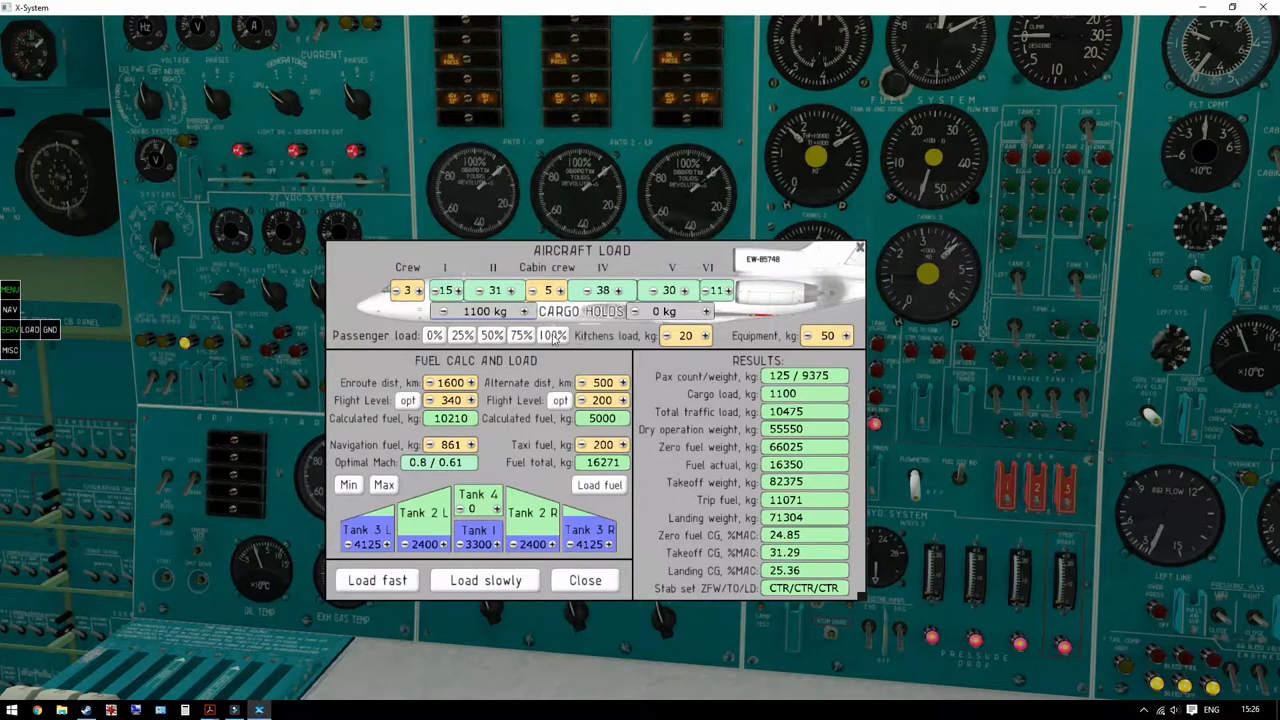
mouse_move(645, 520)
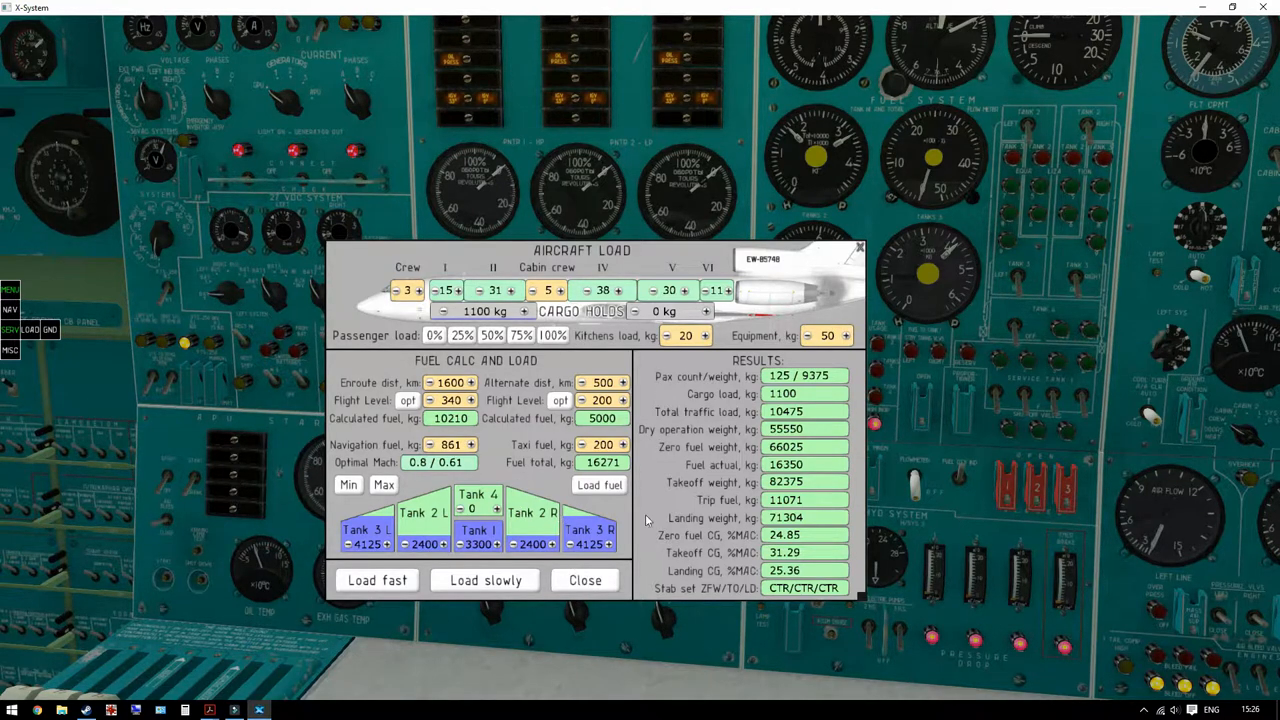
- Close the Aircraft Load window to reveal the flight engineer's system panels
click(585, 580)
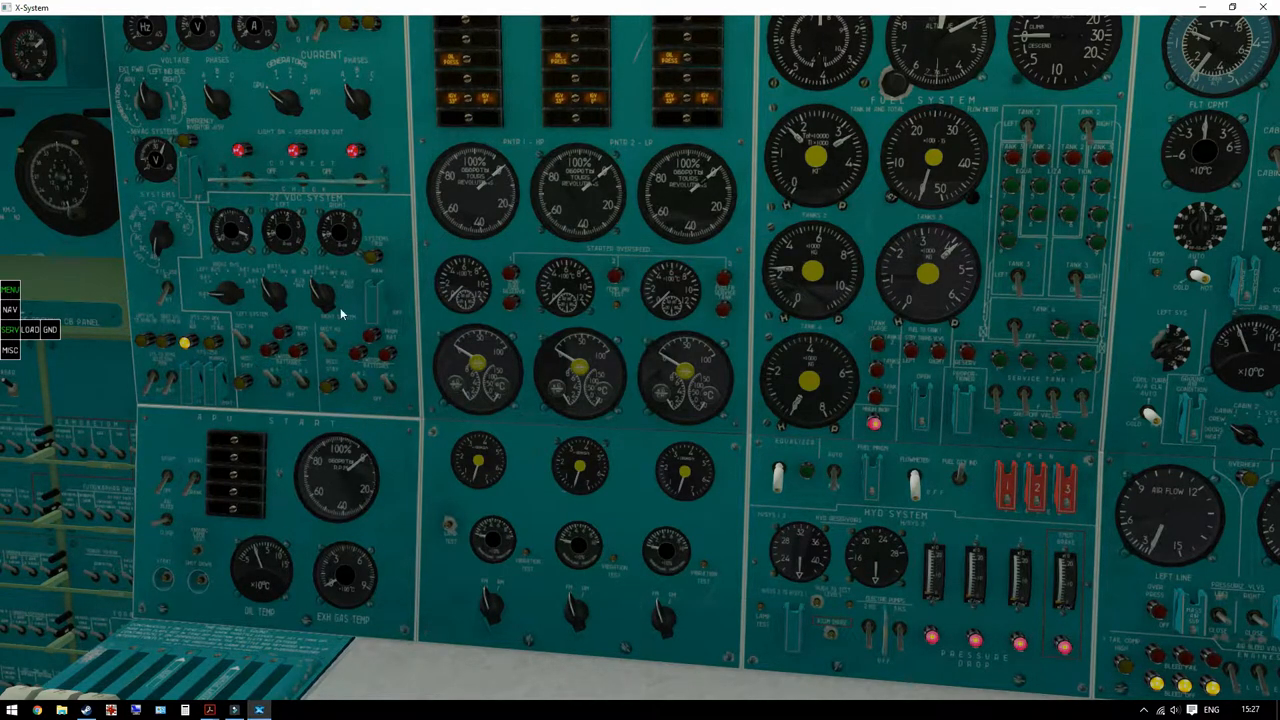
mouse_move(165, 480)
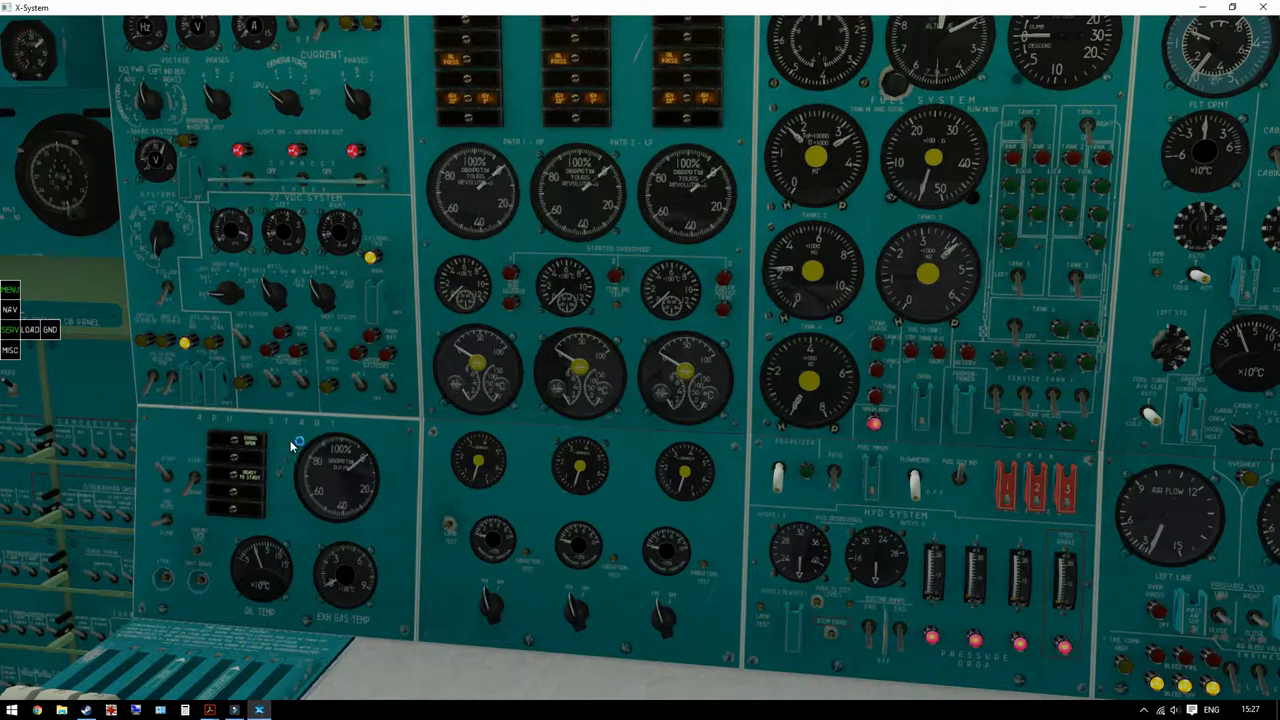
mouse_move(227, 580)
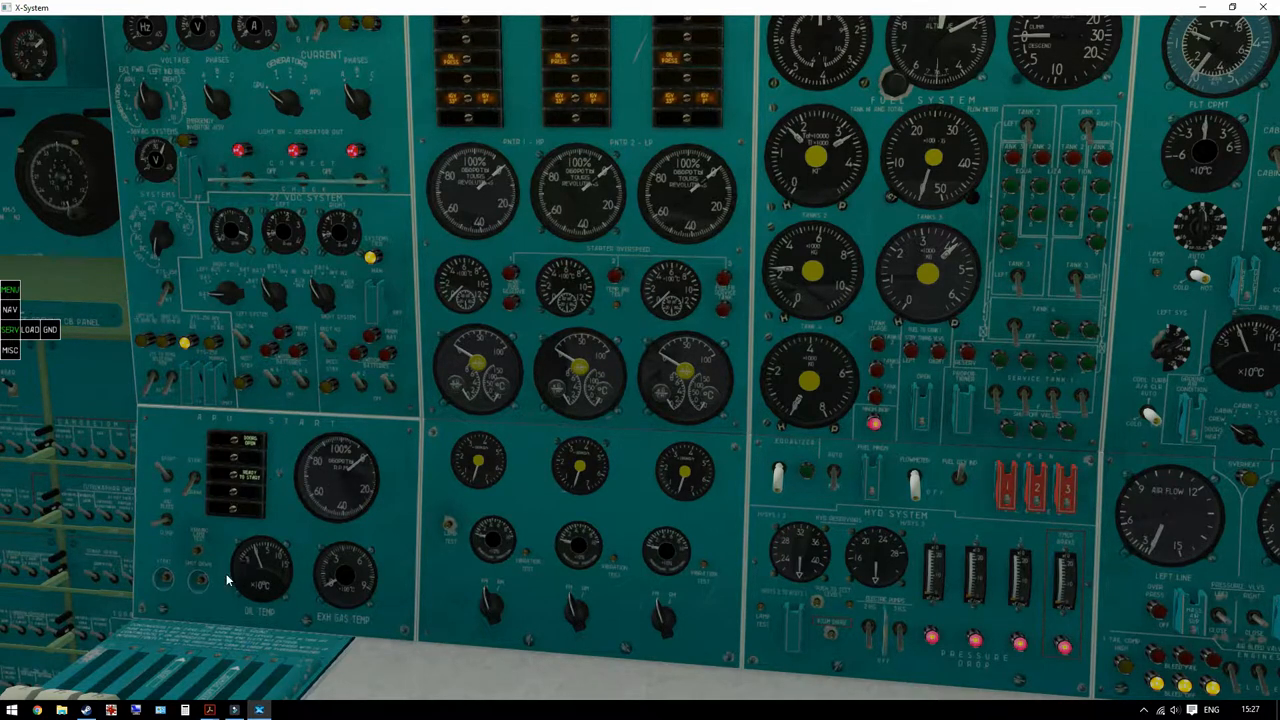
mouse_move(205, 456)
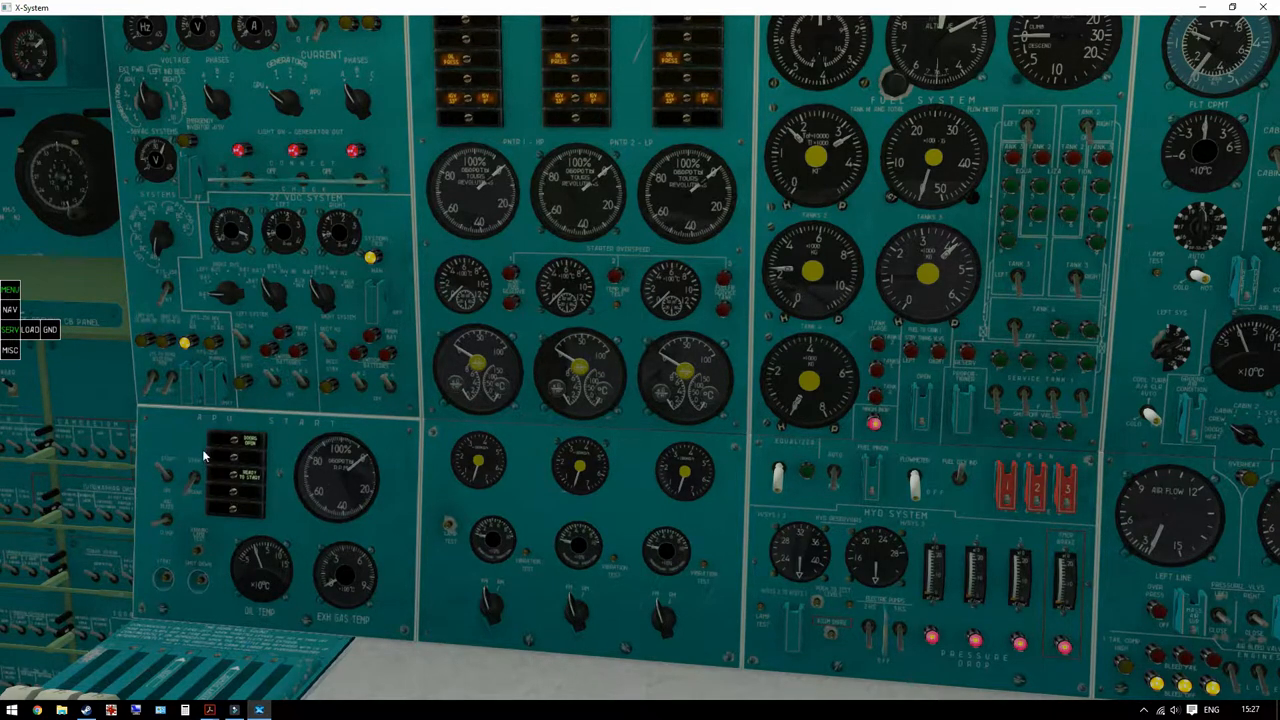
mouse_move(190, 480)
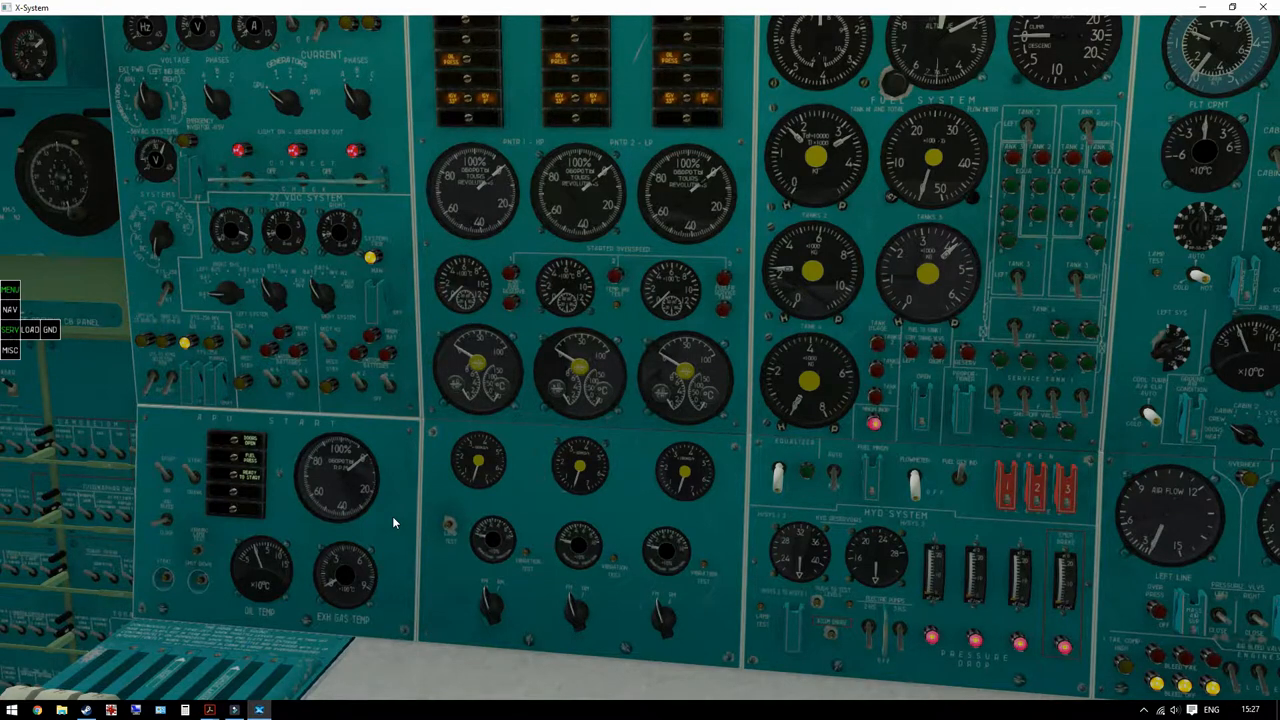
mouse_move(372, 537)
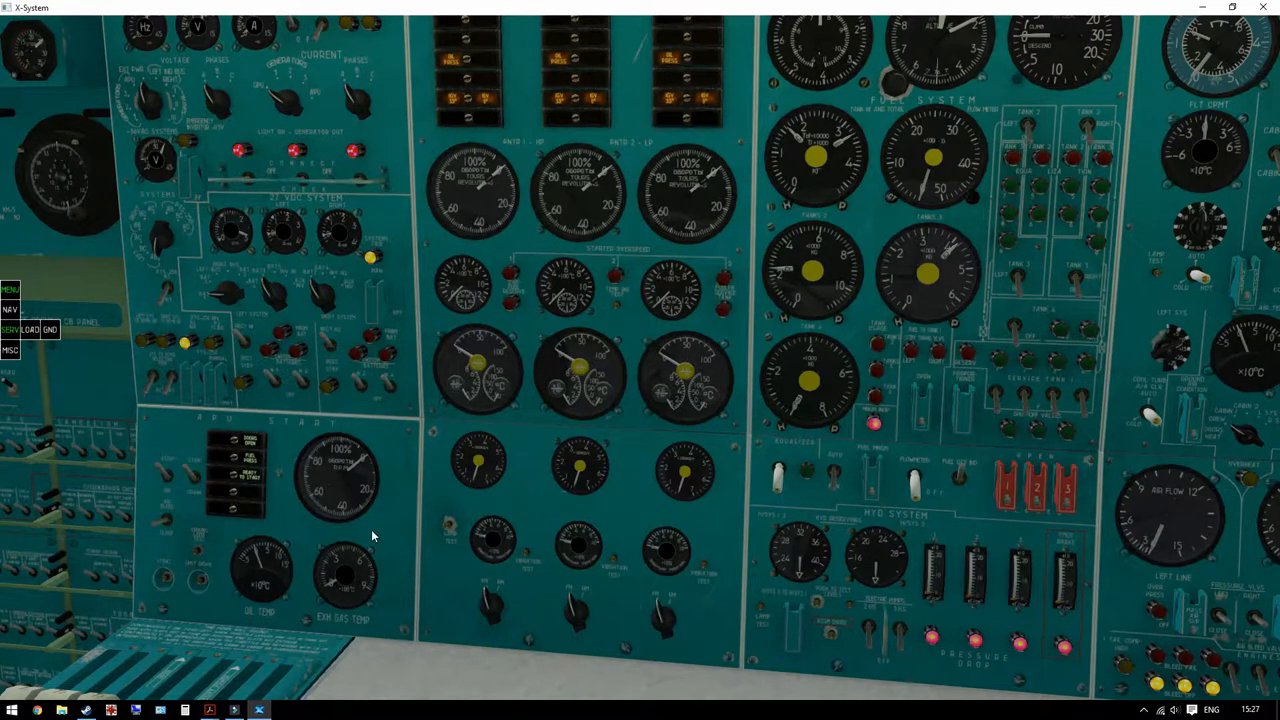
mouse_move(168, 583)
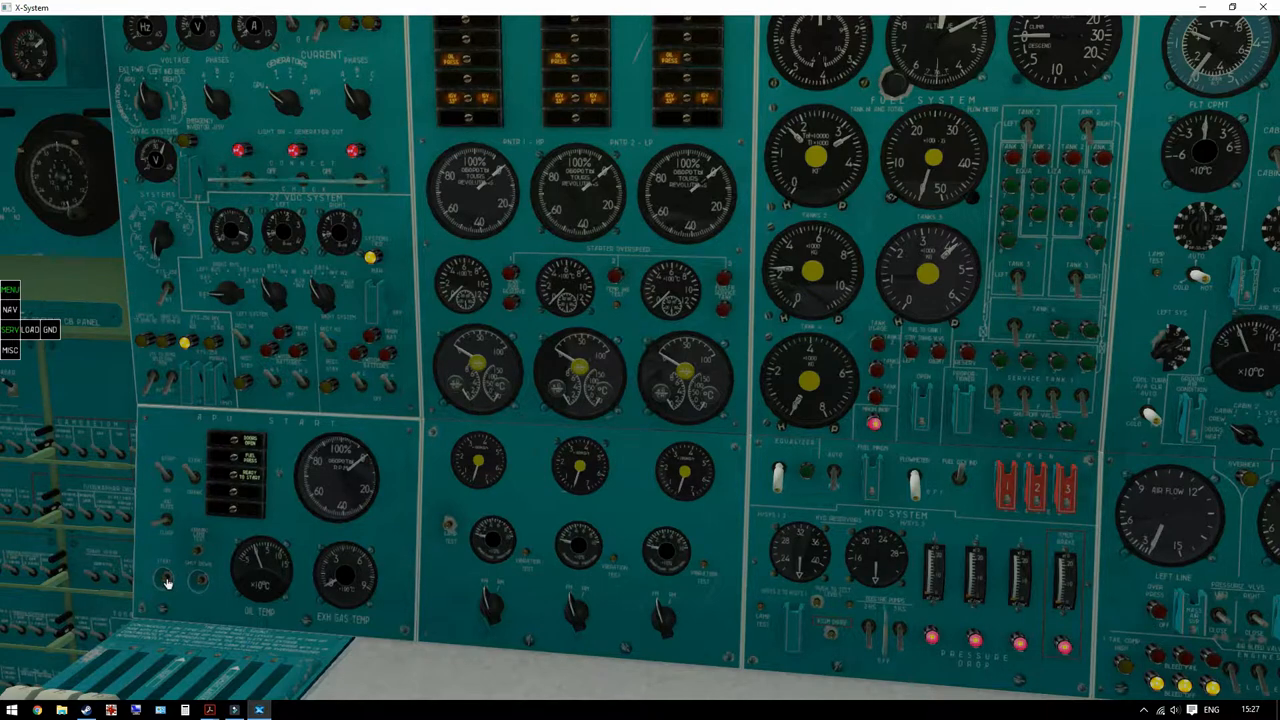
mouse_move(396, 541)
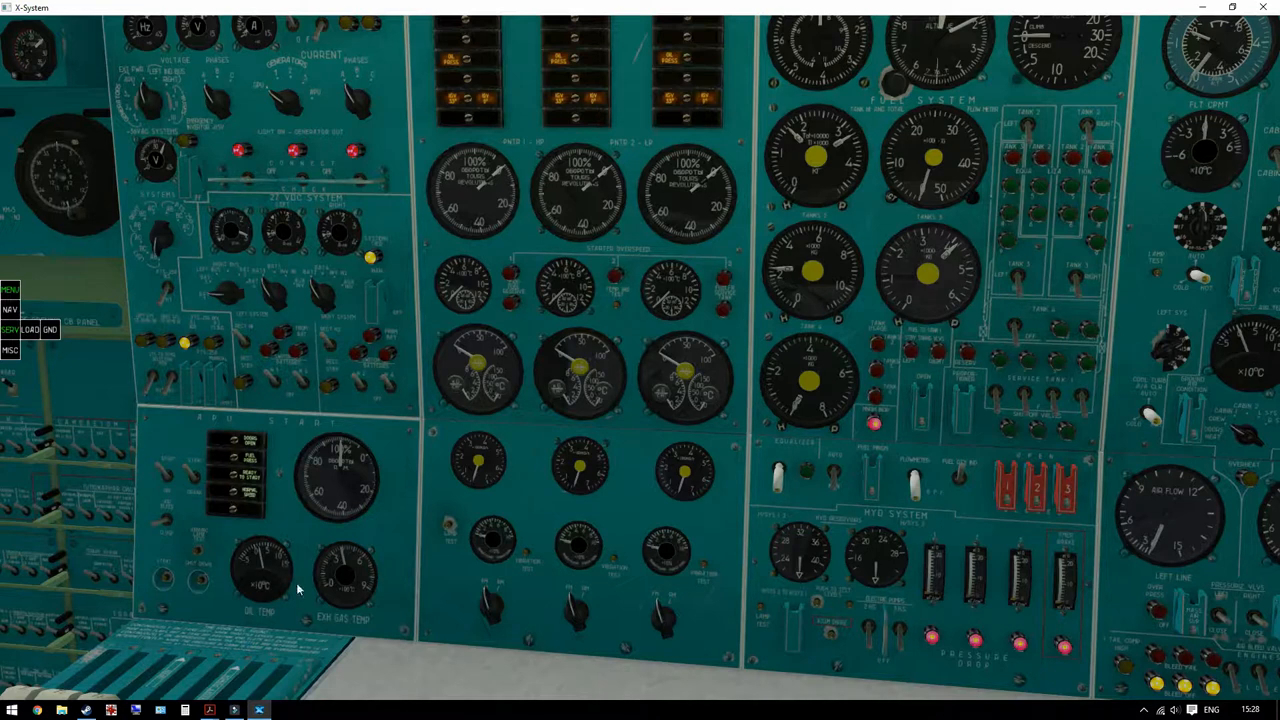
mouse_move(575, 585)
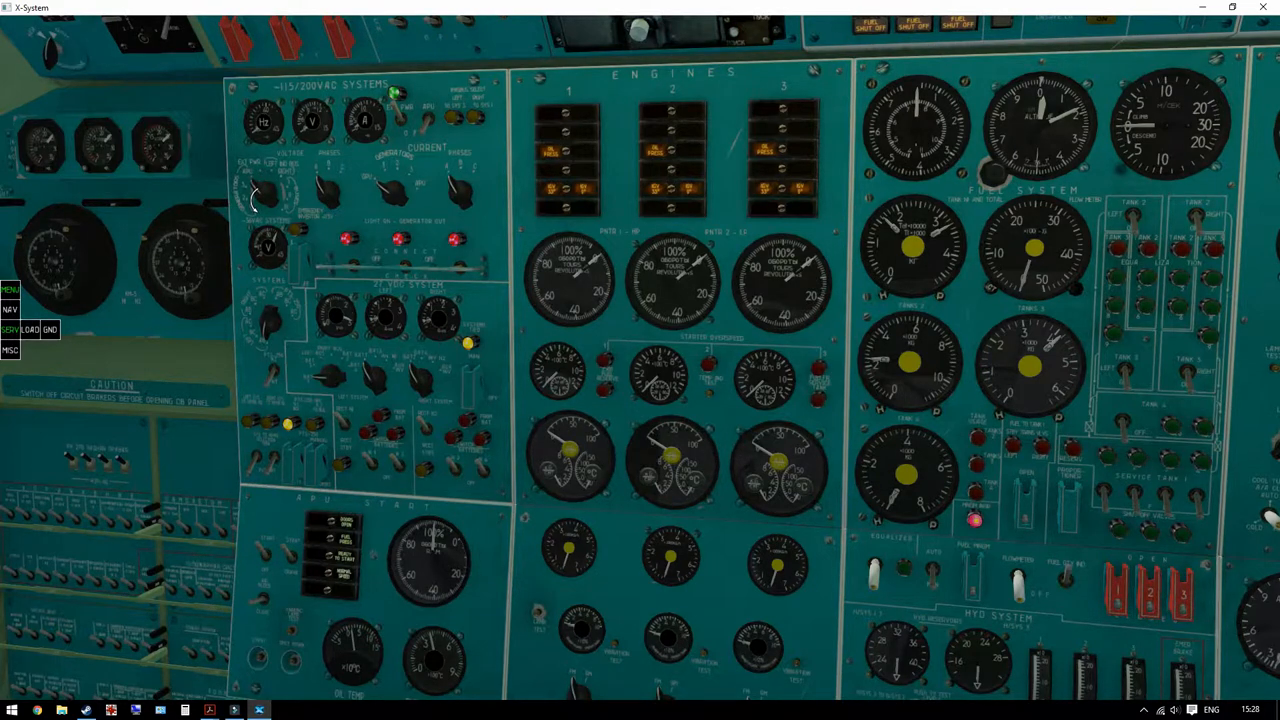
click(392, 196)
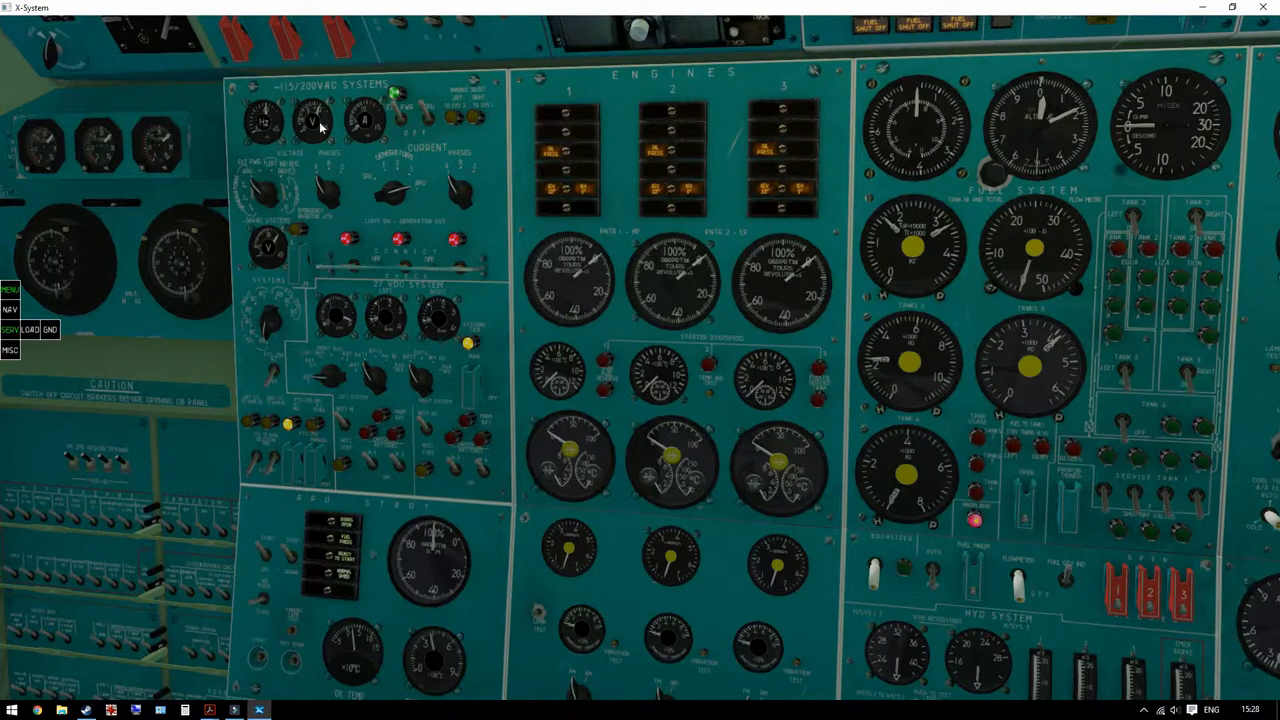
mouse_move(280, 248)
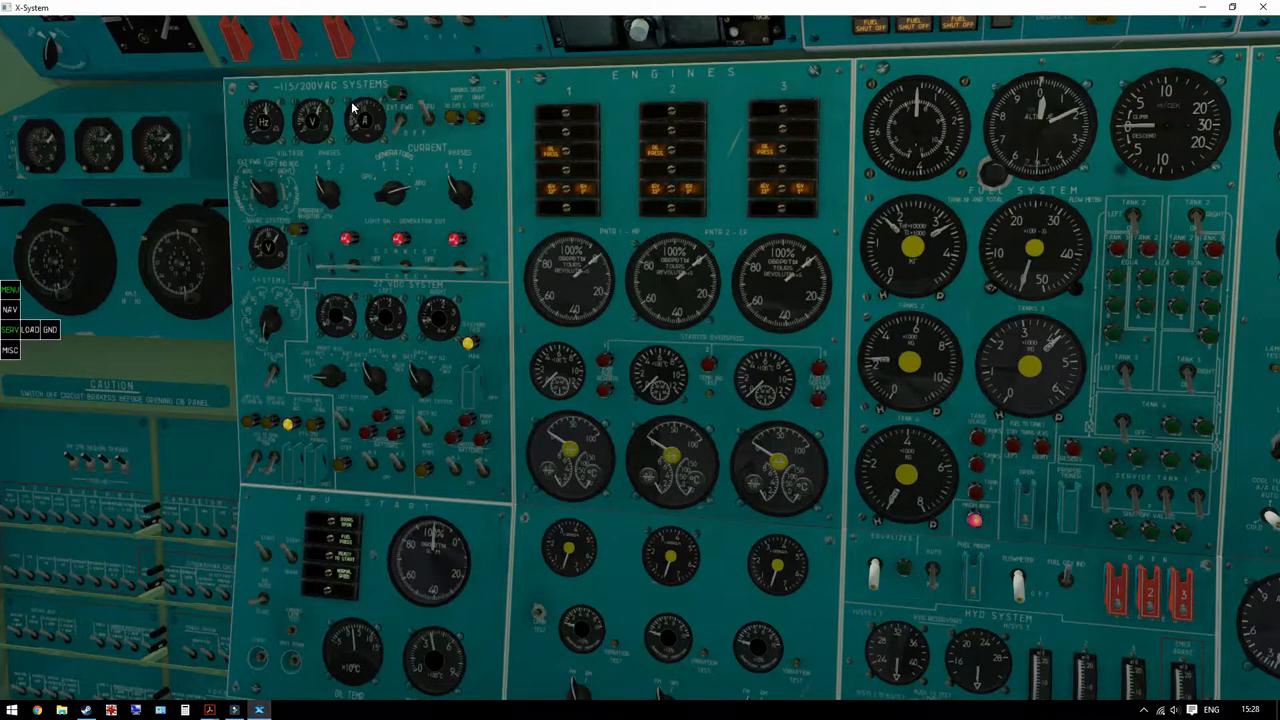
mouse_move(363, 137)
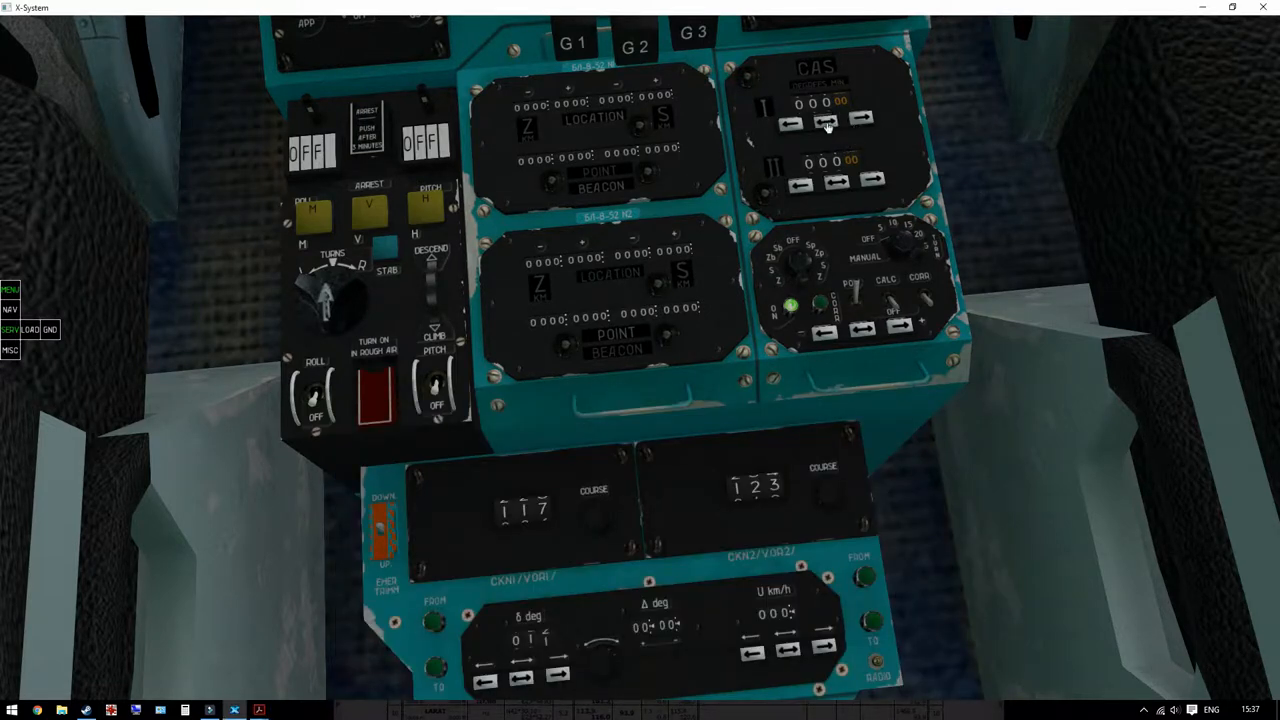
- Dial CAS window I up to 123
click(860, 120)
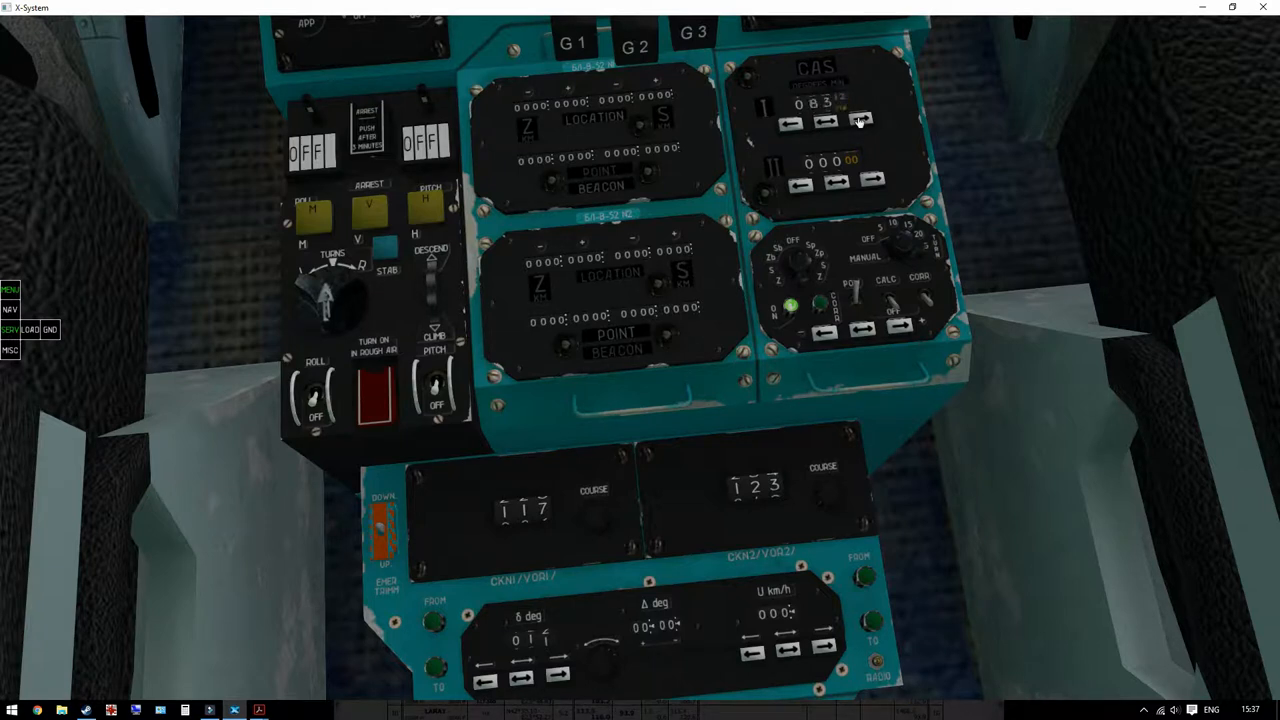
click(860, 120)
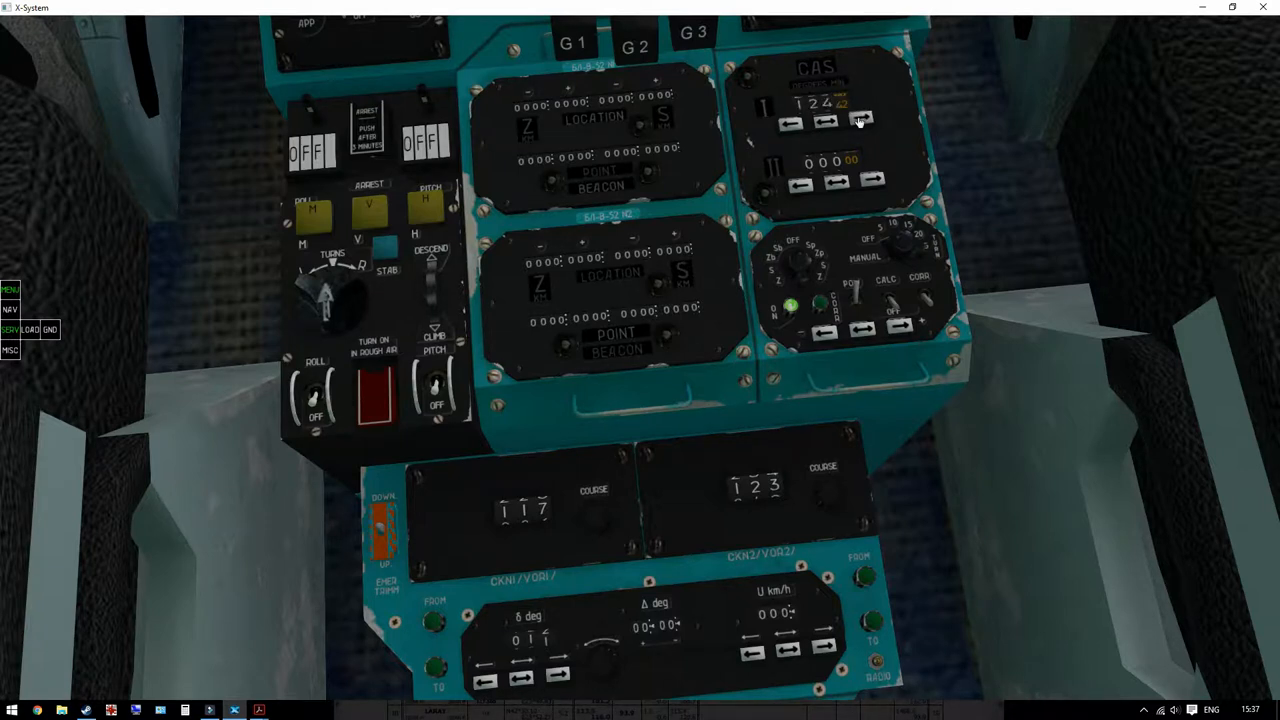
click(862, 120)
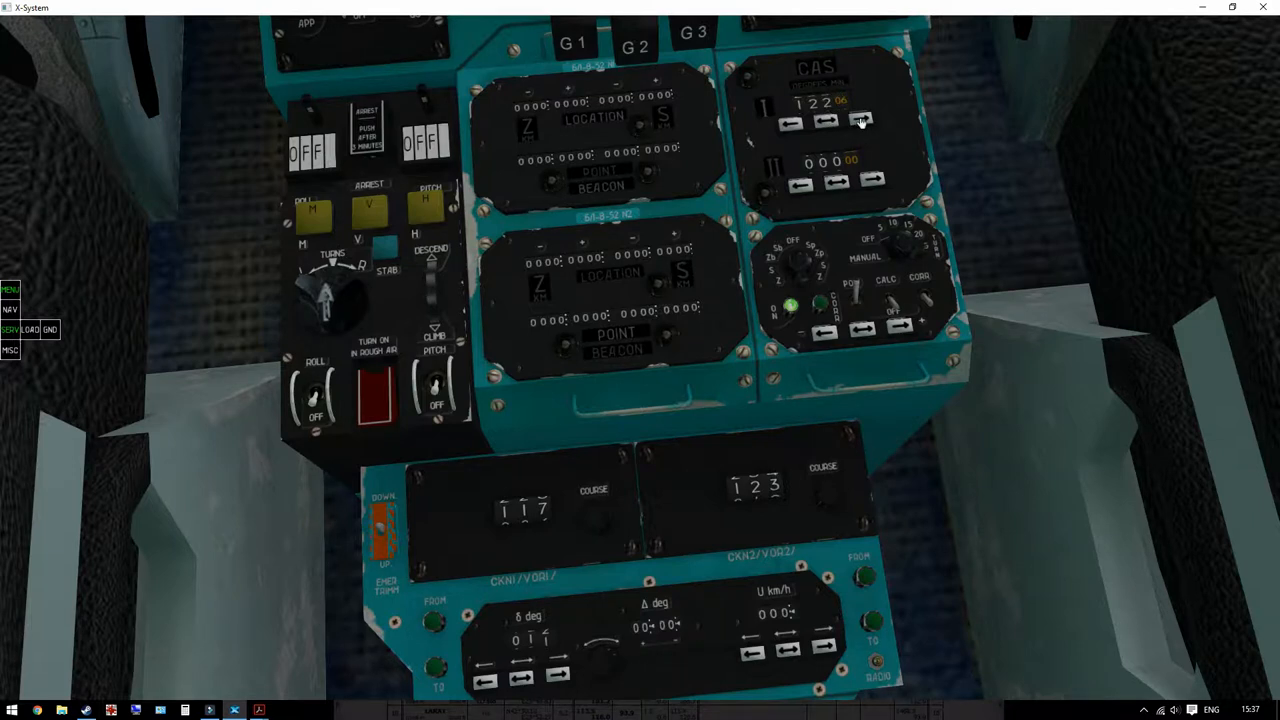
click(861, 120)
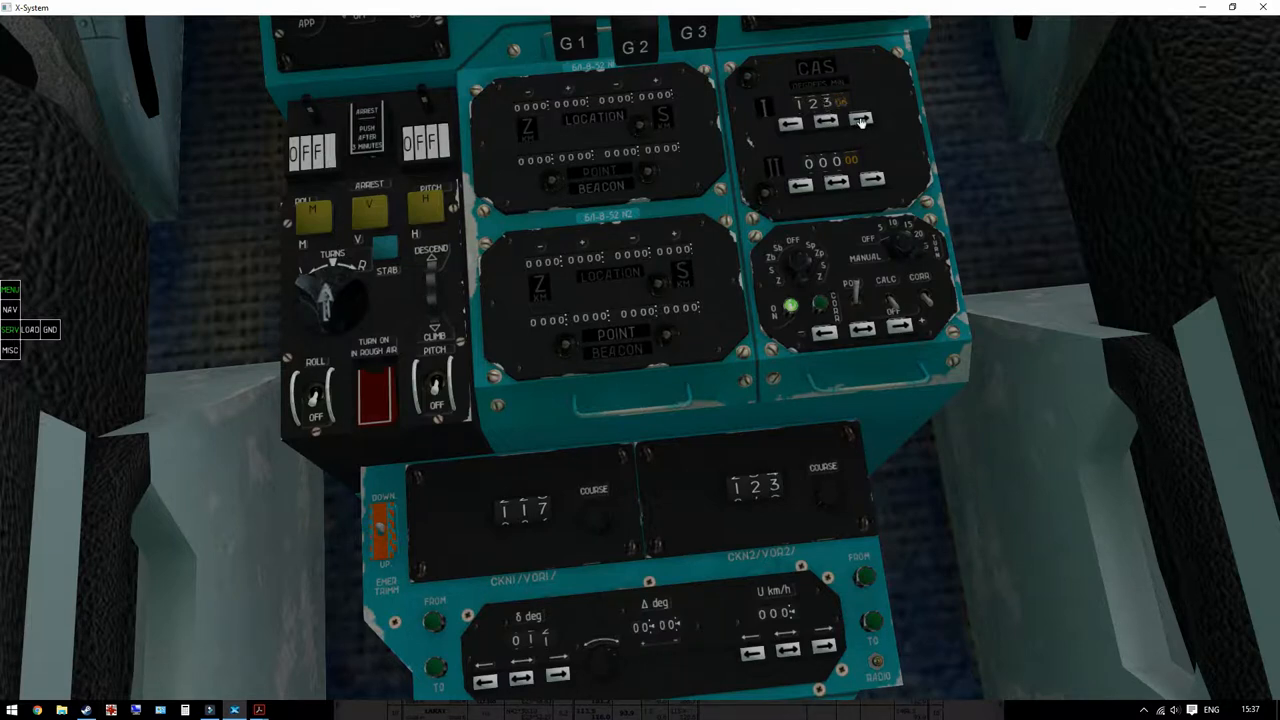
click(860, 120)
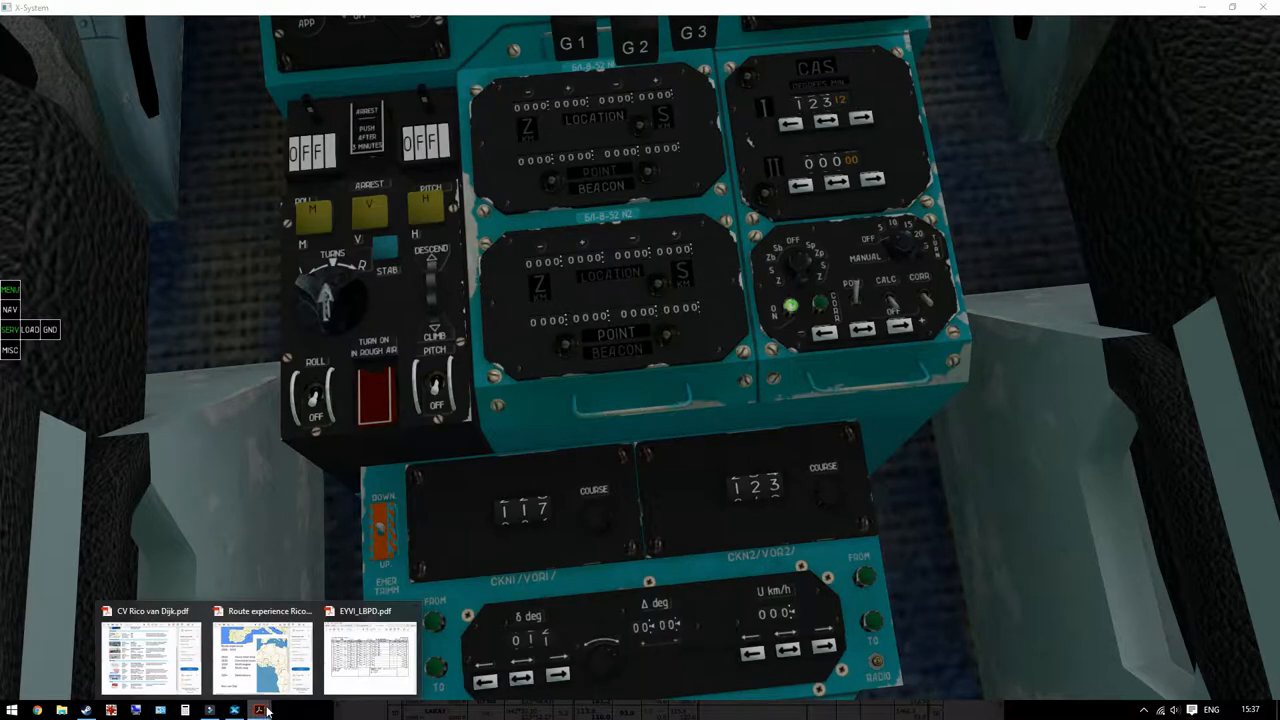
click(369, 656)
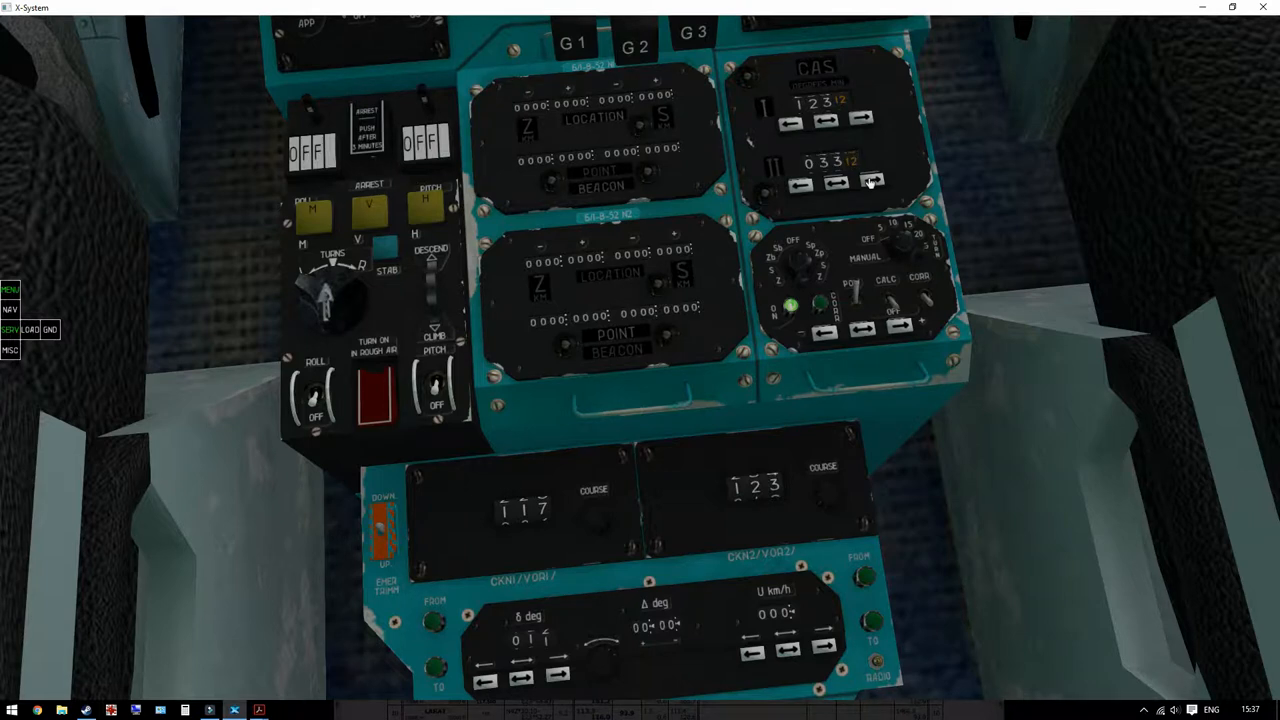
- Raise CAS window II to about 181
click(871, 181)
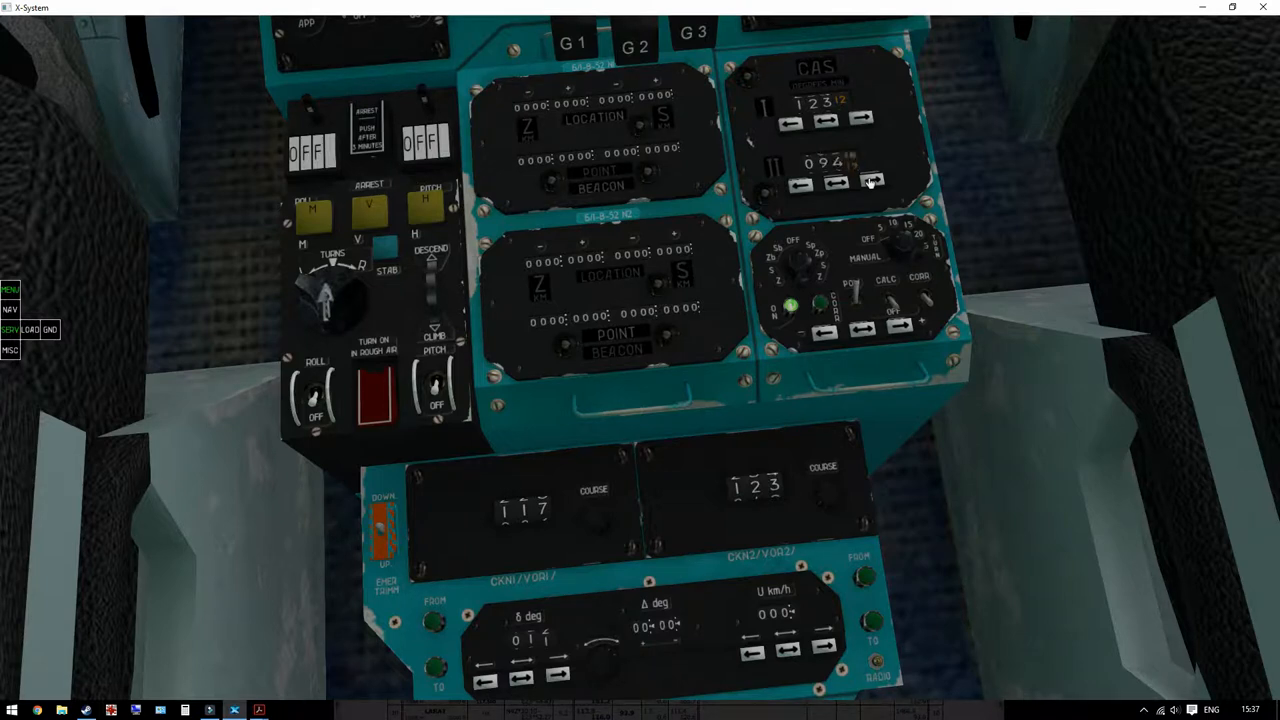
click(873, 181)
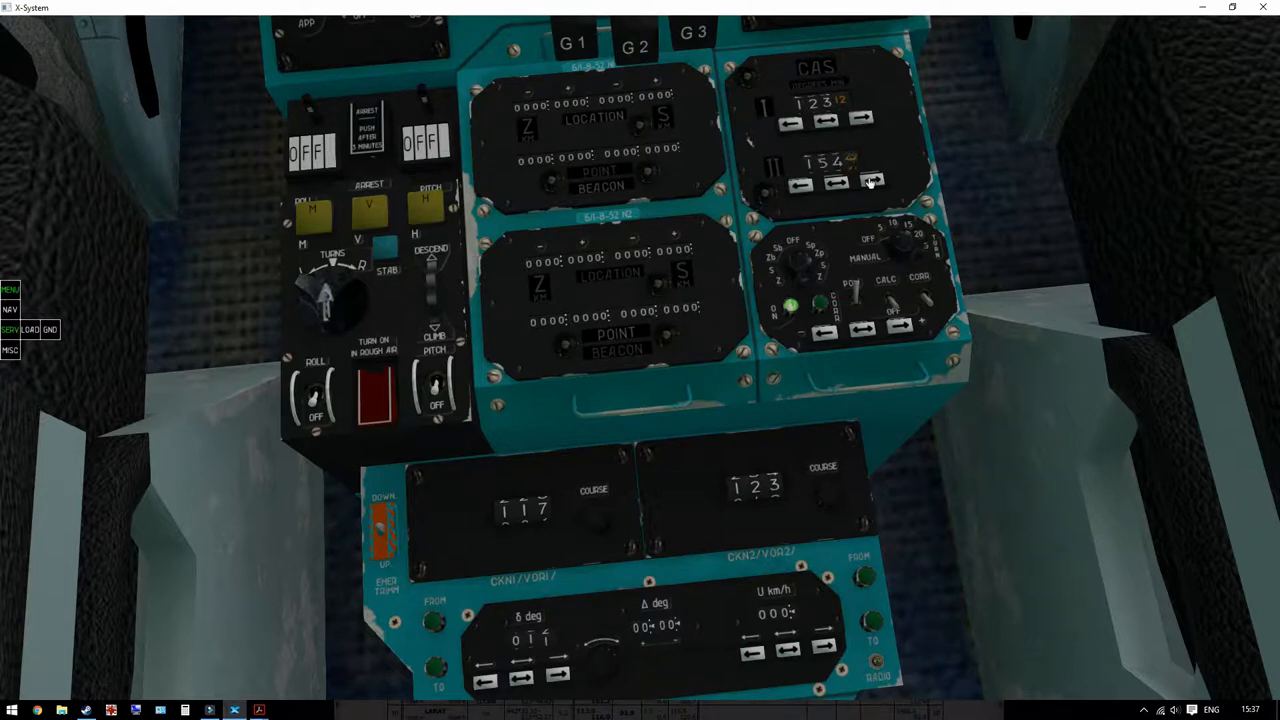
click(872, 181)
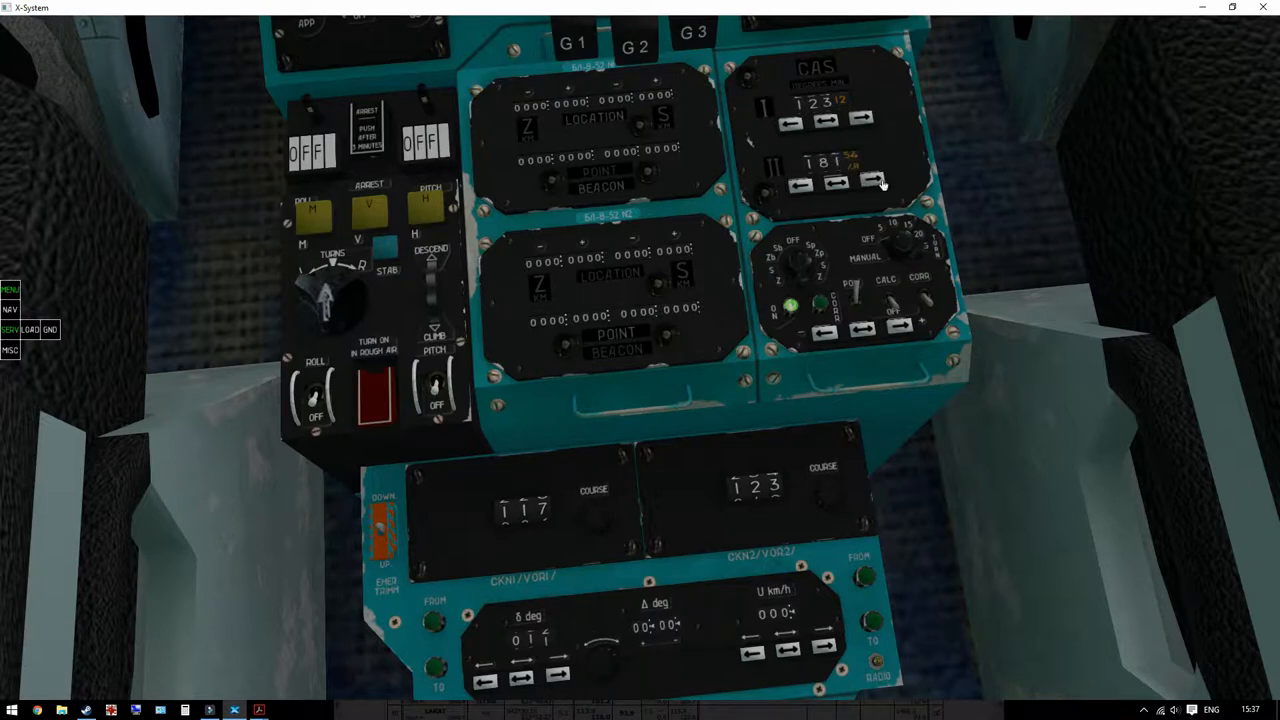
click(872, 183)
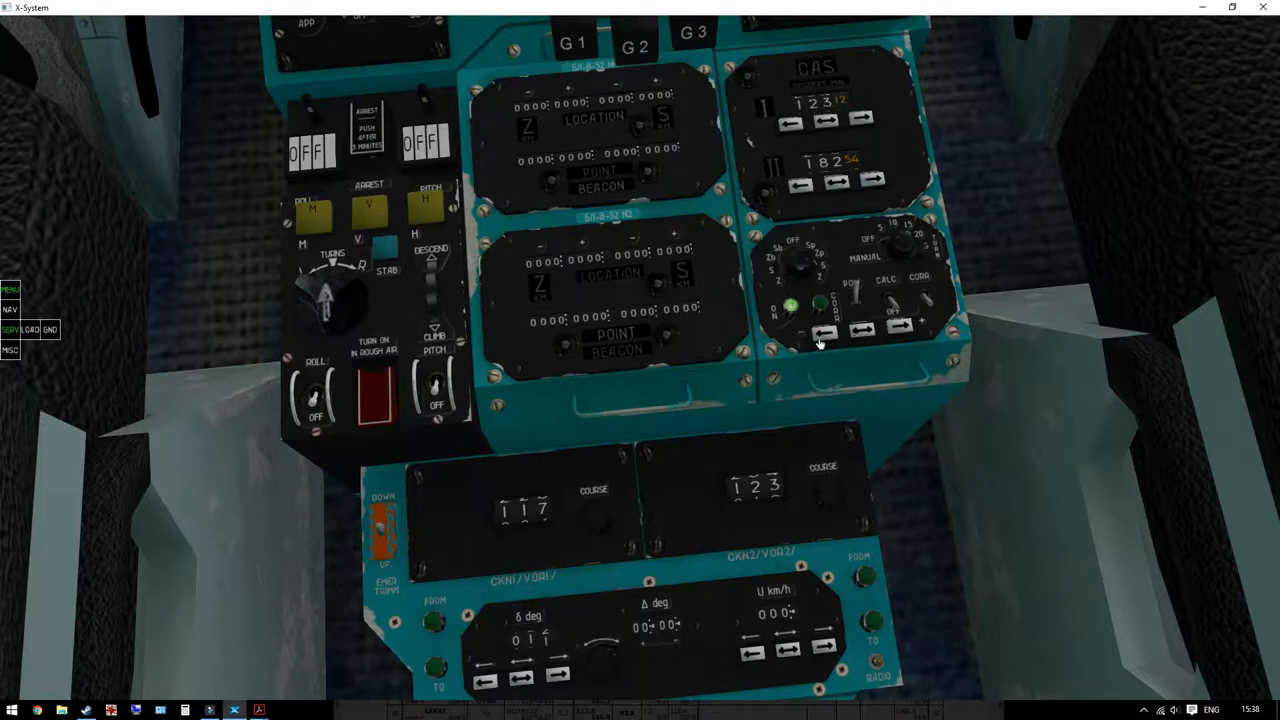
mouse_move(625, 203)
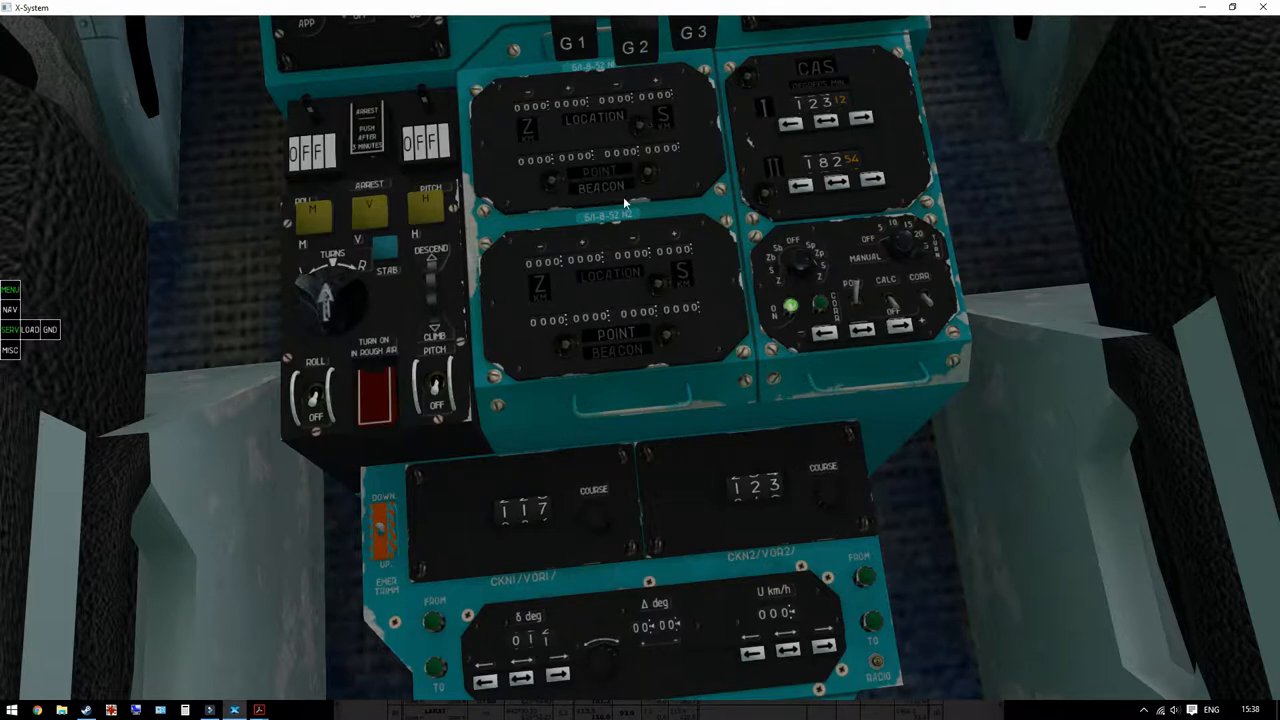
mouse_move(830, 343)
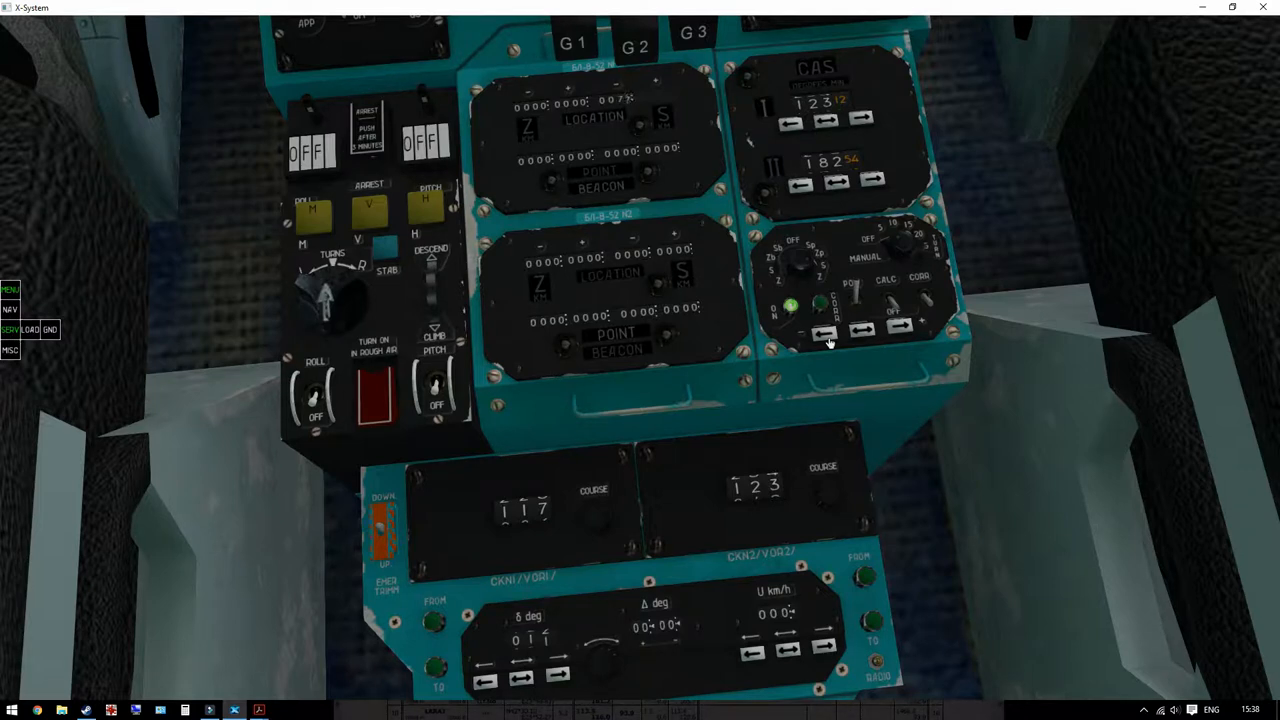
- Advance the NVU location and point counters to read 012 and 019
click(825, 334)
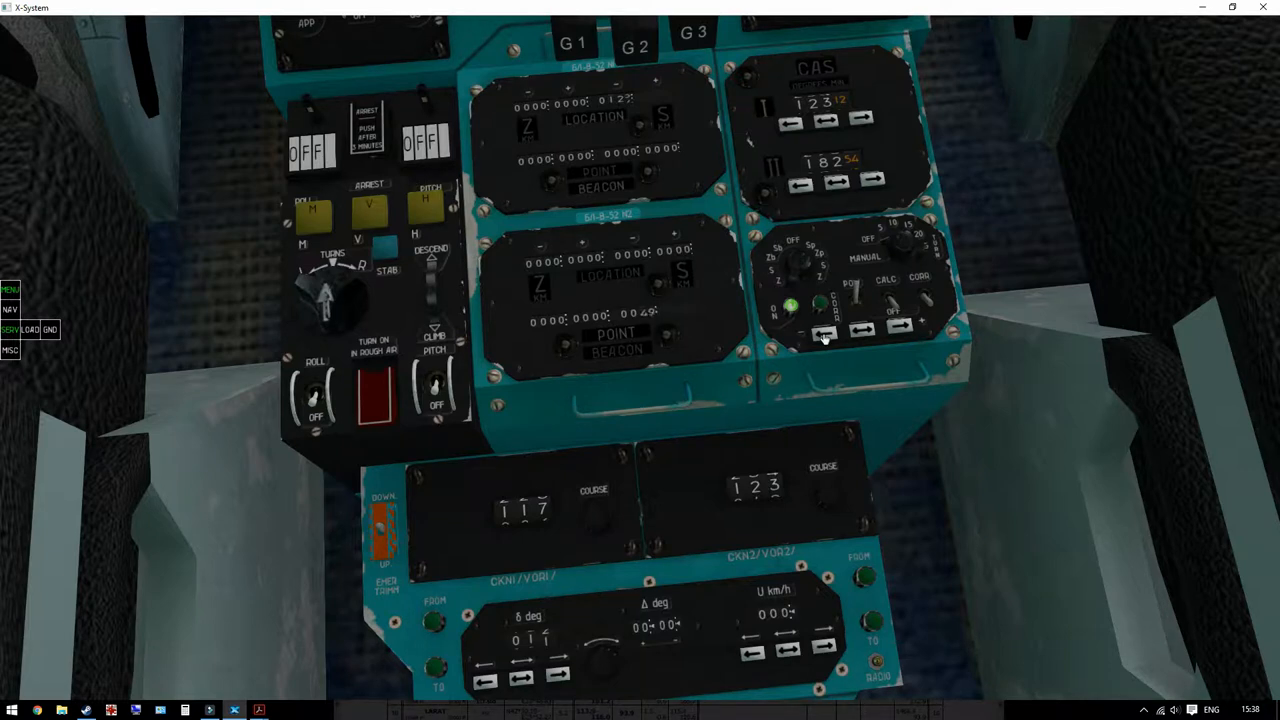
click(822, 332)
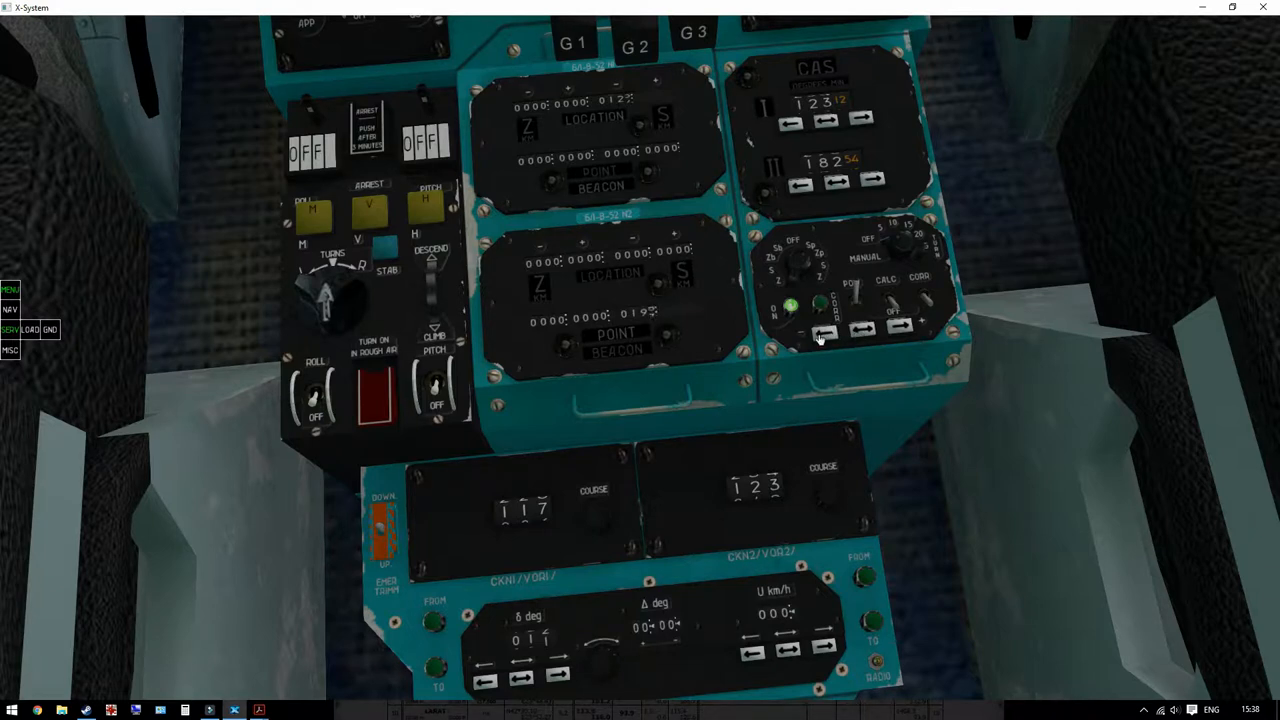
mouse_move(570, 338)
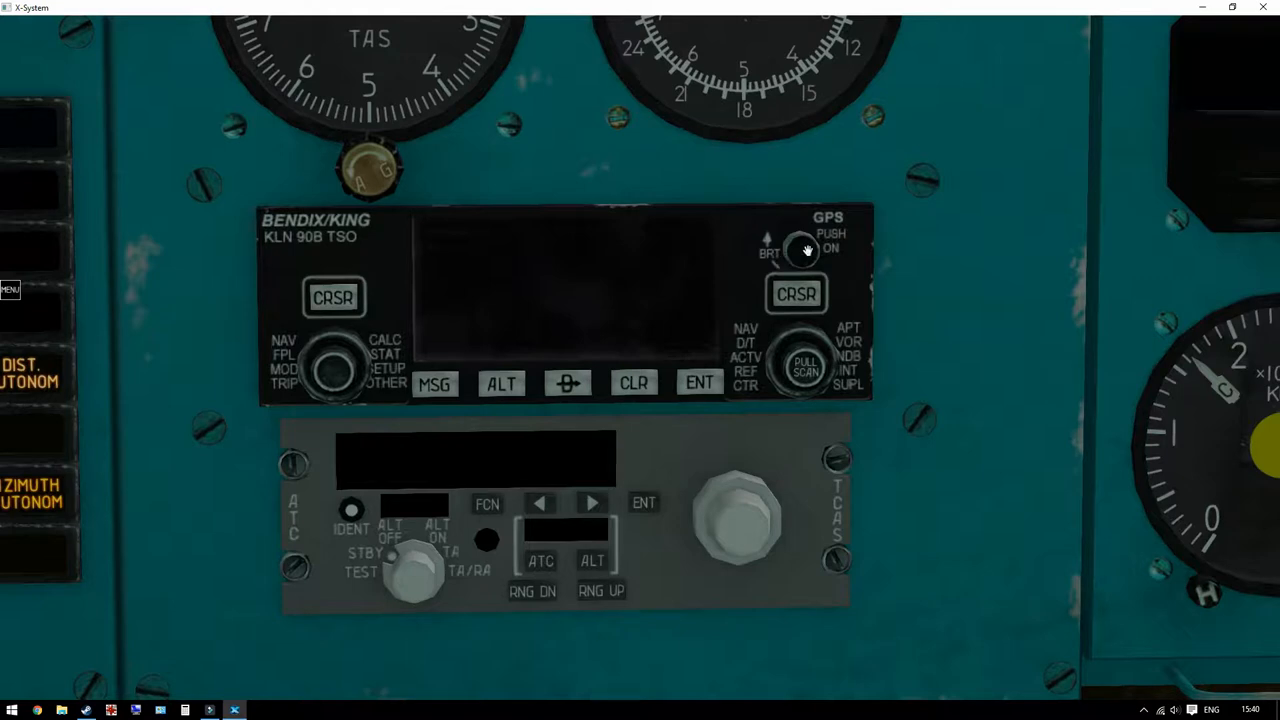
- Switch on the KLN 90B, approve its self-test and clear the expired-database notice
click(802, 248)
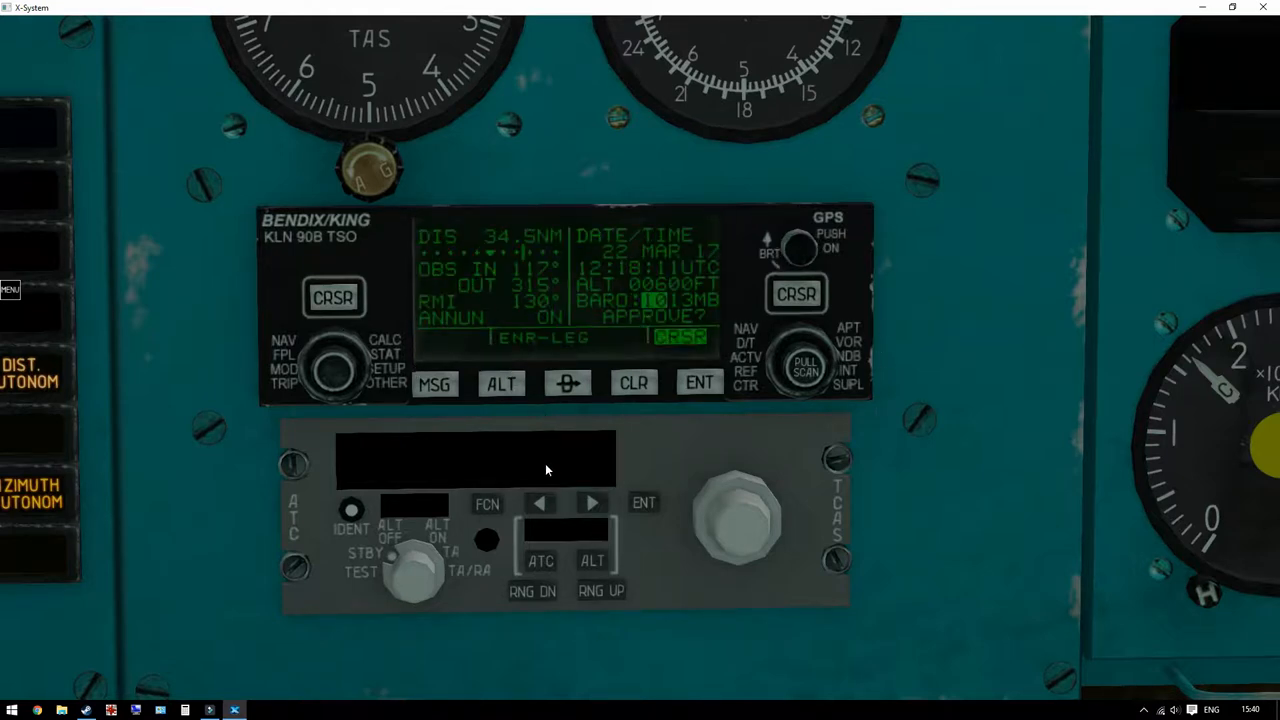
mouse_move(685, 270)
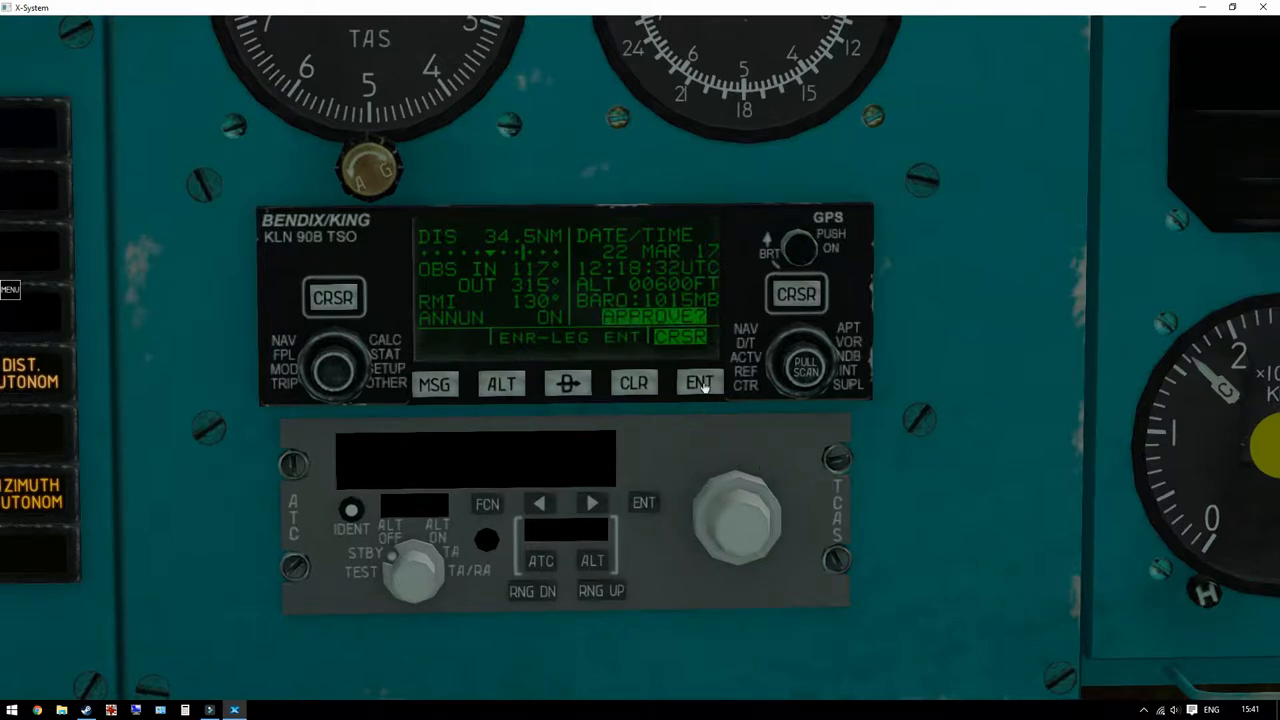
click(699, 382)
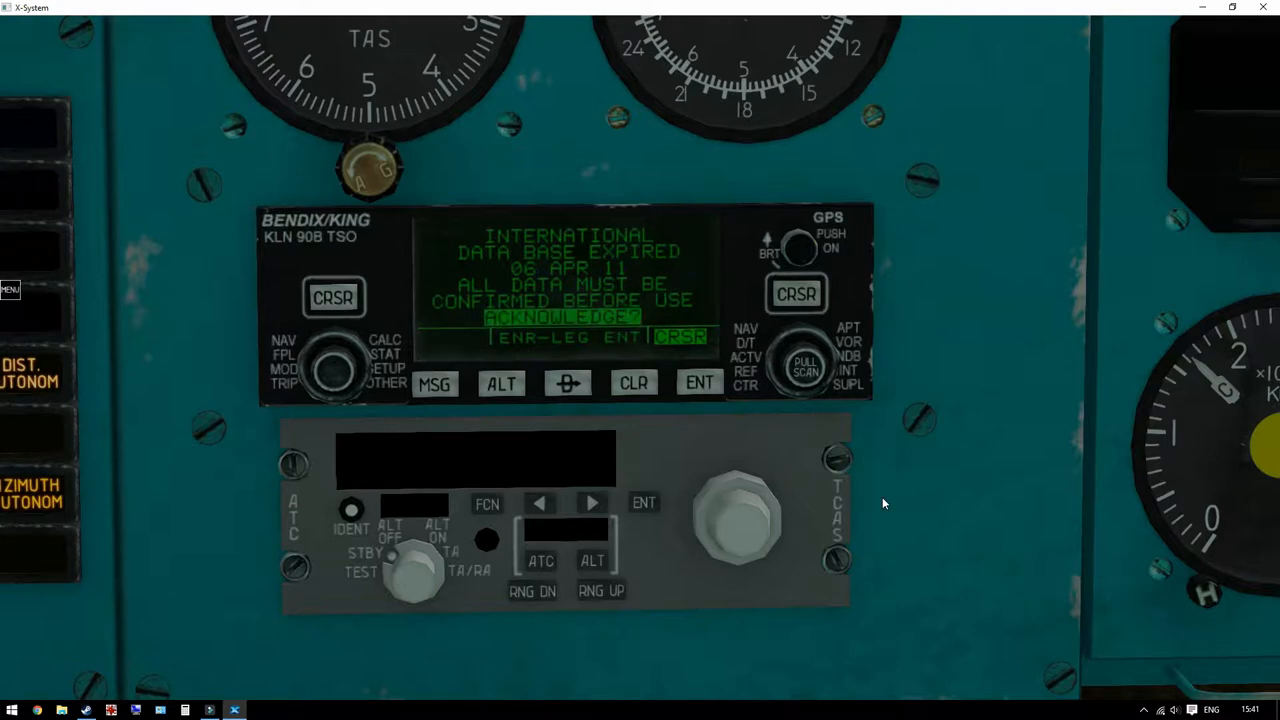
mouse_move(638, 211)
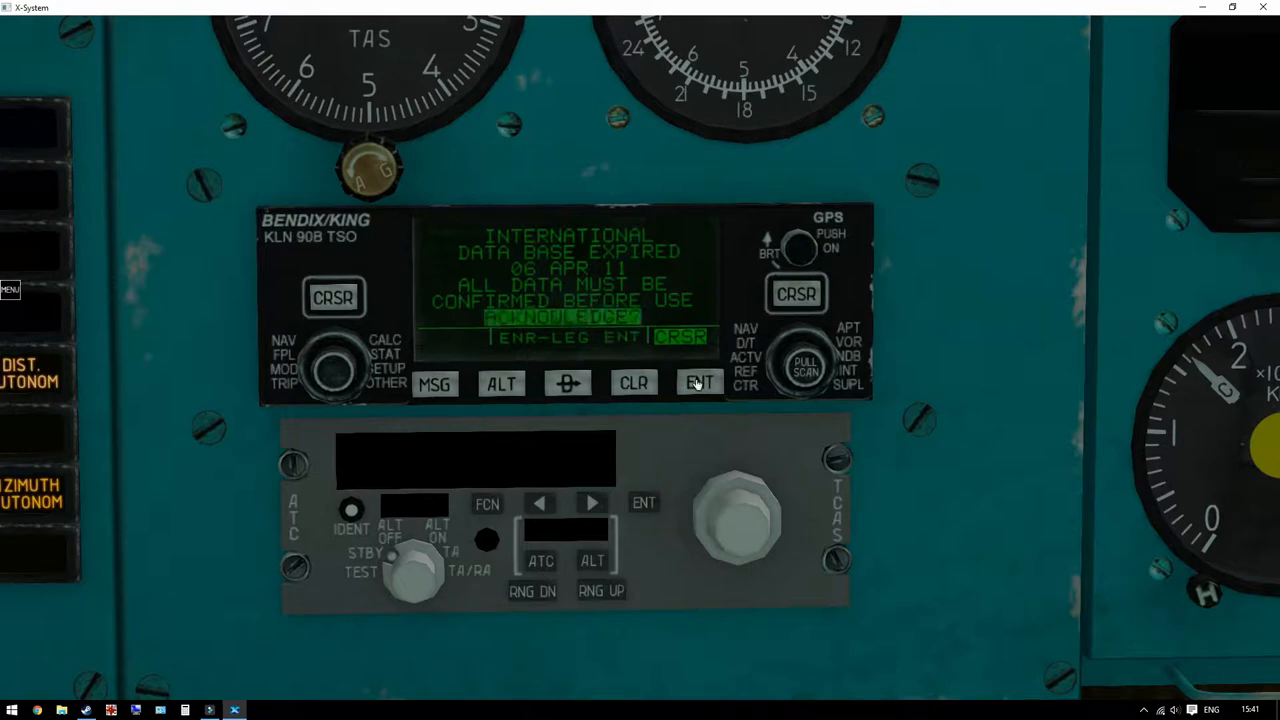
click(699, 383)
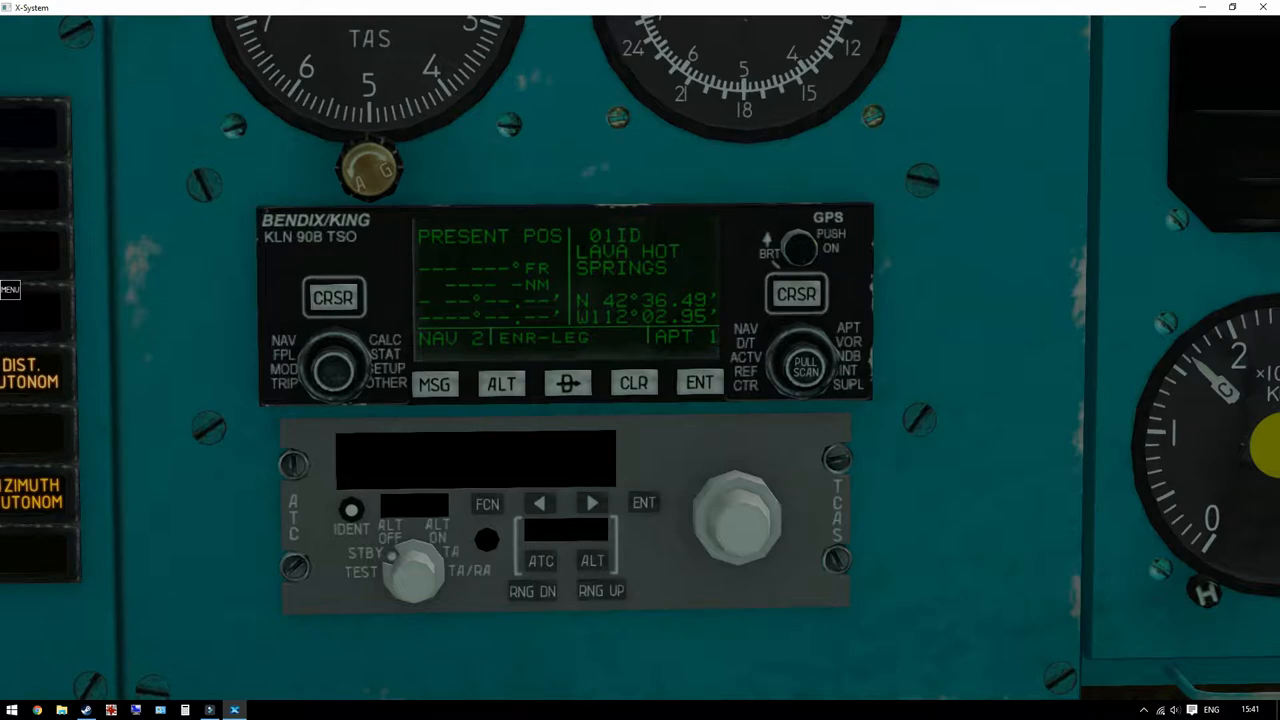
mouse_move(465, 370)
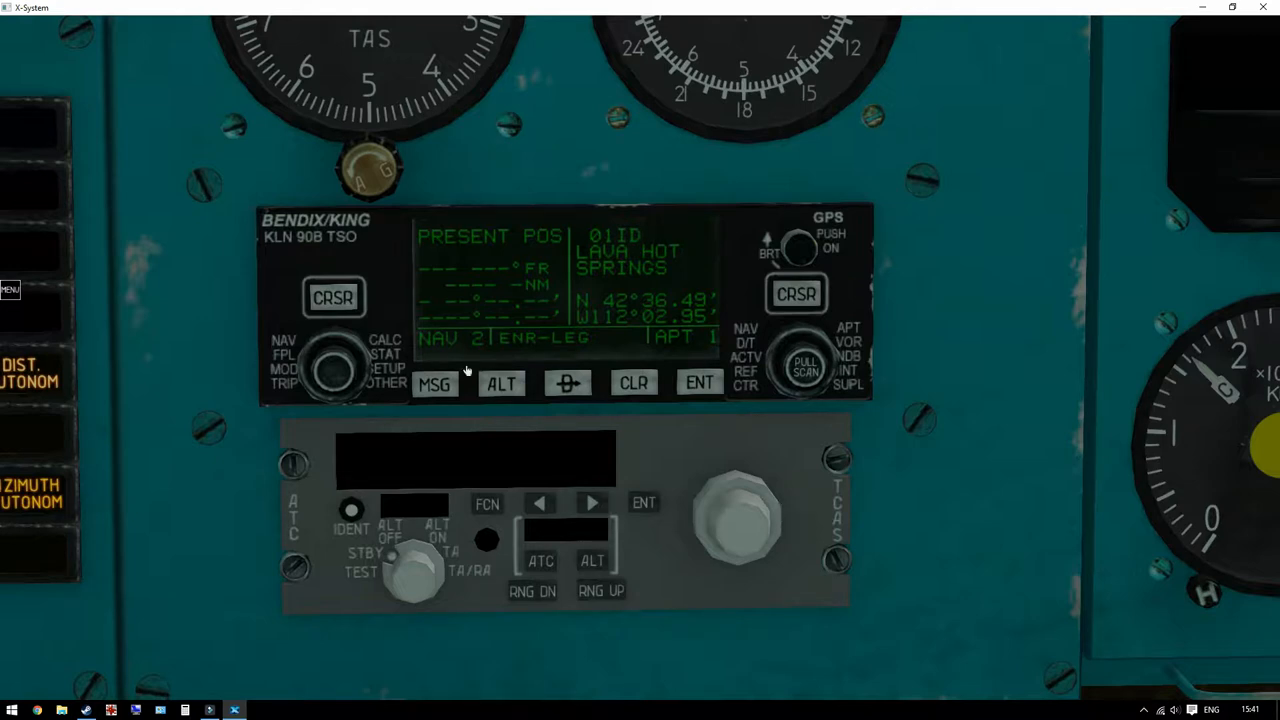
mouse_move(275, 365)
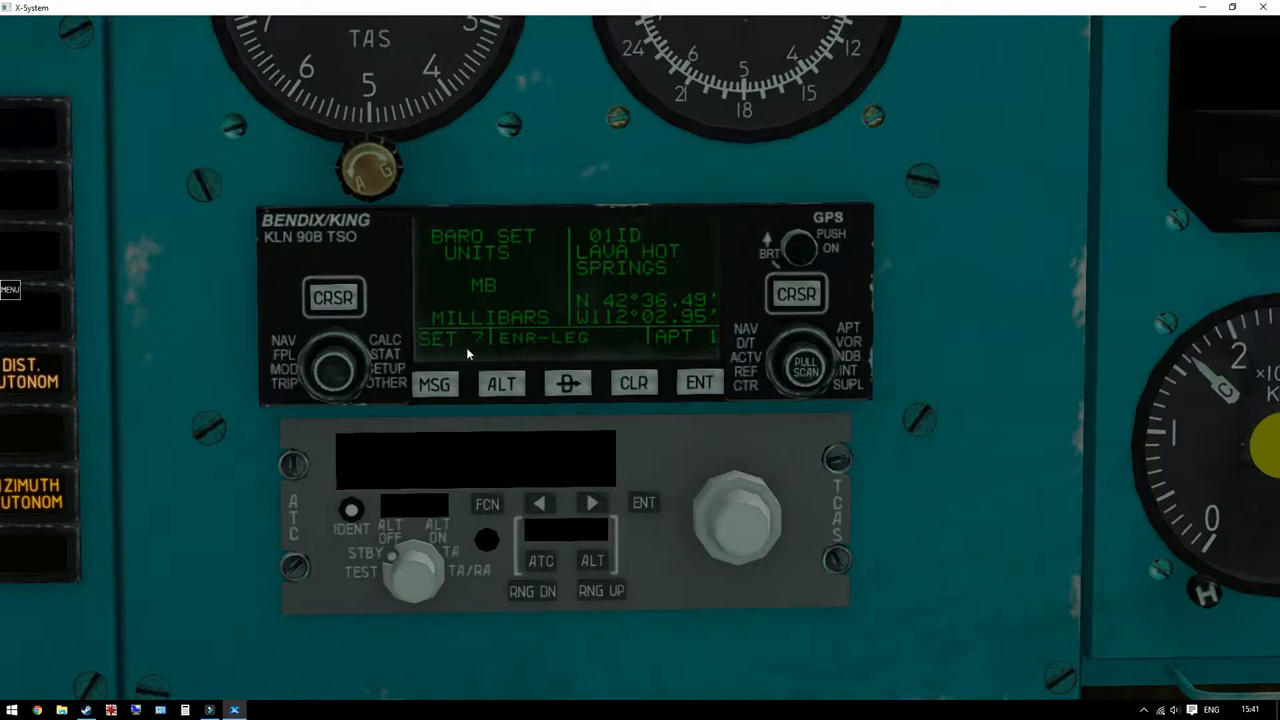
mouse_move(481, 338)
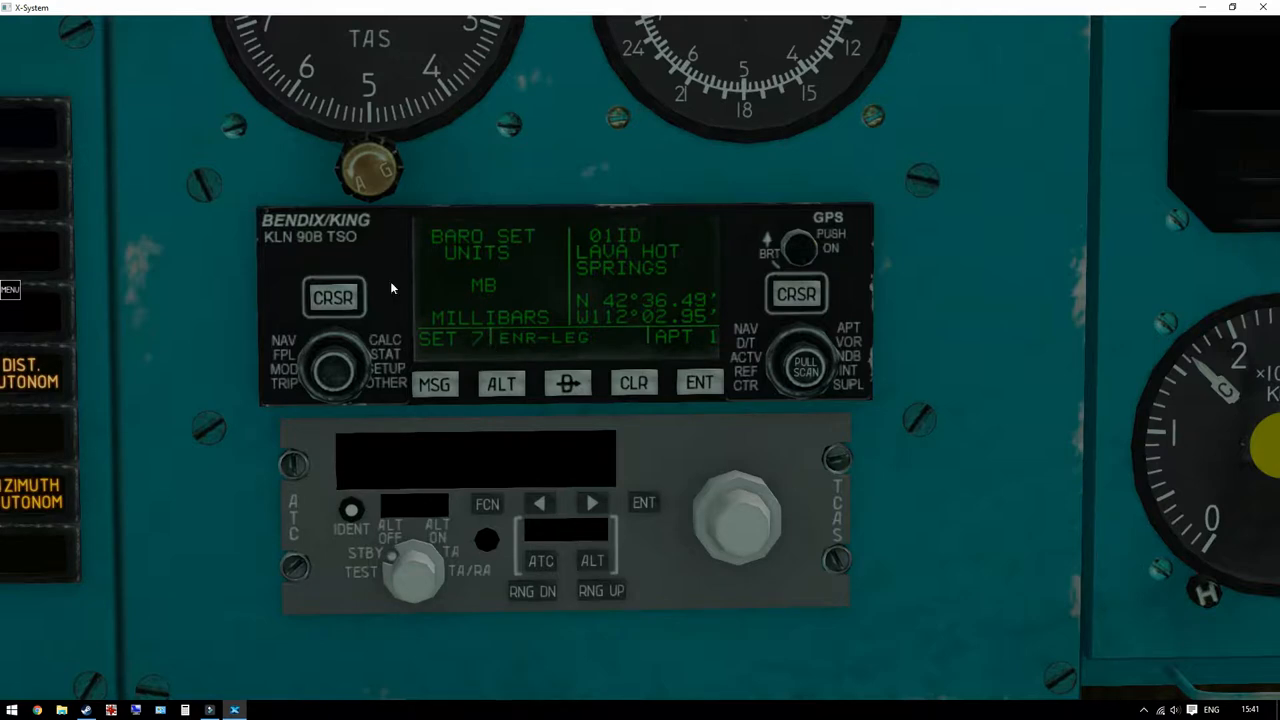
- Turn the GPS page knob, reaching the flight plan listing EYVI, DSMUS, PNK, BAGSA, LBPD
click(333, 297)
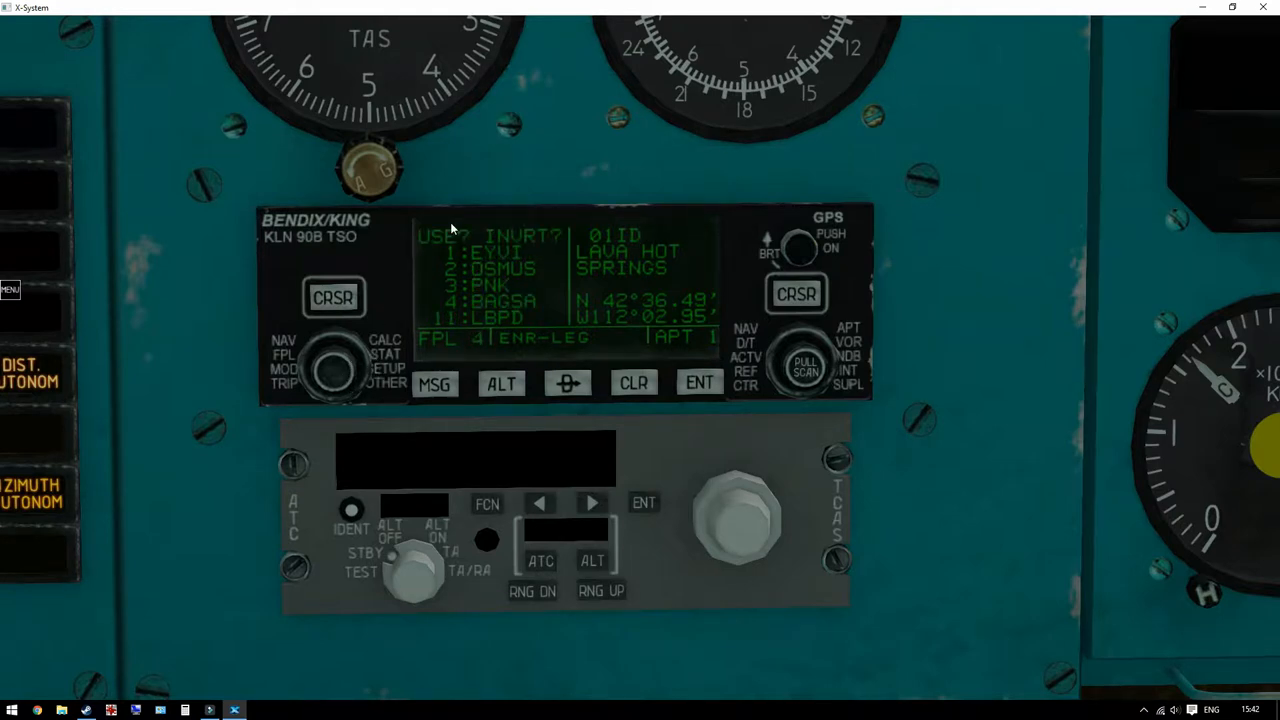
mouse_move(522, 248)
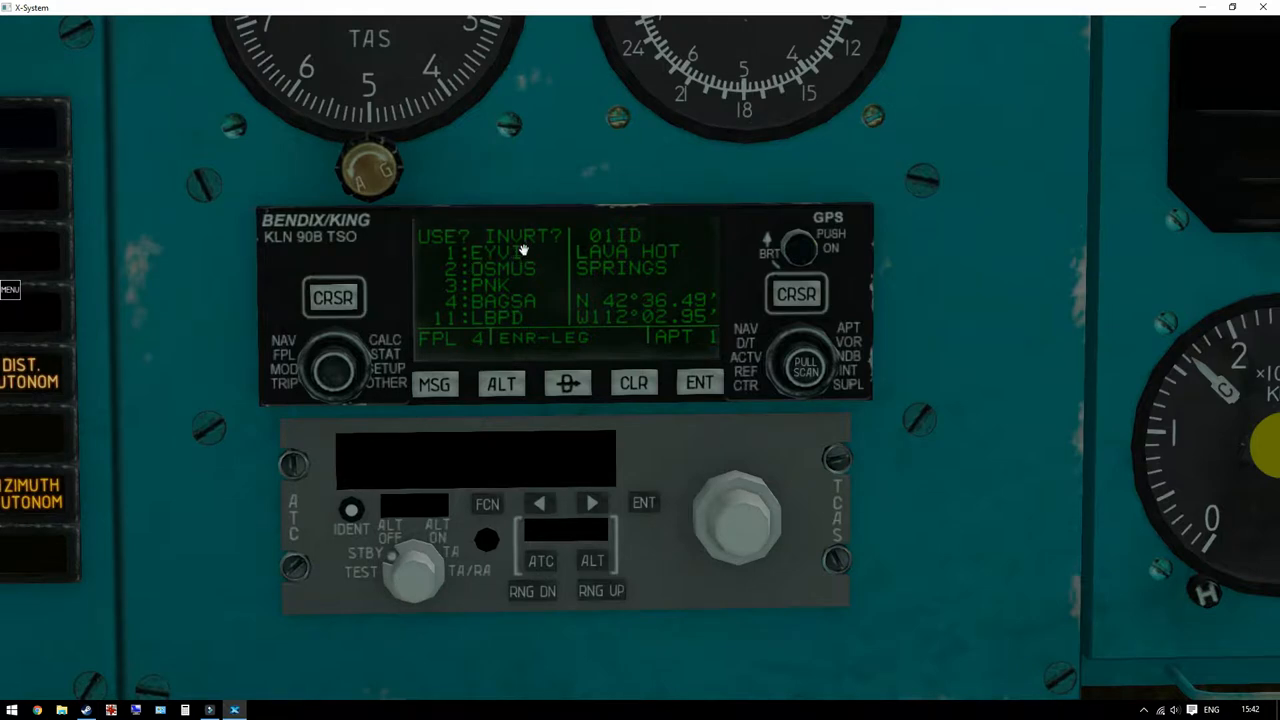
mouse_move(367, 318)
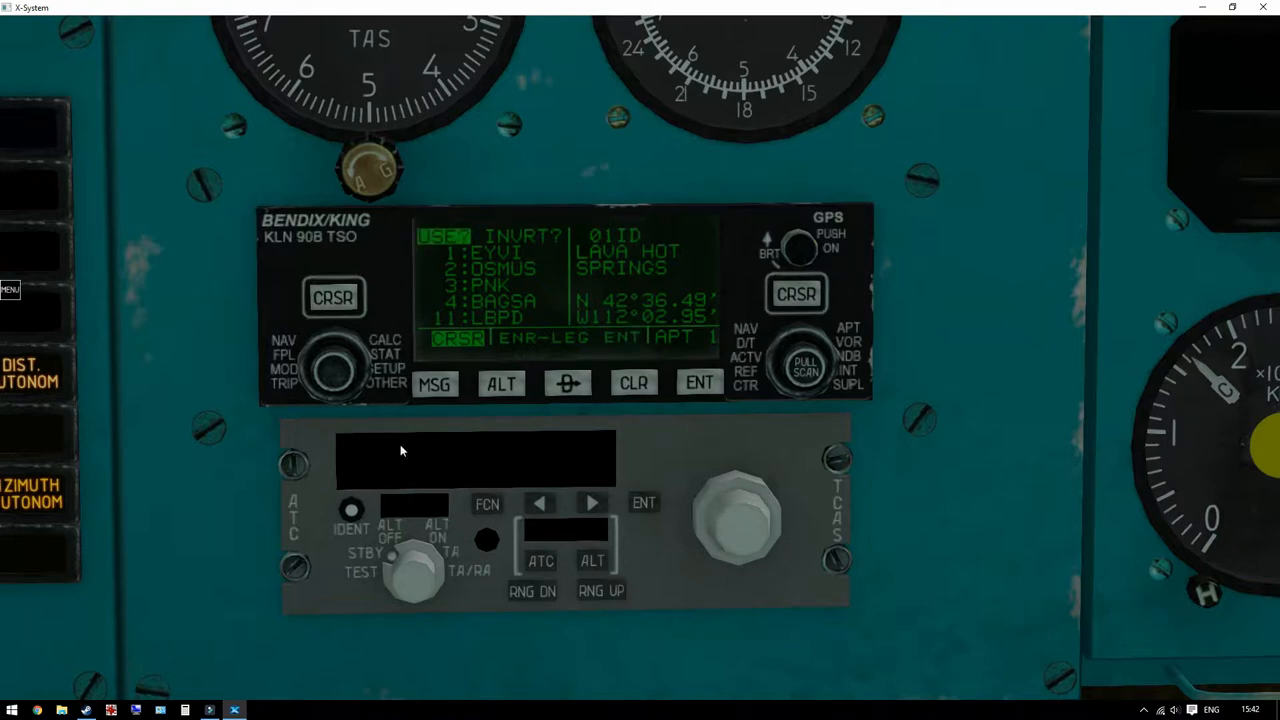
- Activate flight plan 4 and show the EYVI–DSMUS leg: 67.5 NM, bearing 123°
click(699, 383)
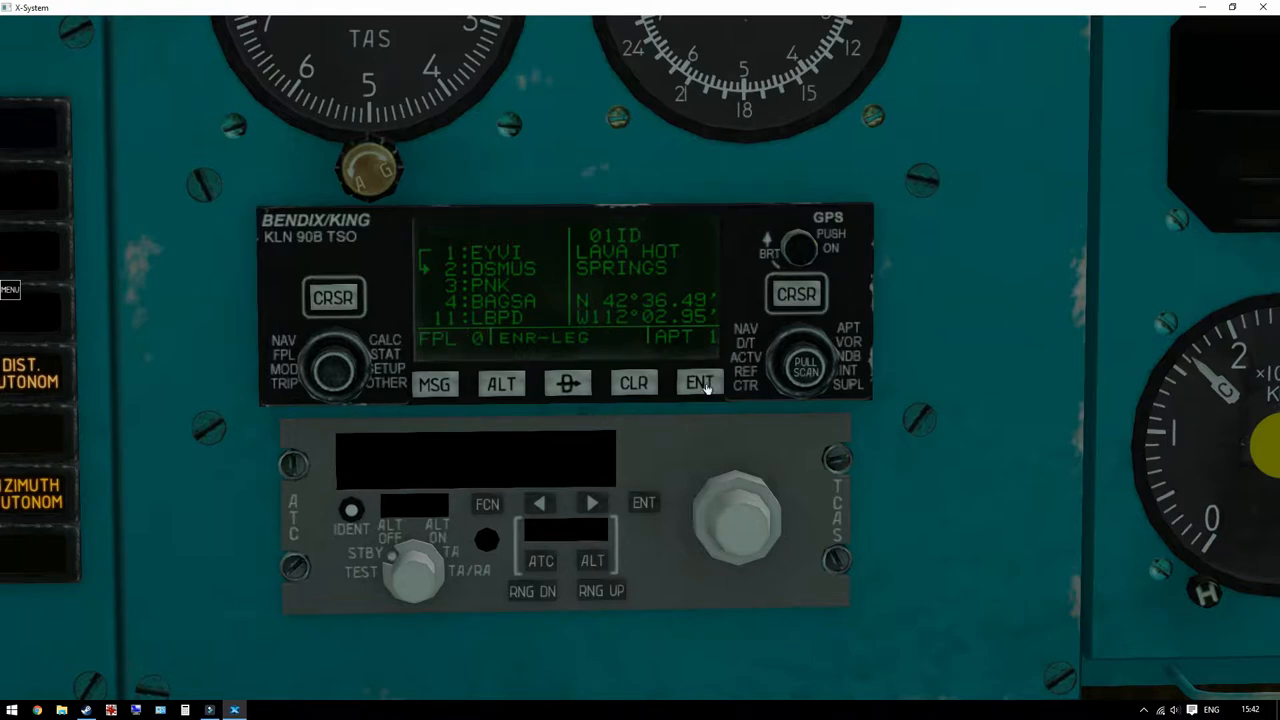
click(699, 382)
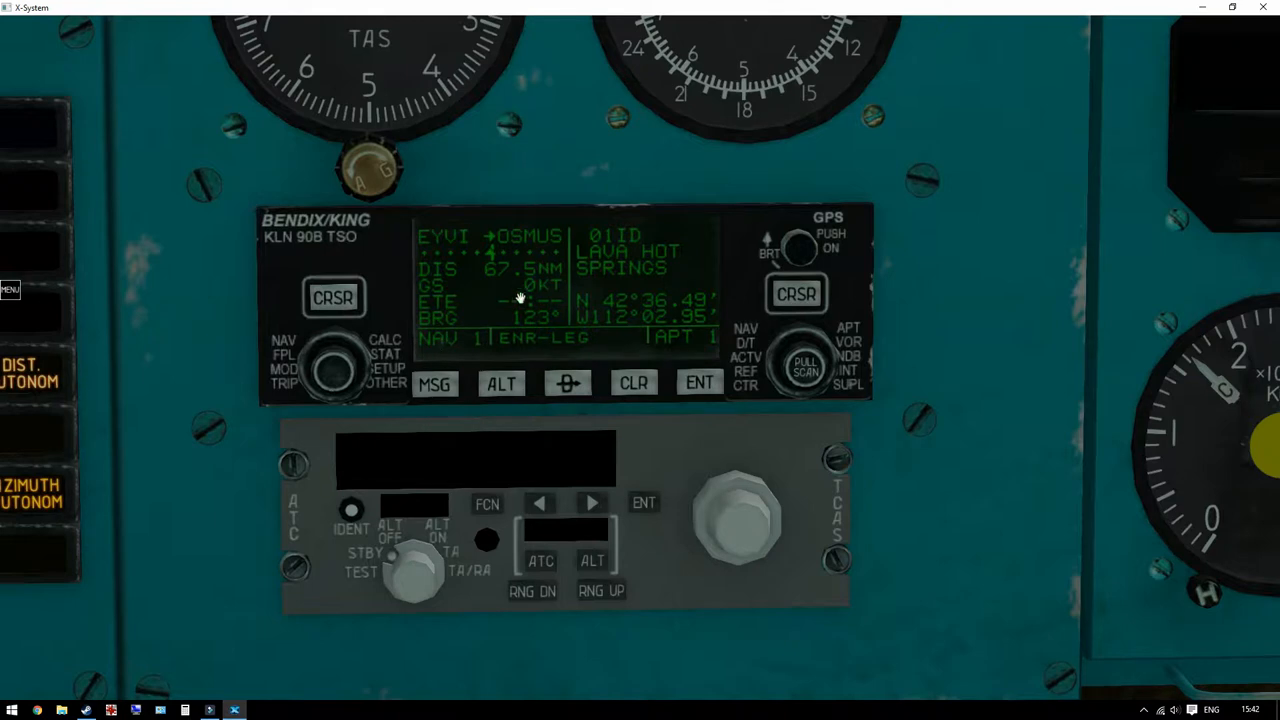
mouse_move(545, 253)
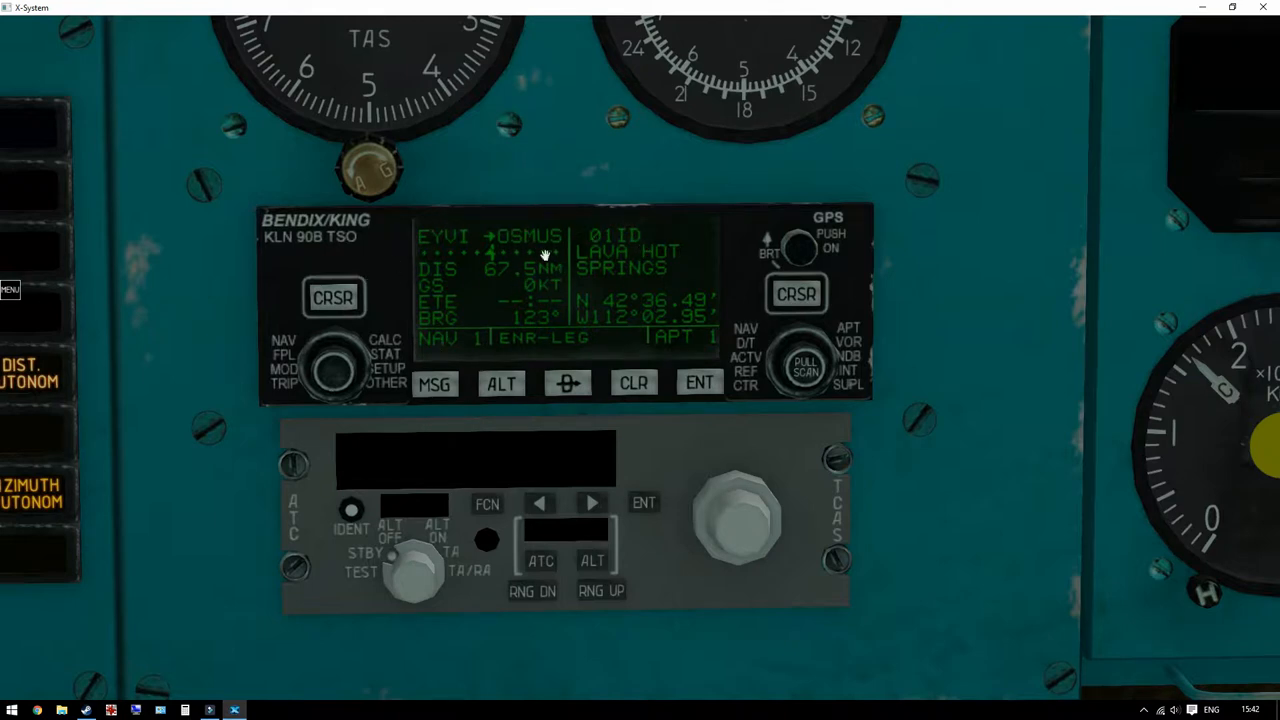
mouse_move(925, 387)
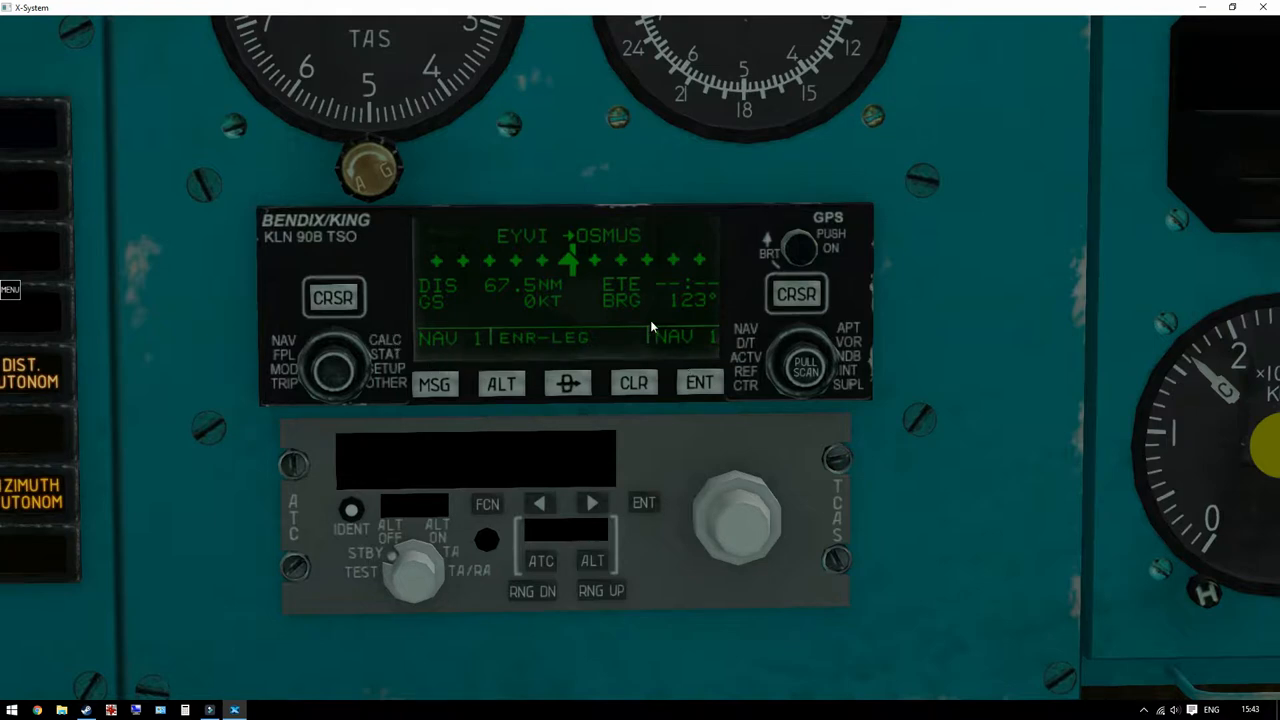
mouse_move(456, 205)
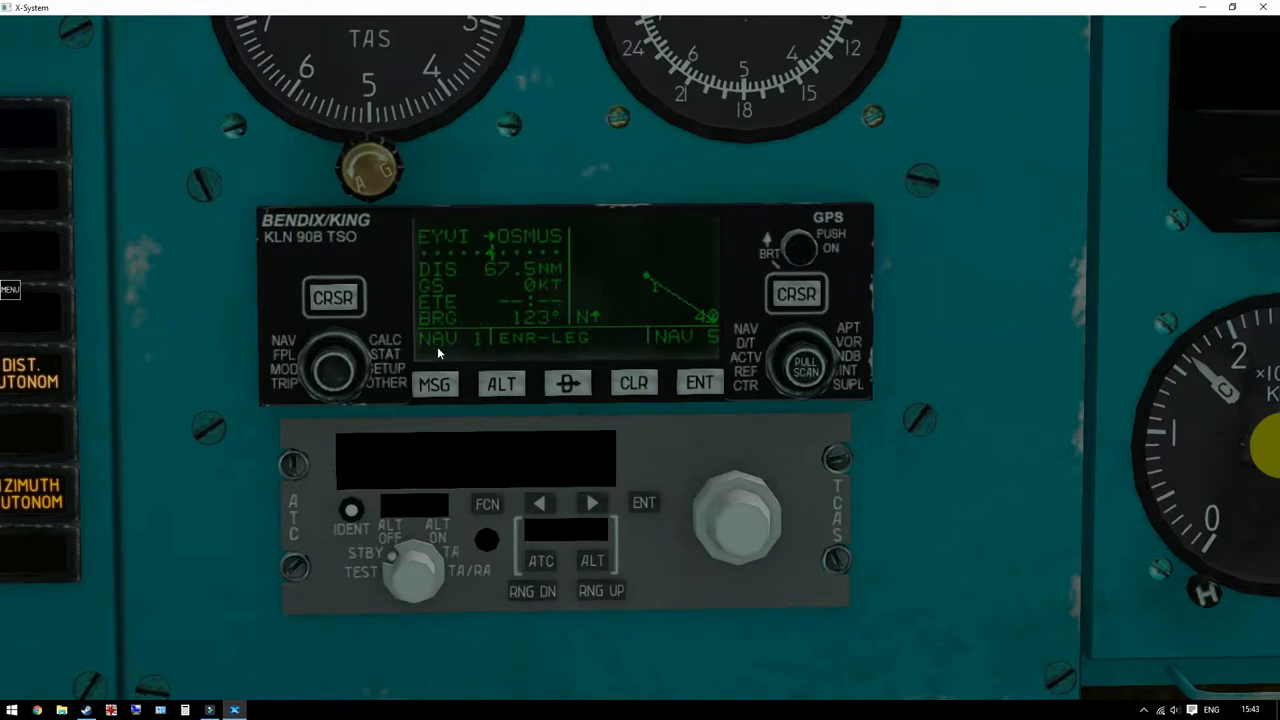
mouse_move(805, 372)
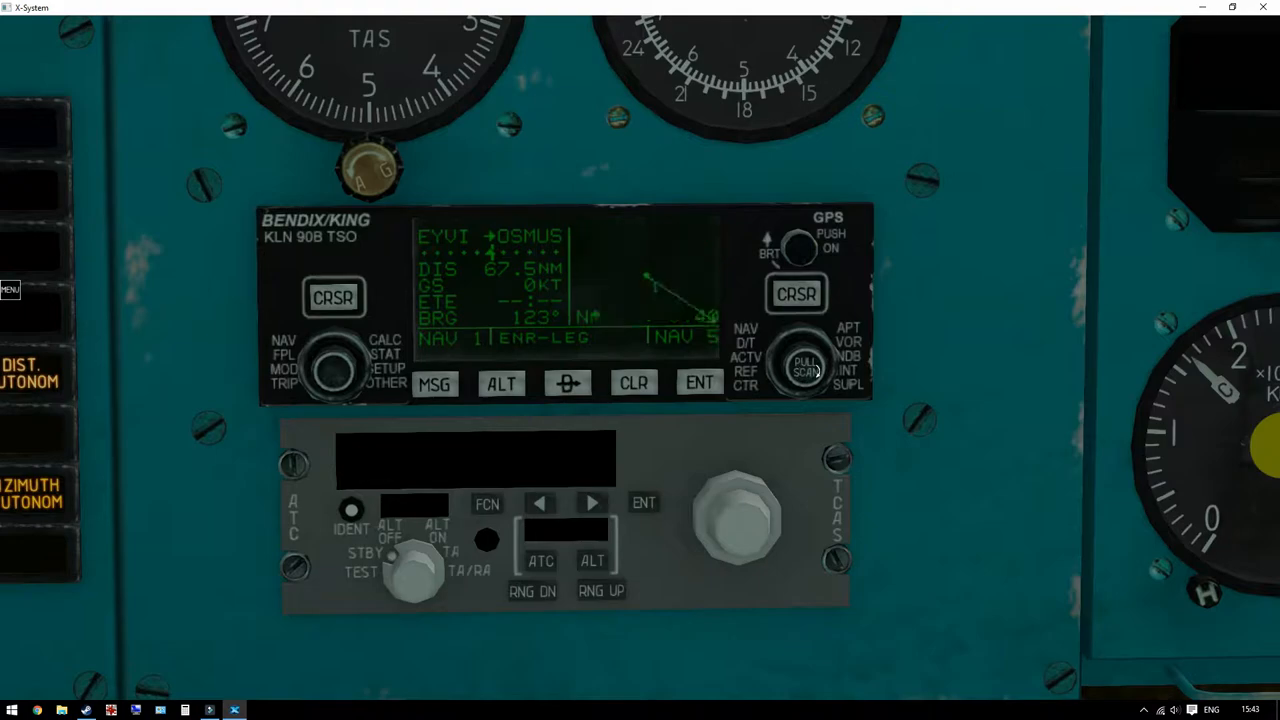
mouse_move(880, 423)
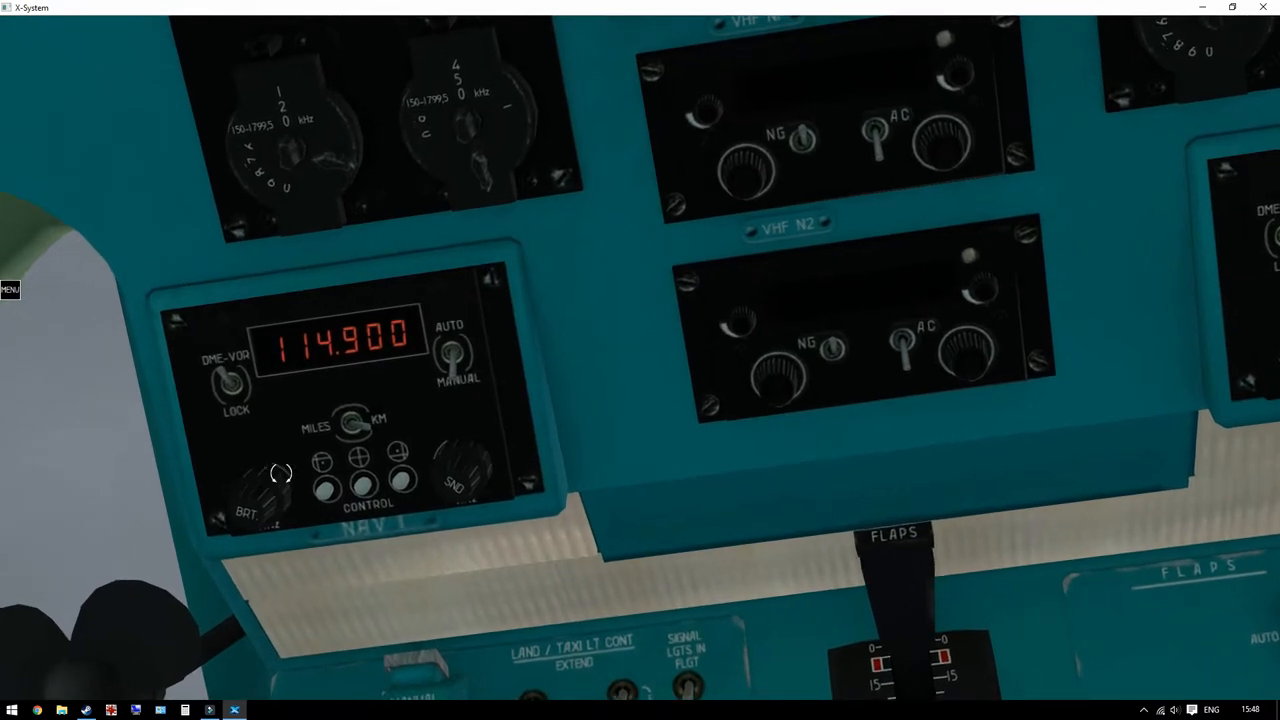
mouse_move(280, 490)
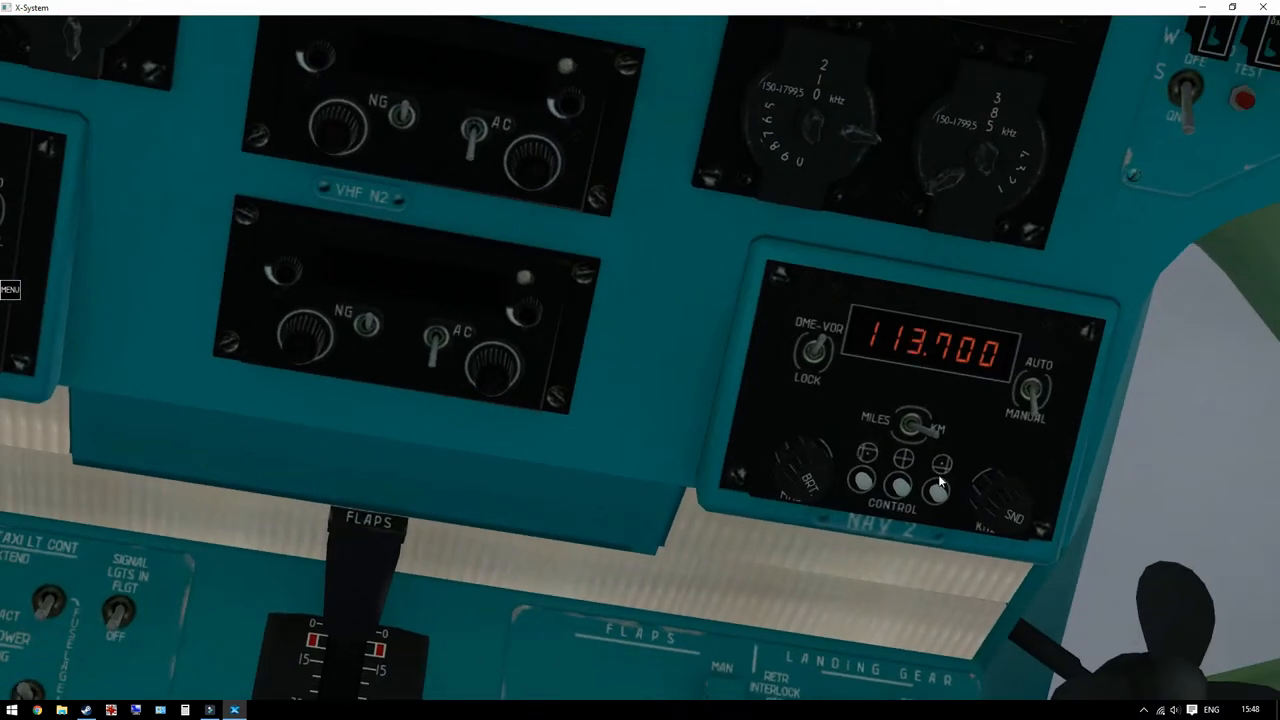
- Step the NAV 2 VOR/DME frequency up one increment from 113.700
click(903, 488)
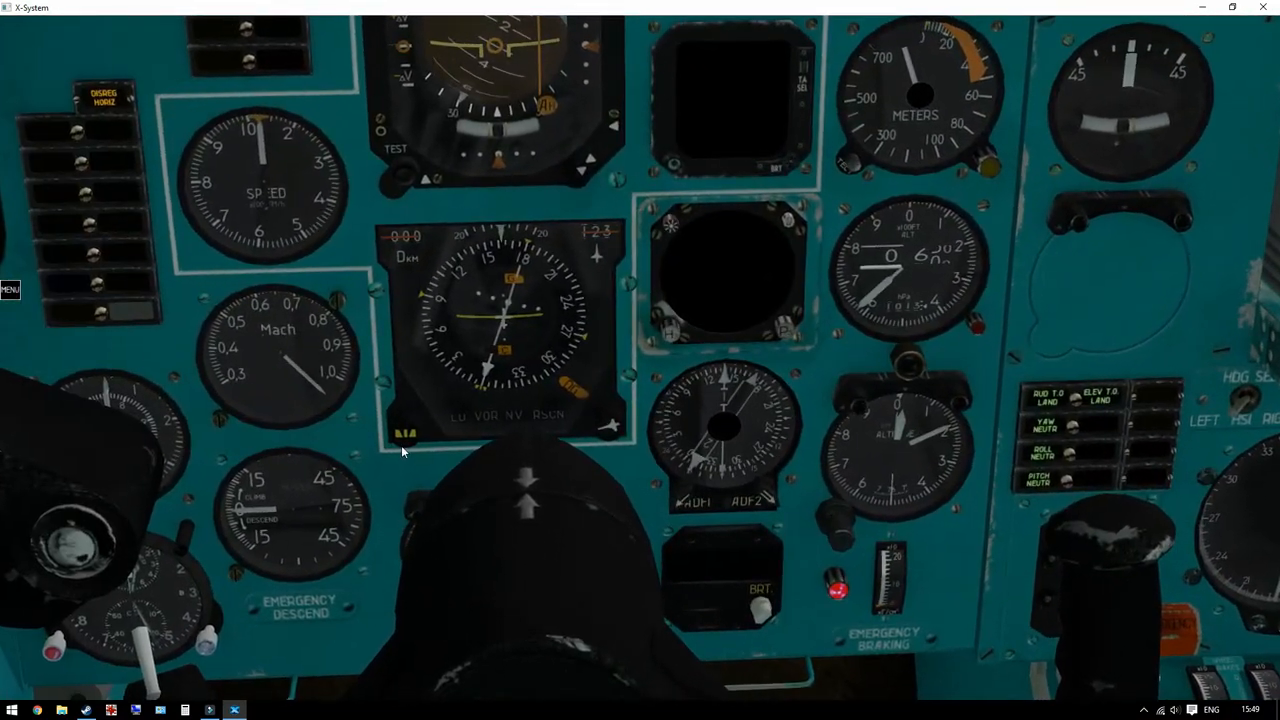
mouse_move(320, 422)
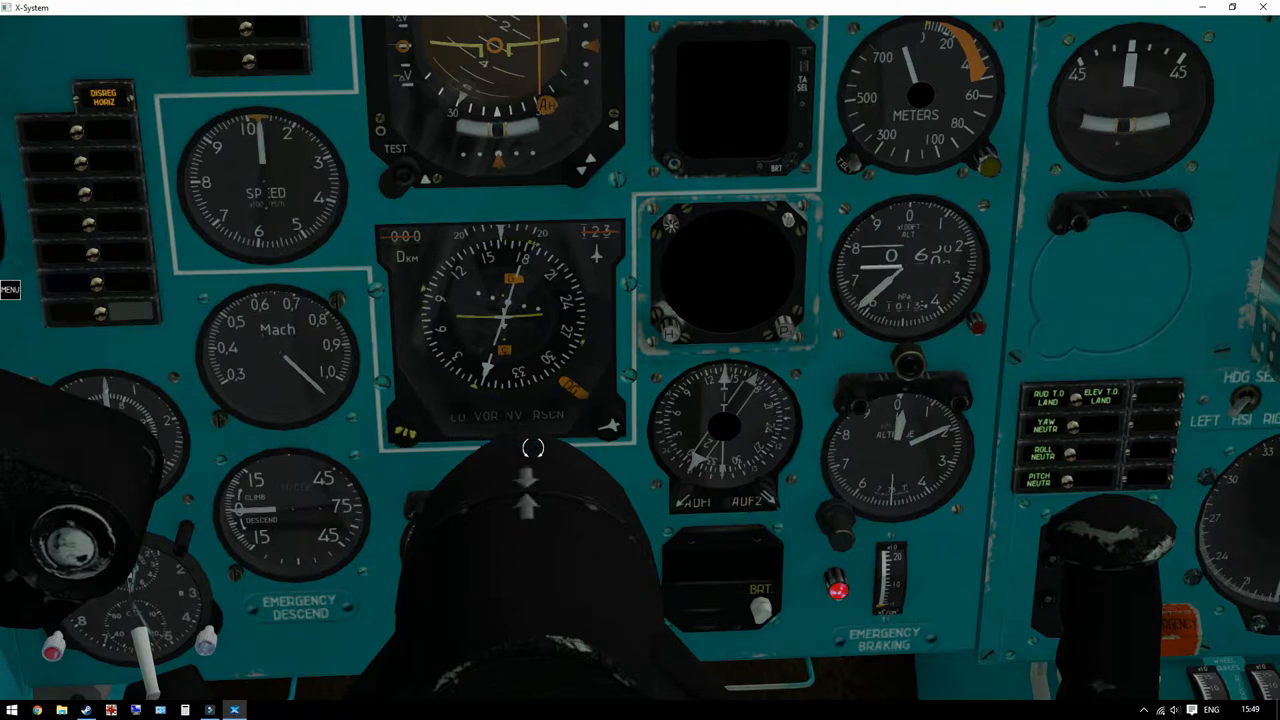
mouse_move(603, 450)
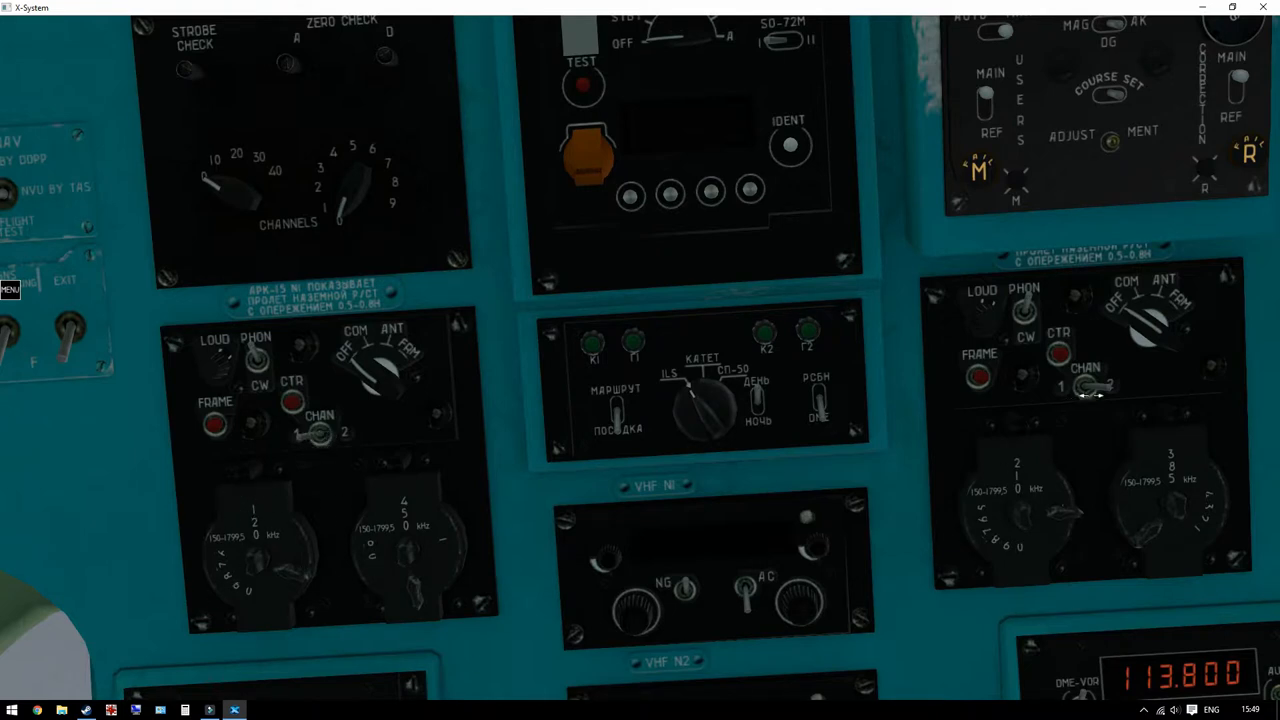
- Turn an ARK-15 ADF kHz selector knob toward 385 kHz
click(1085, 388)
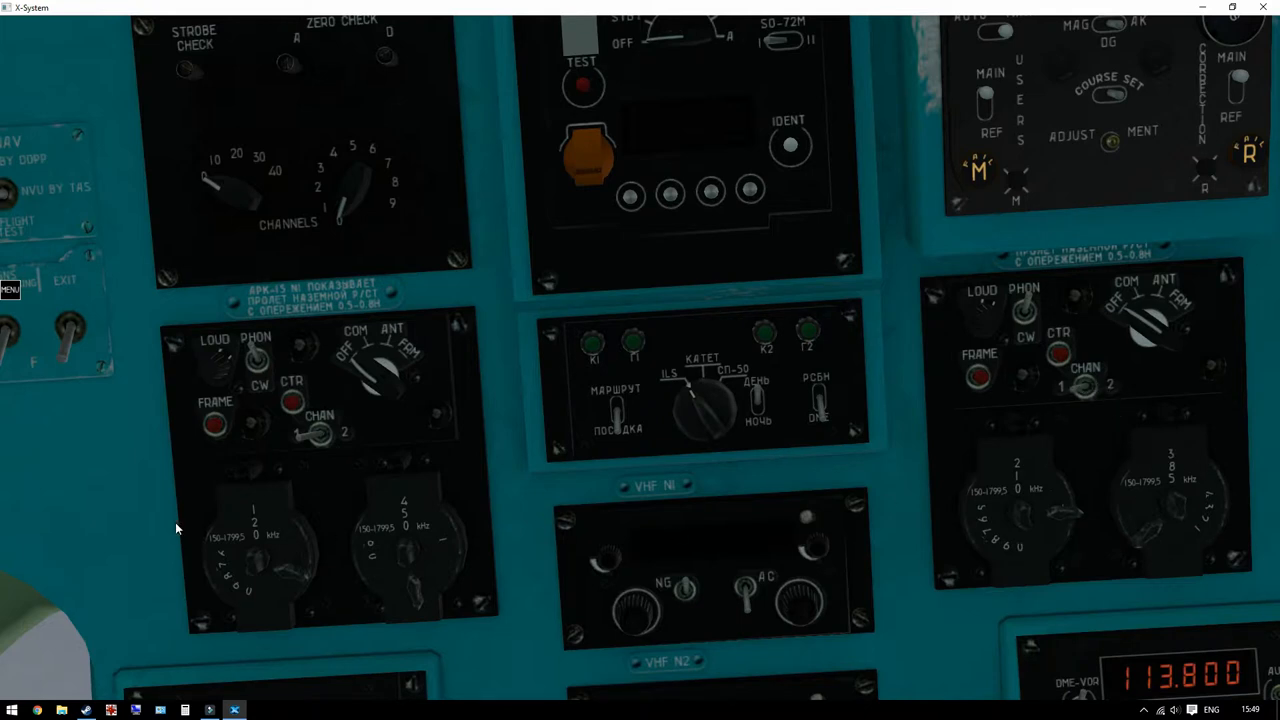
mouse_move(168, 499)
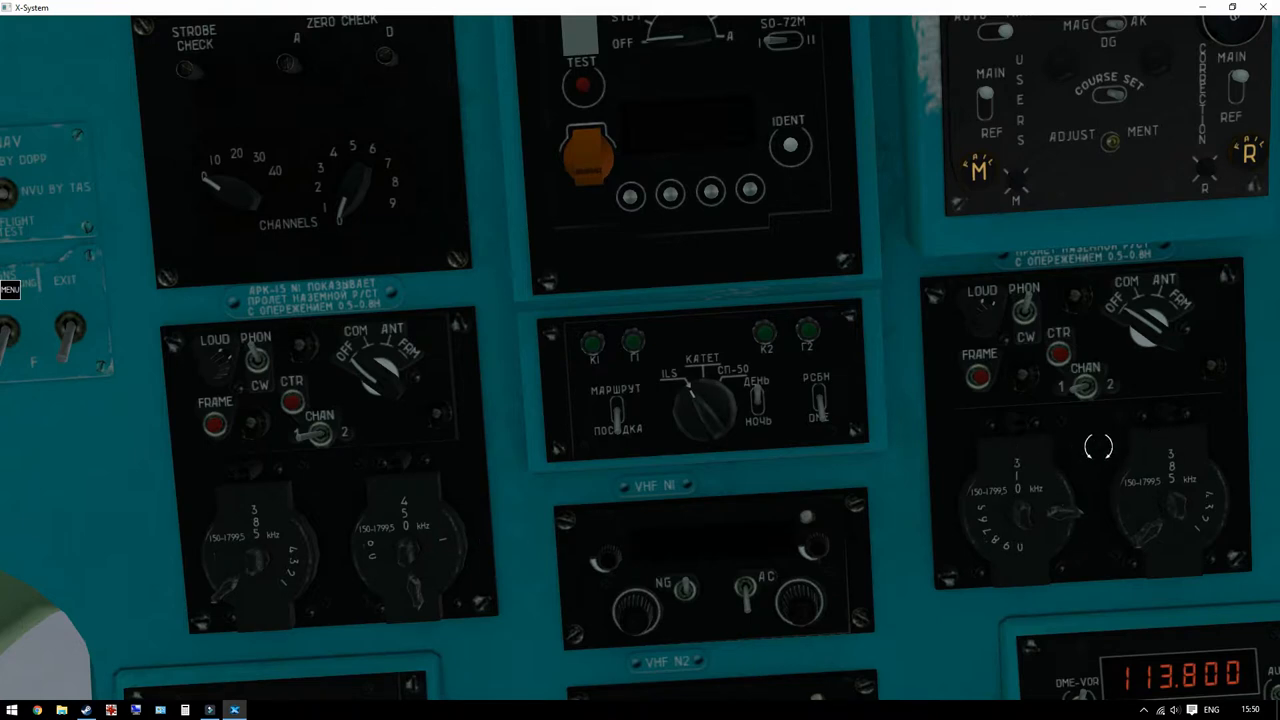
mouse_move(1015, 468)
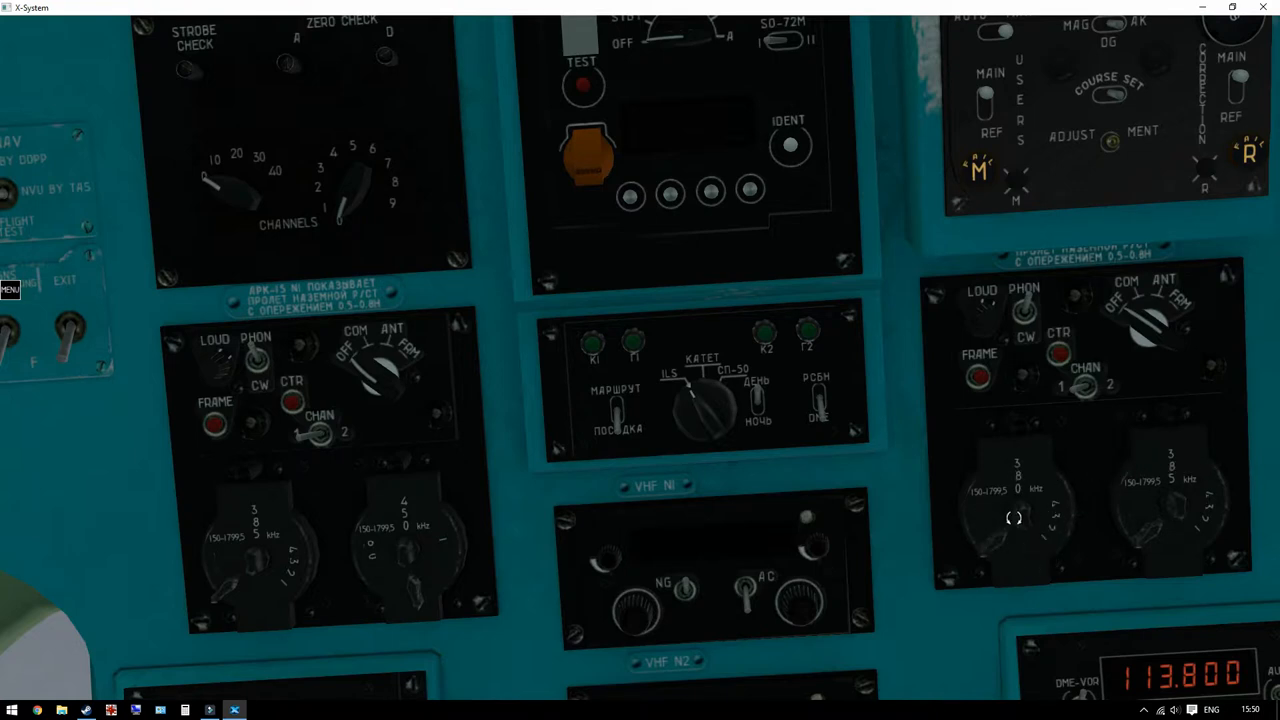
mouse_move(1210, 467)
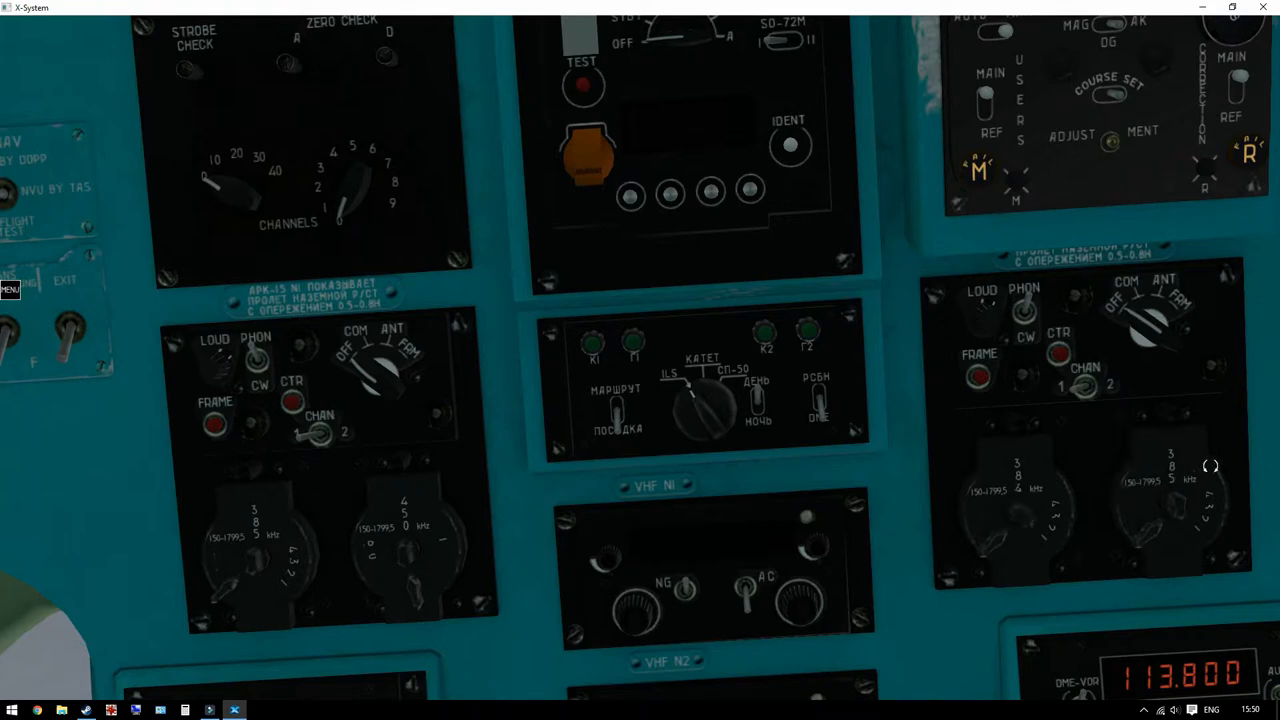
mouse_move(1075, 507)
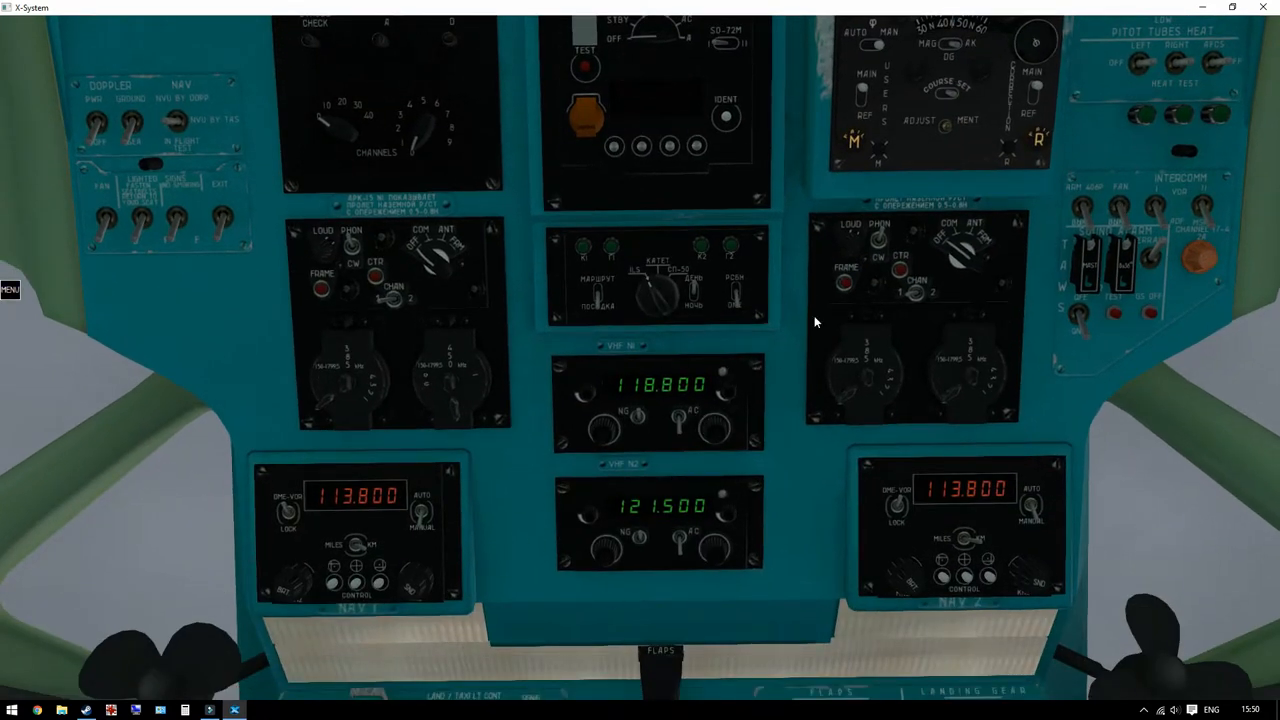
mouse_move(573, 343)
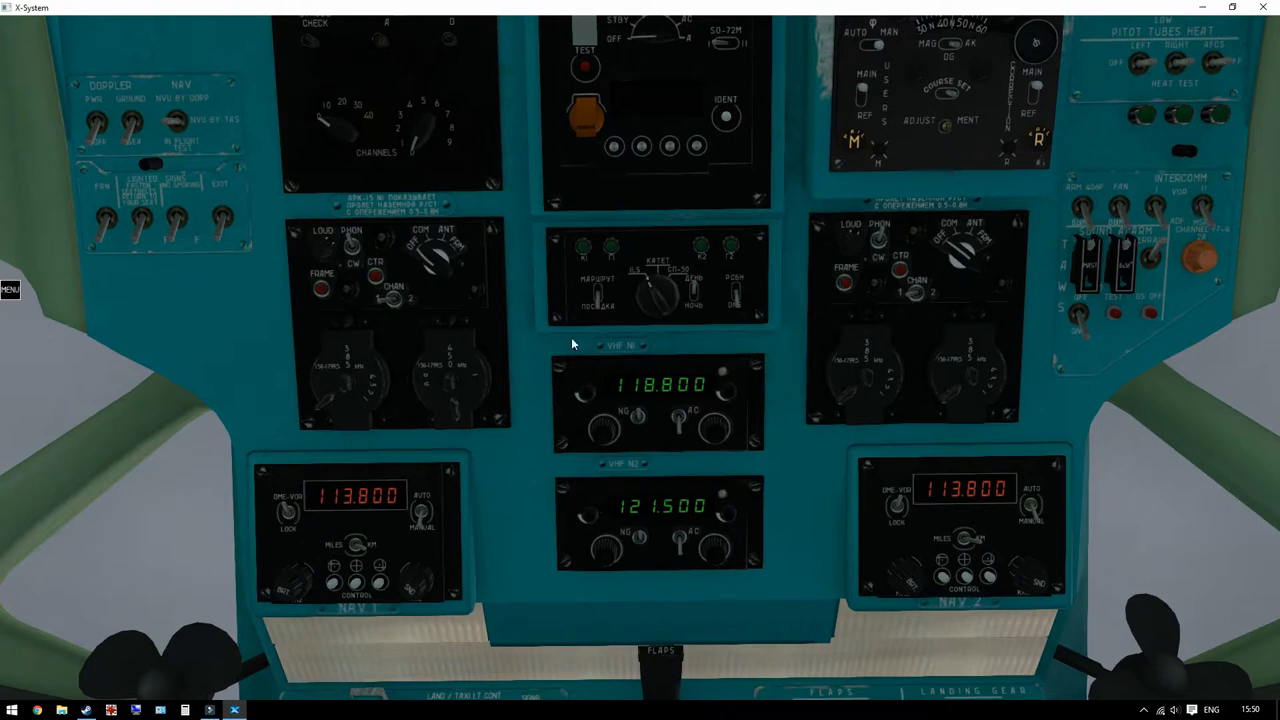
mouse_move(613, 438)
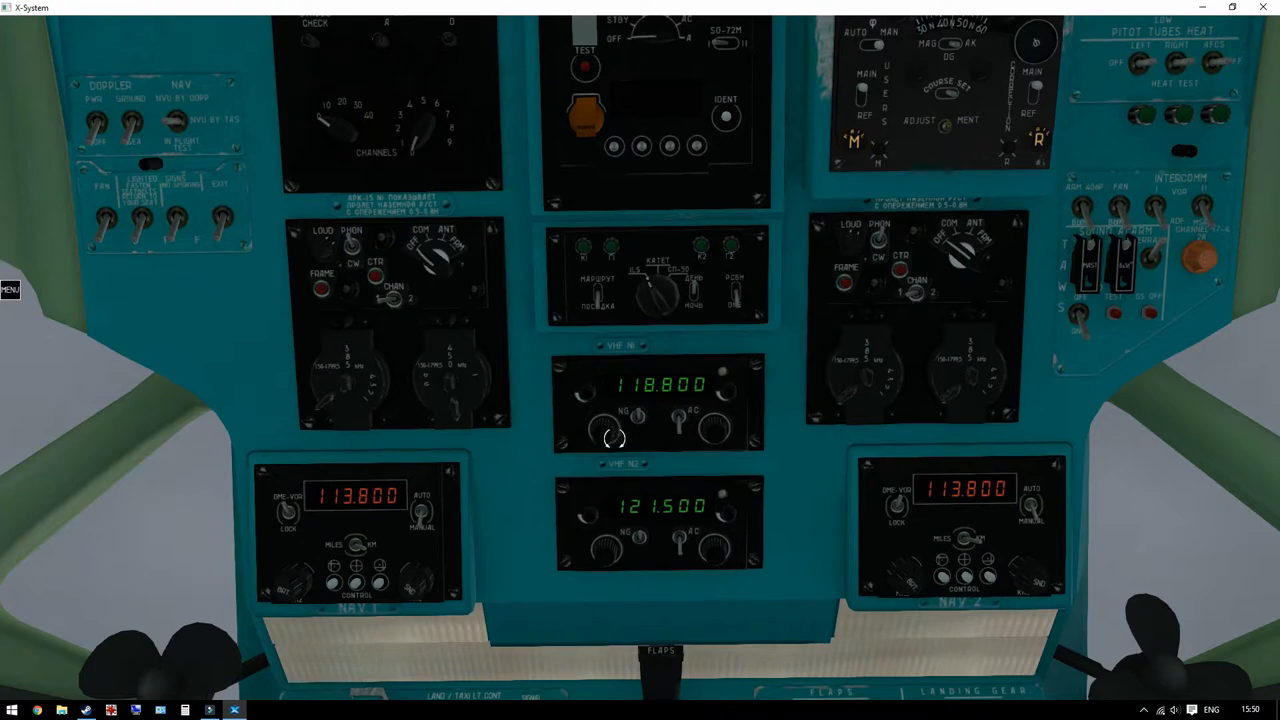
mouse_move(690, 450)
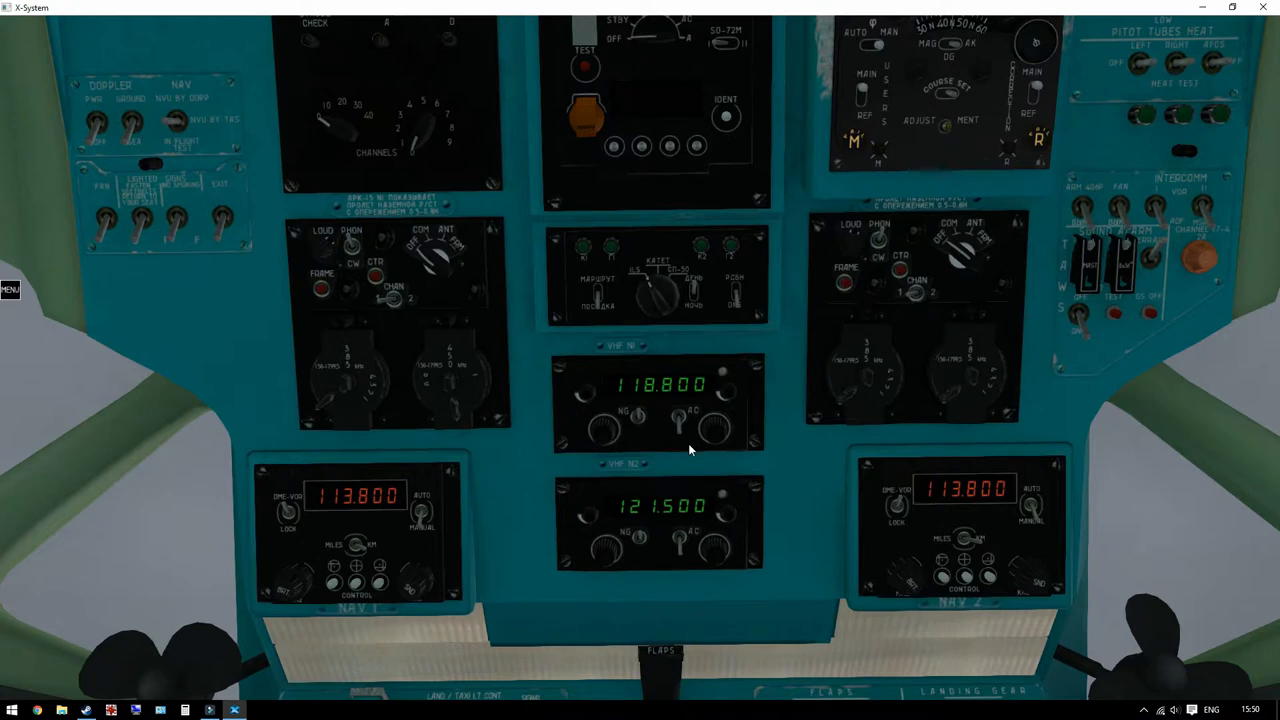
mouse_move(416, 462)
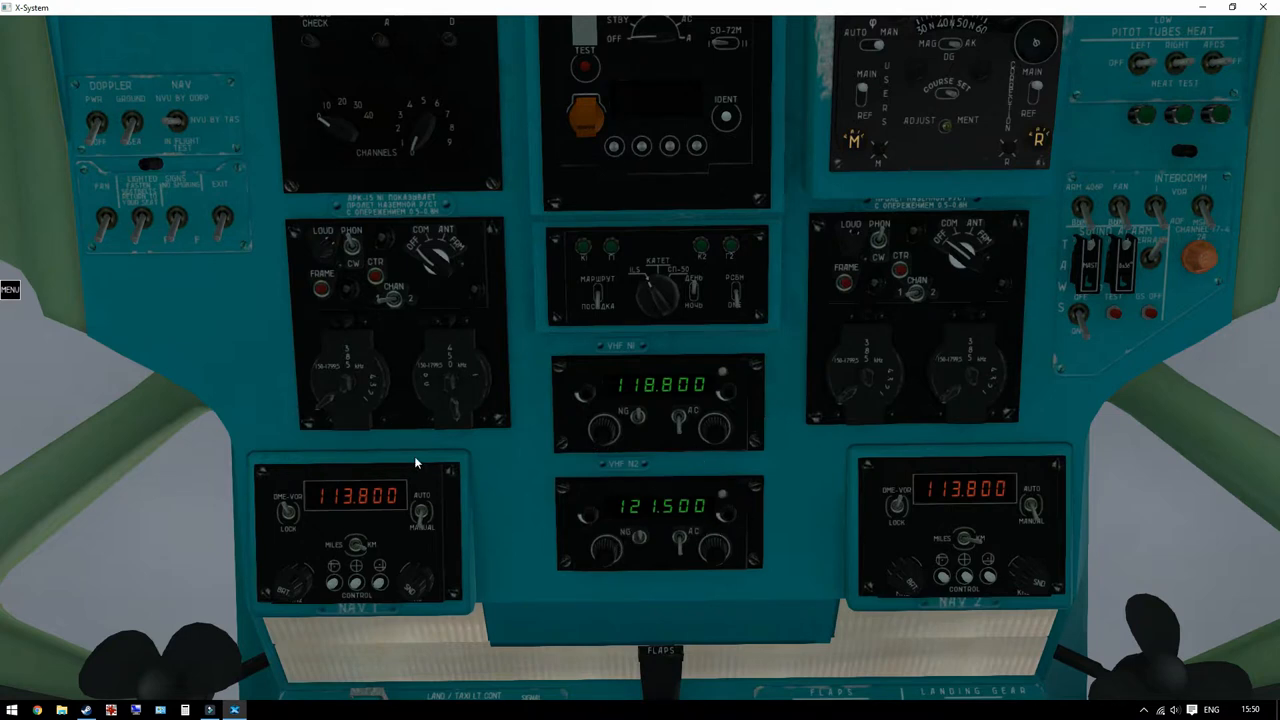
mouse_move(279, 319)
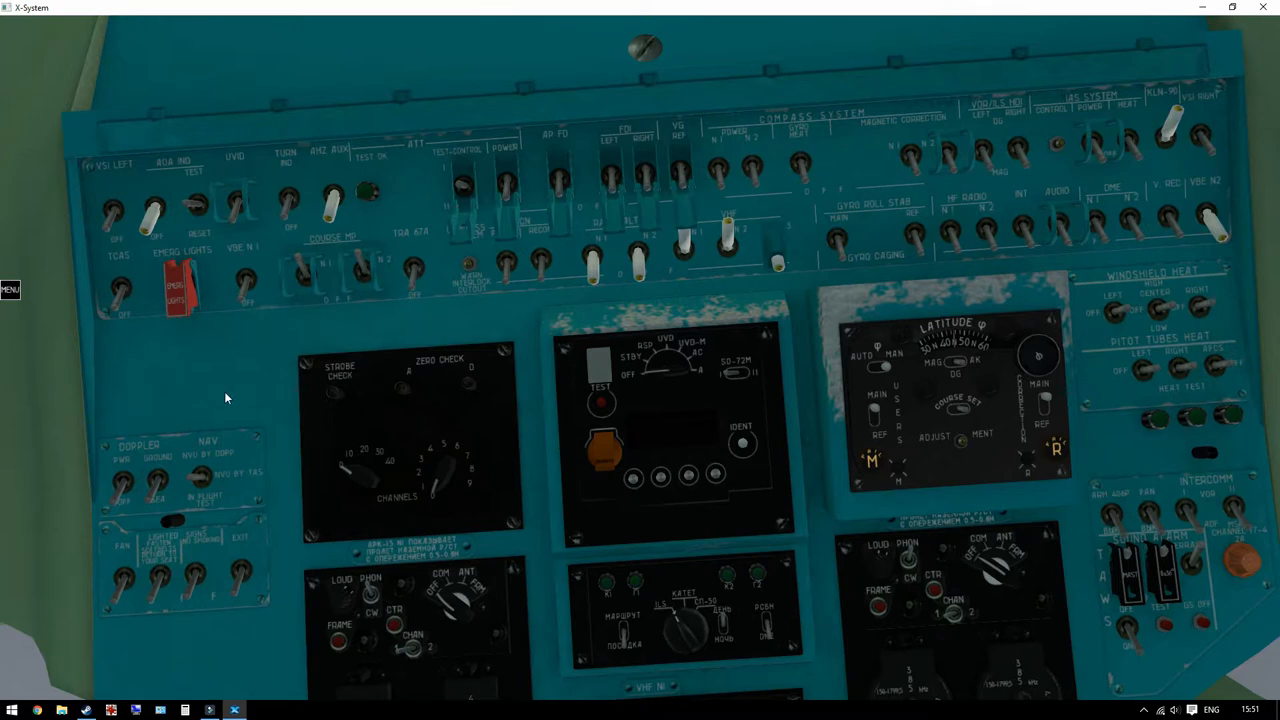
mouse_move(165, 398)
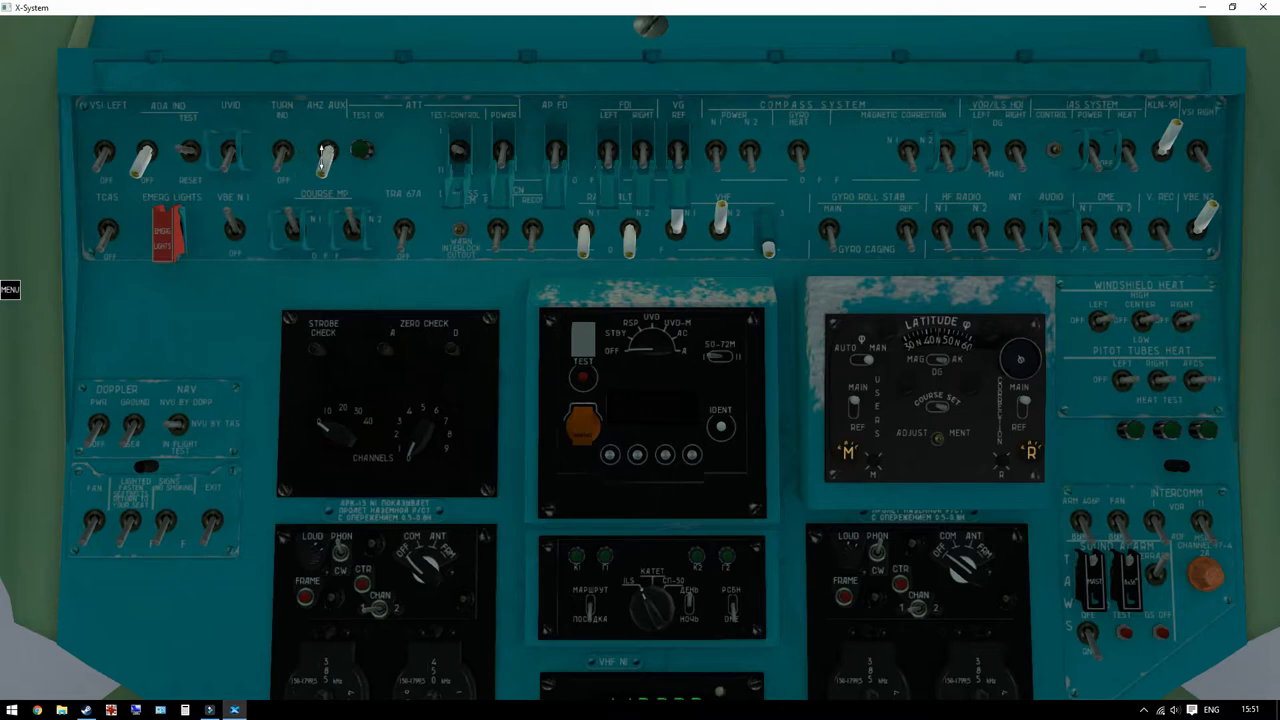
- Operate a top-row switch on the overhead system panel
click(225, 150)
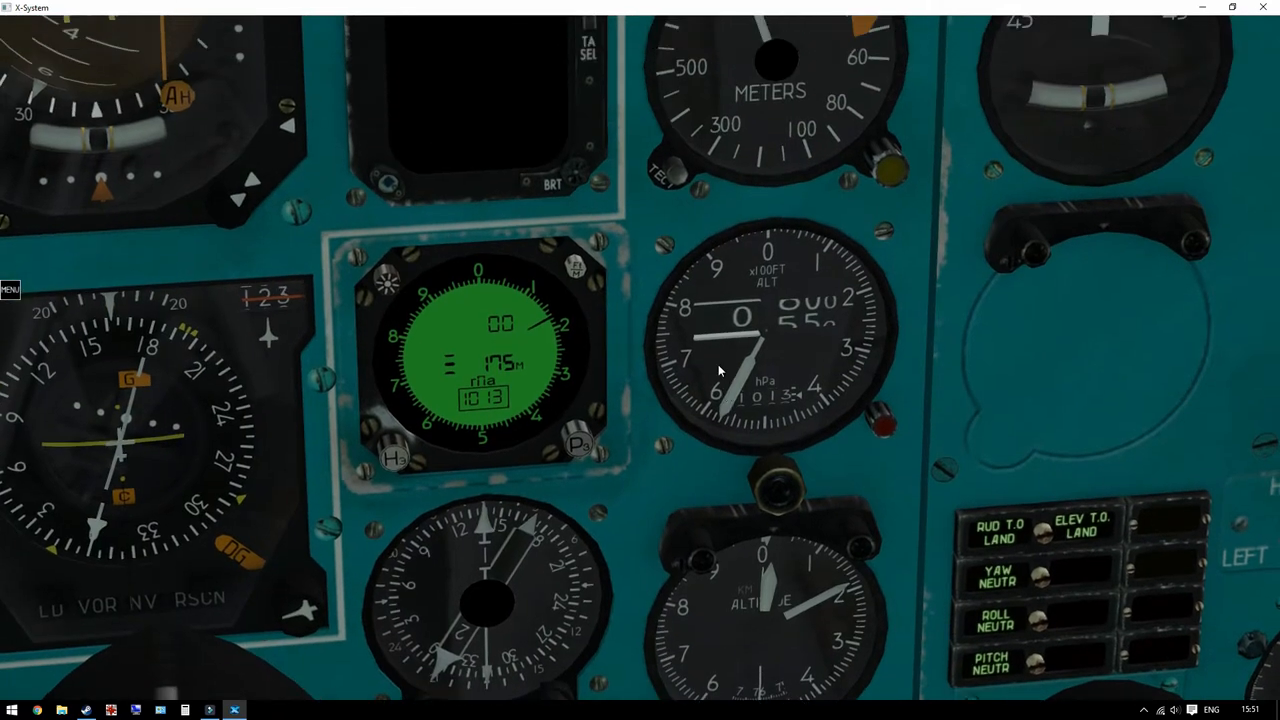
mouse_move(585, 332)
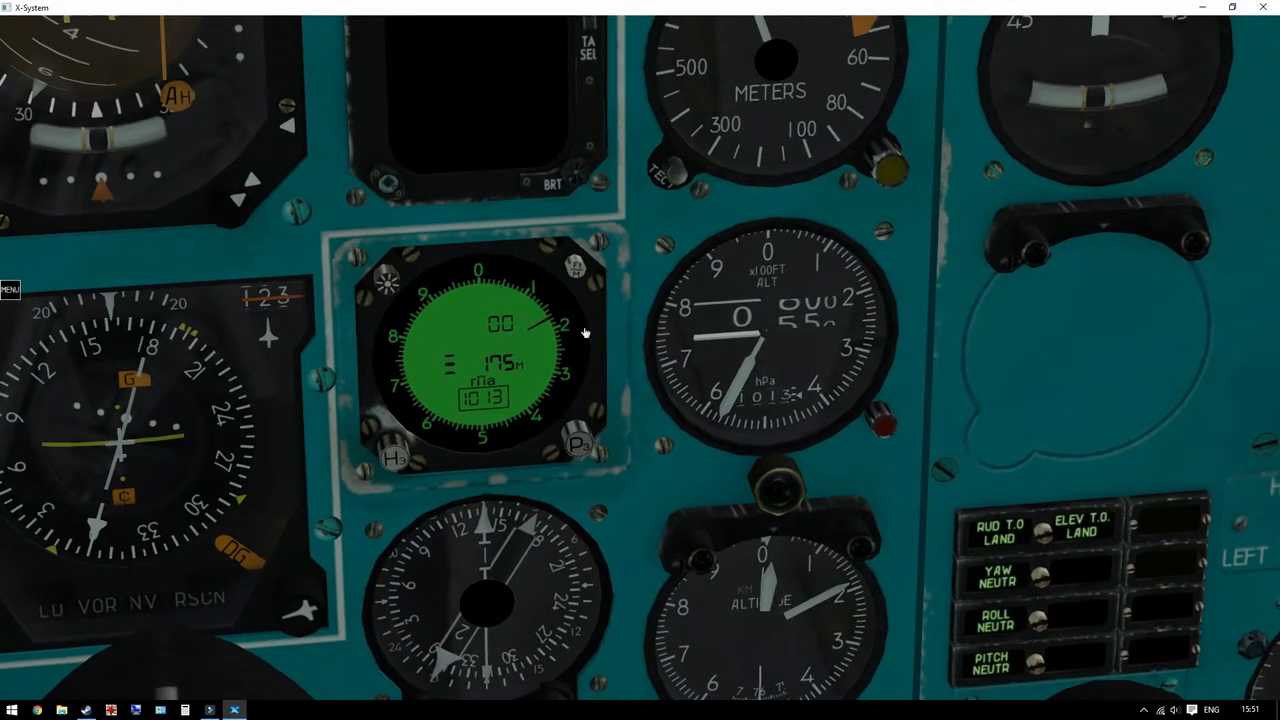
mouse_move(575, 275)
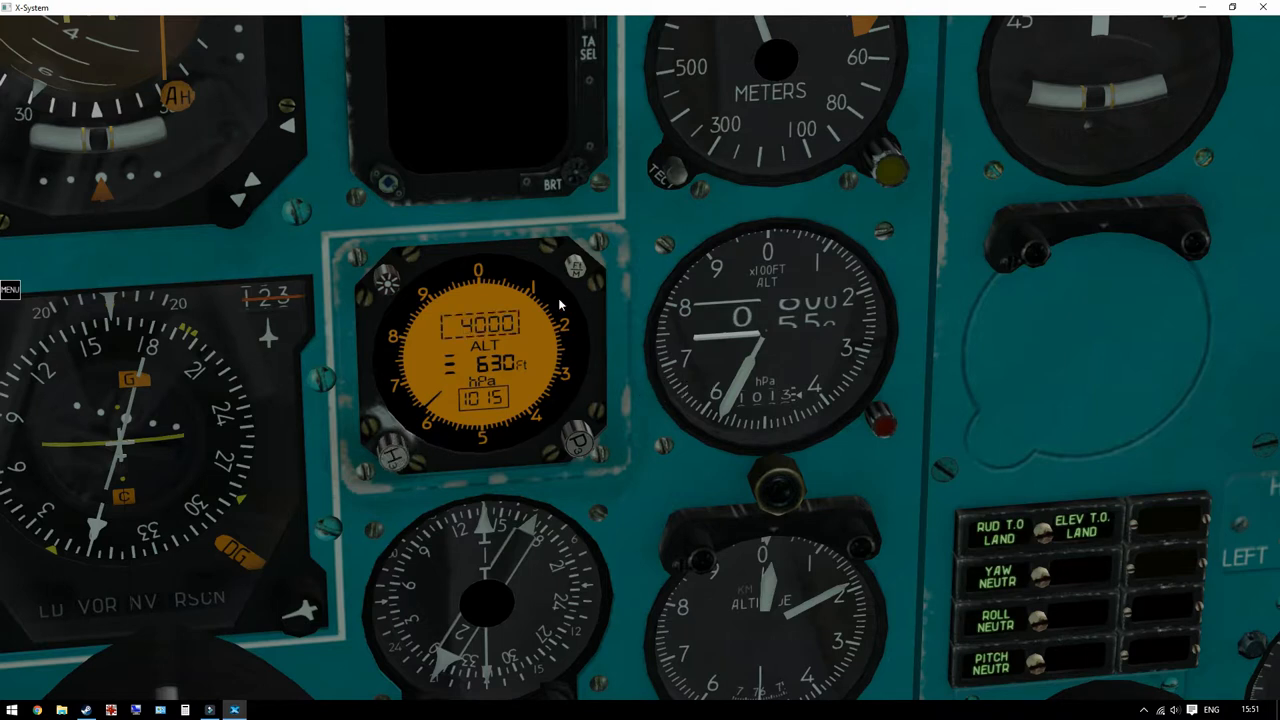
mouse_move(668, 472)
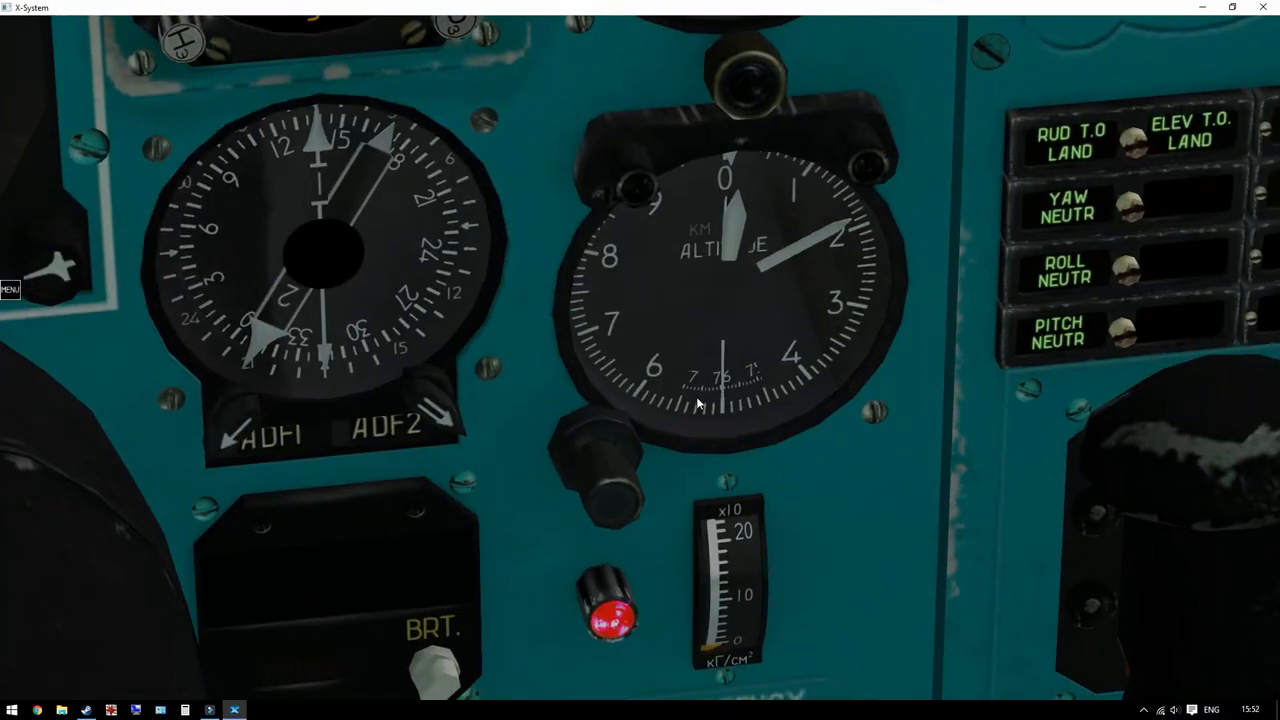
mouse_move(735, 378)
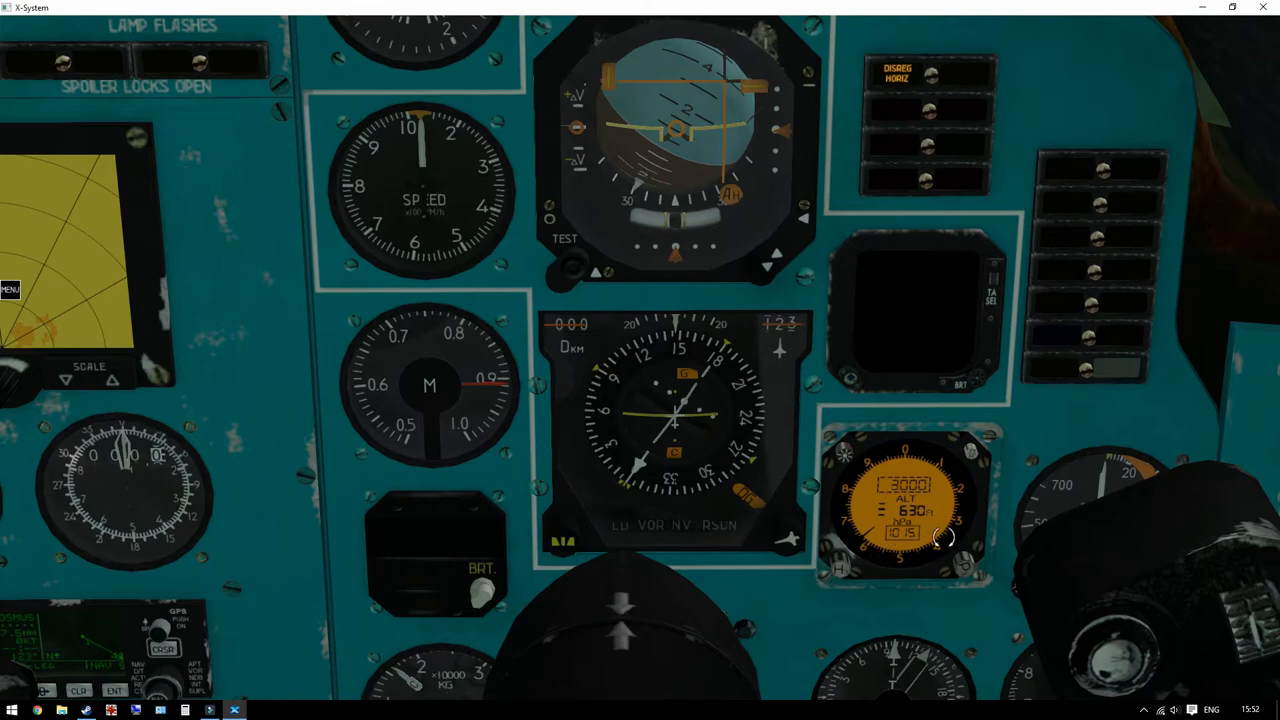
- Dial the standby altimeter's preselected altitude toward 3000 ft
click(945, 537)
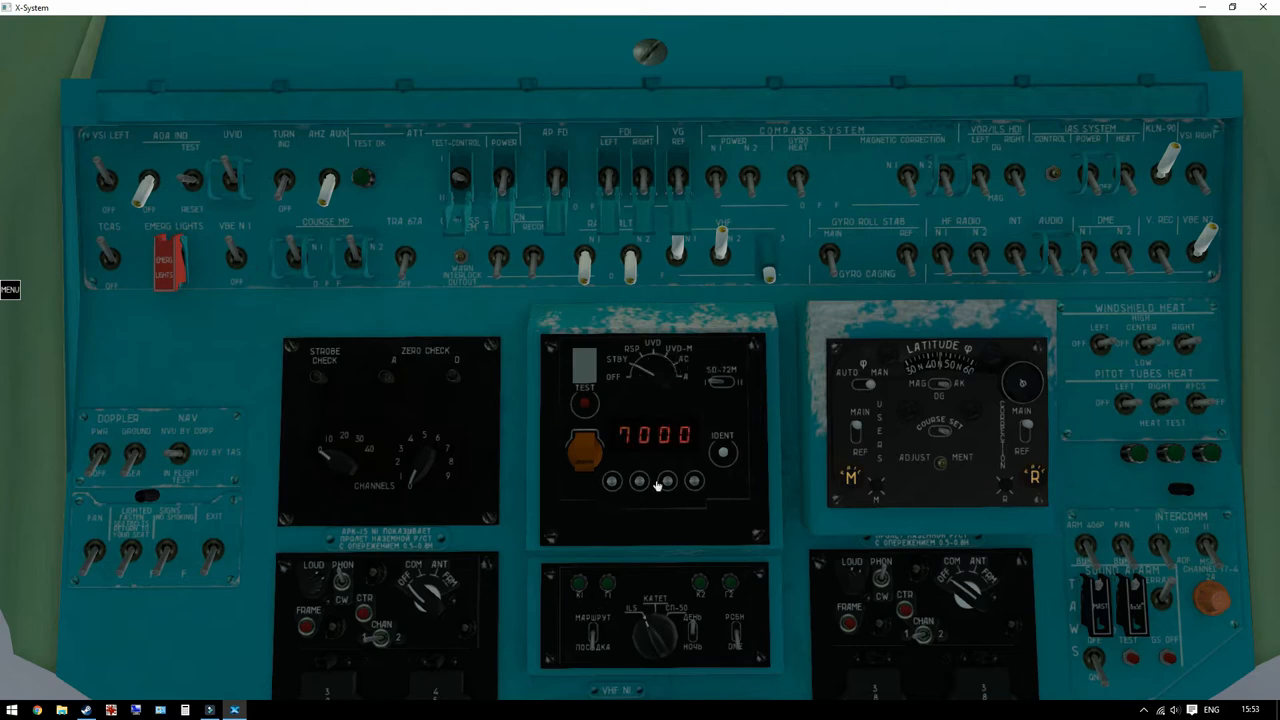
- Dial the SO-72M transponder digit buttons toward squawk code 2212
click(640, 481)
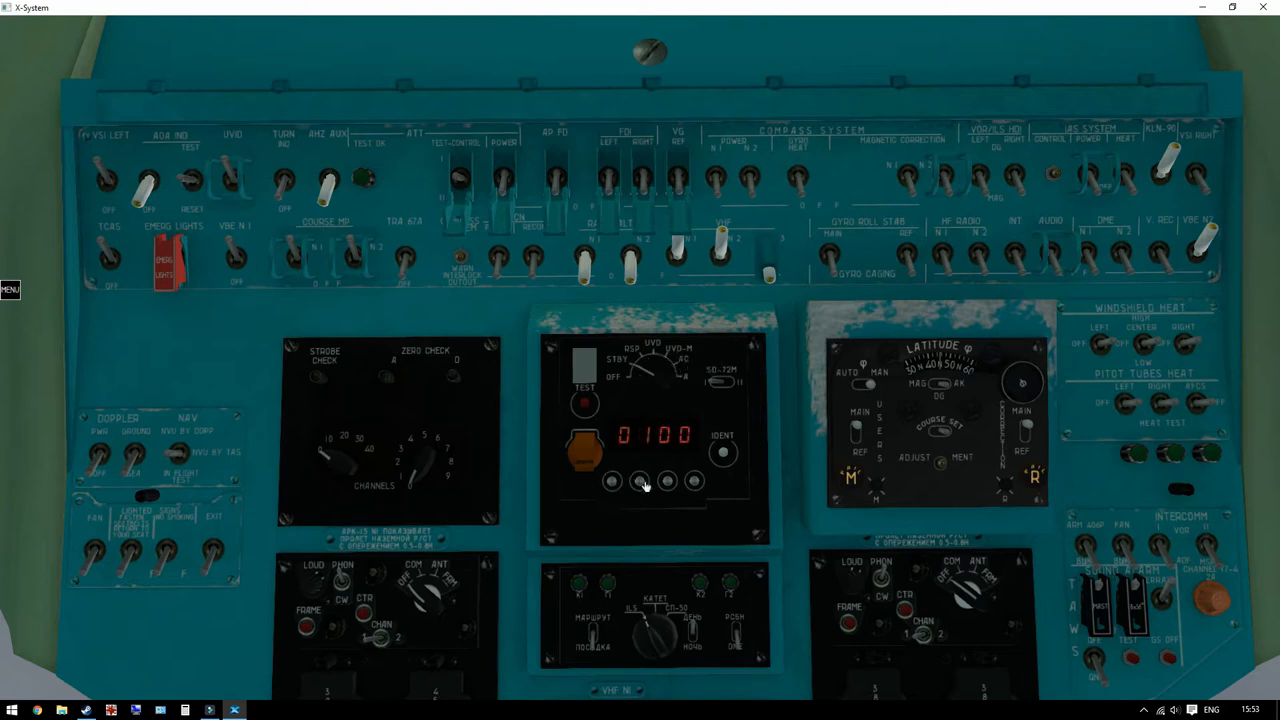
click(639, 481)
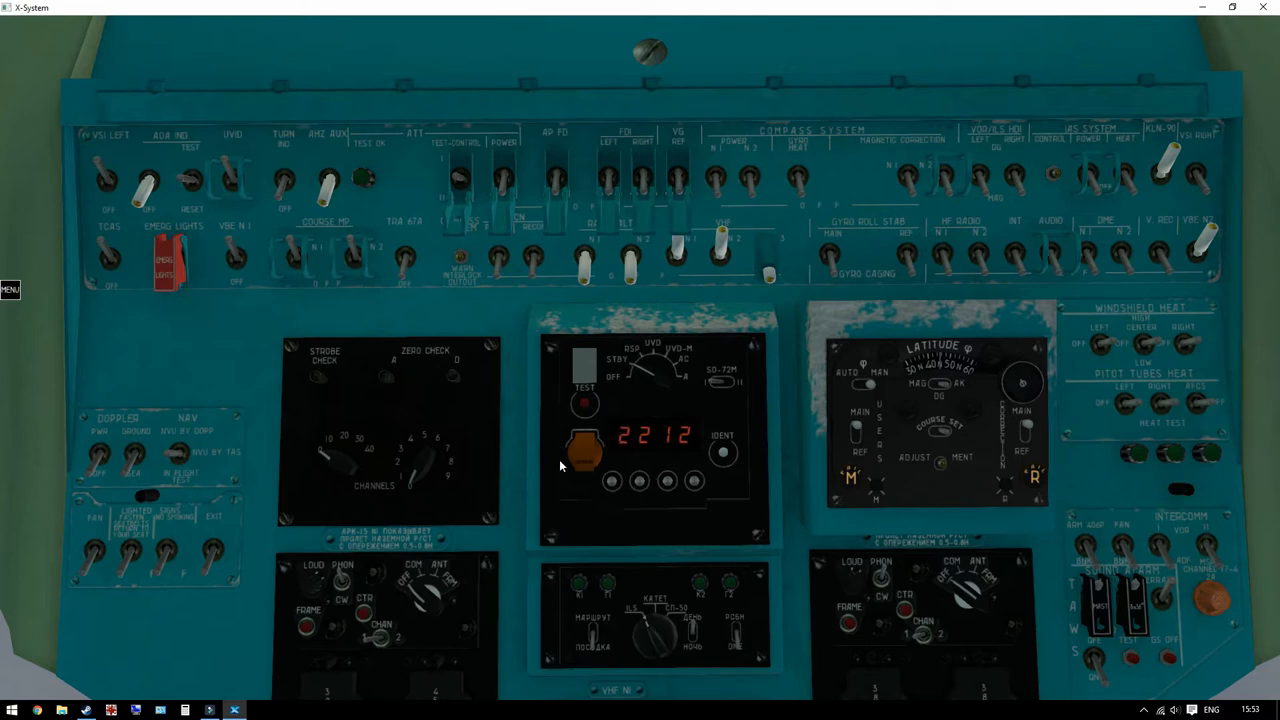
mouse_move(772, 375)
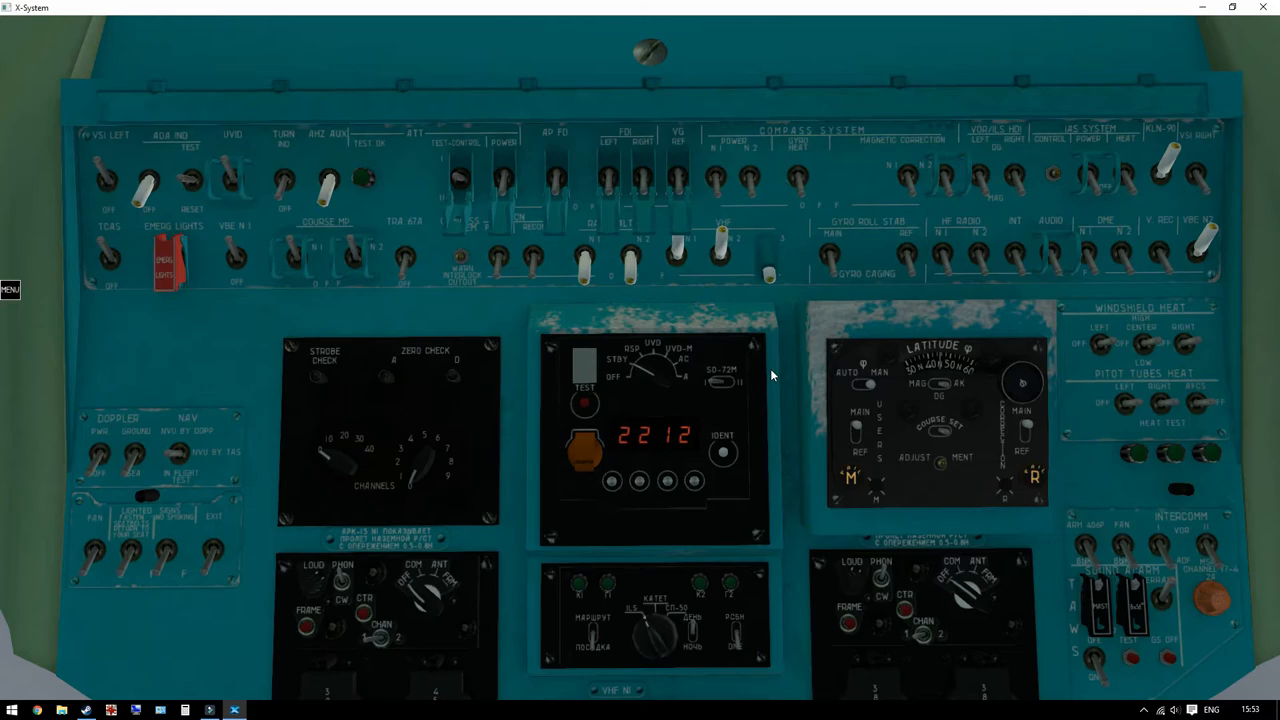
mouse_move(723, 333)
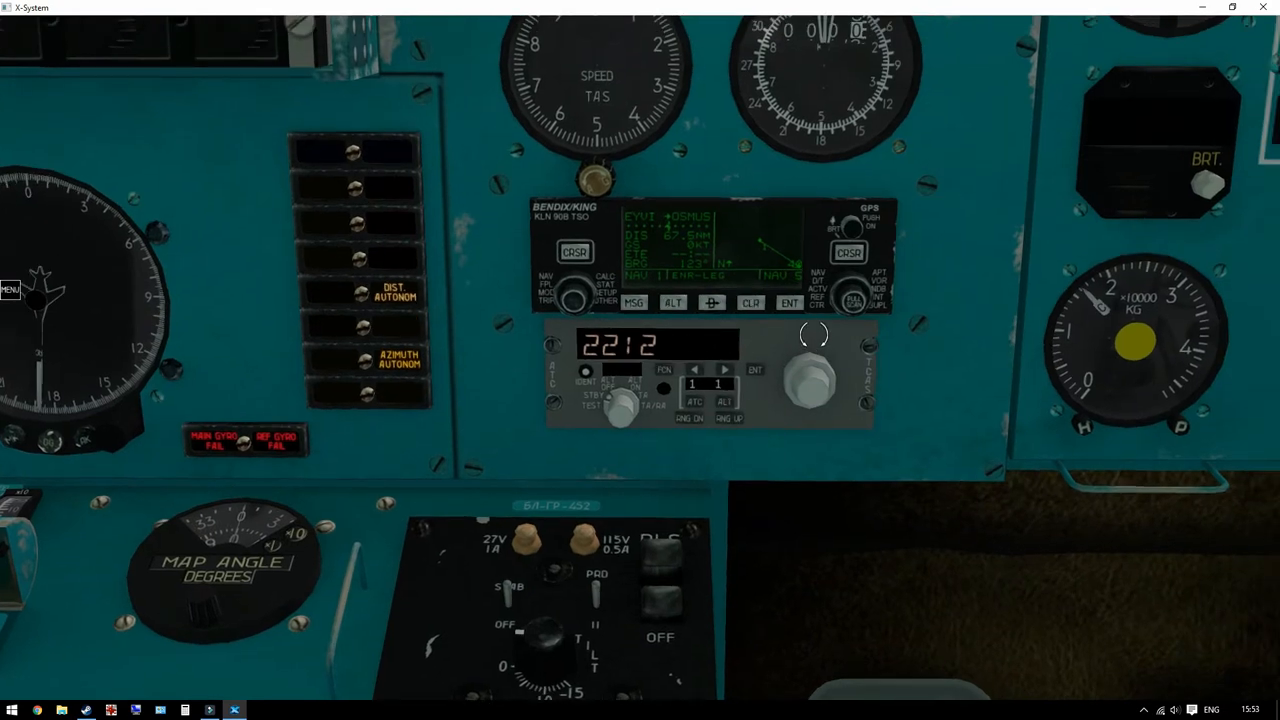
mouse_move(532, 408)
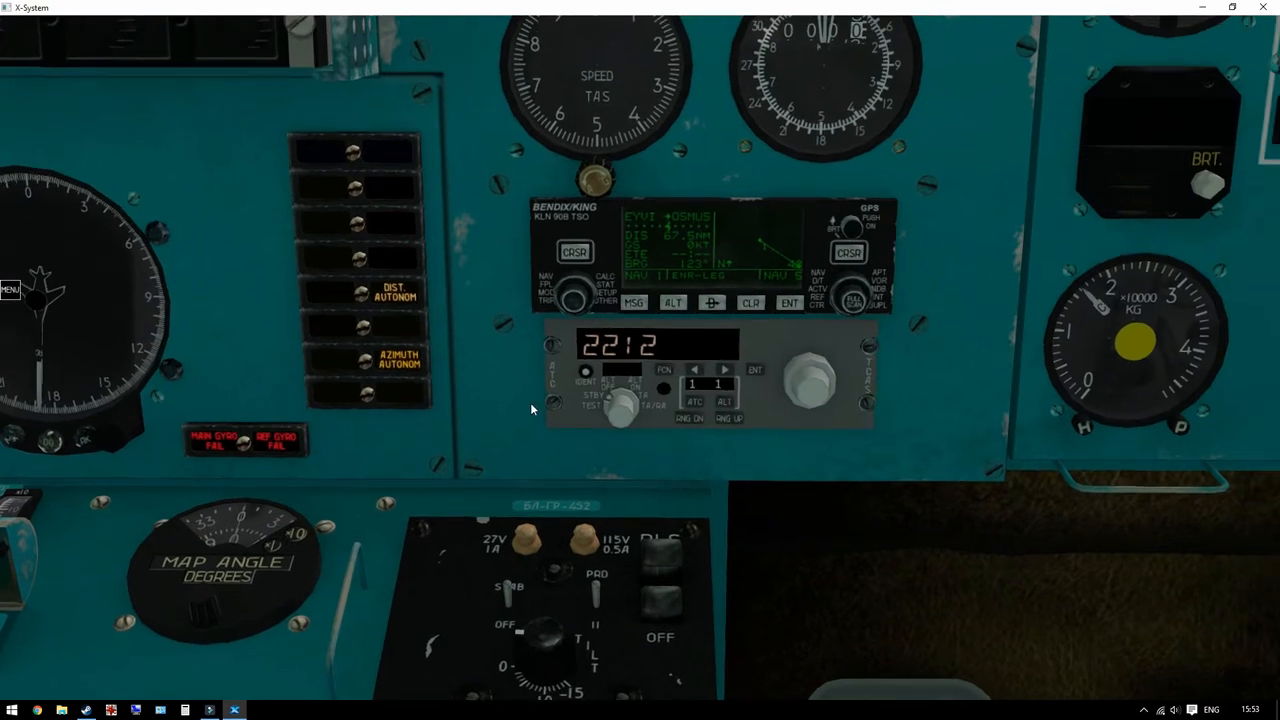